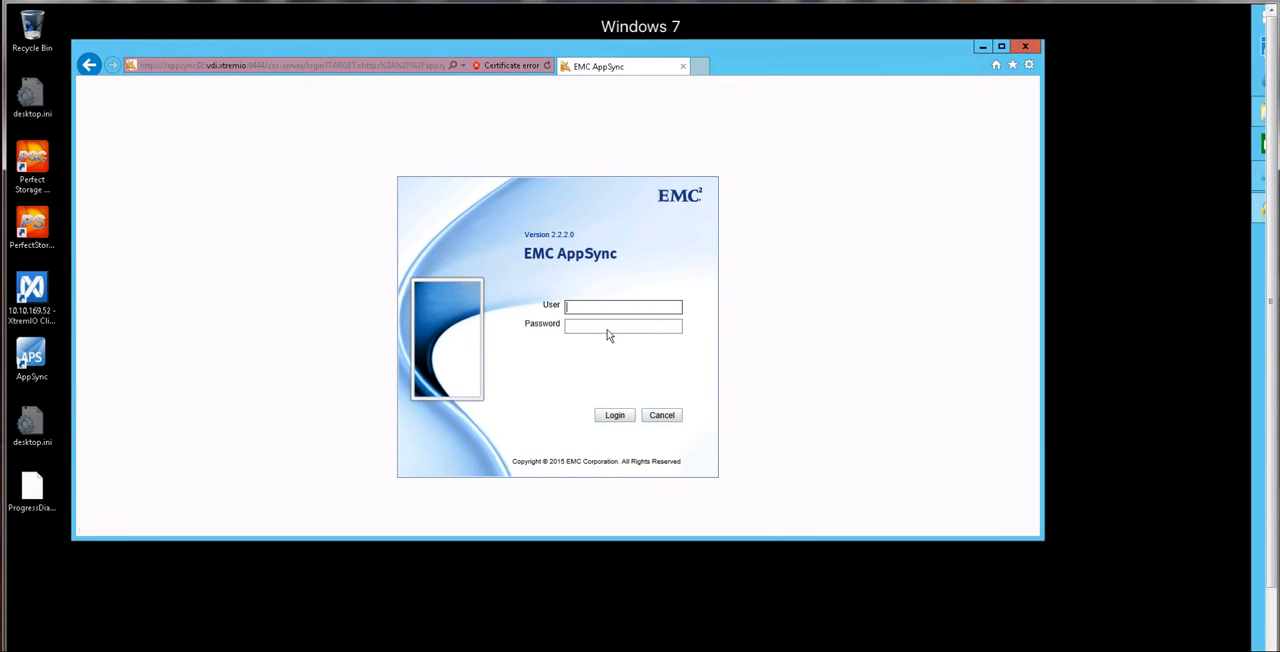
Step: Sign in as admin and reach the Servers settings page with the Add menu showing
left_click(624, 306)
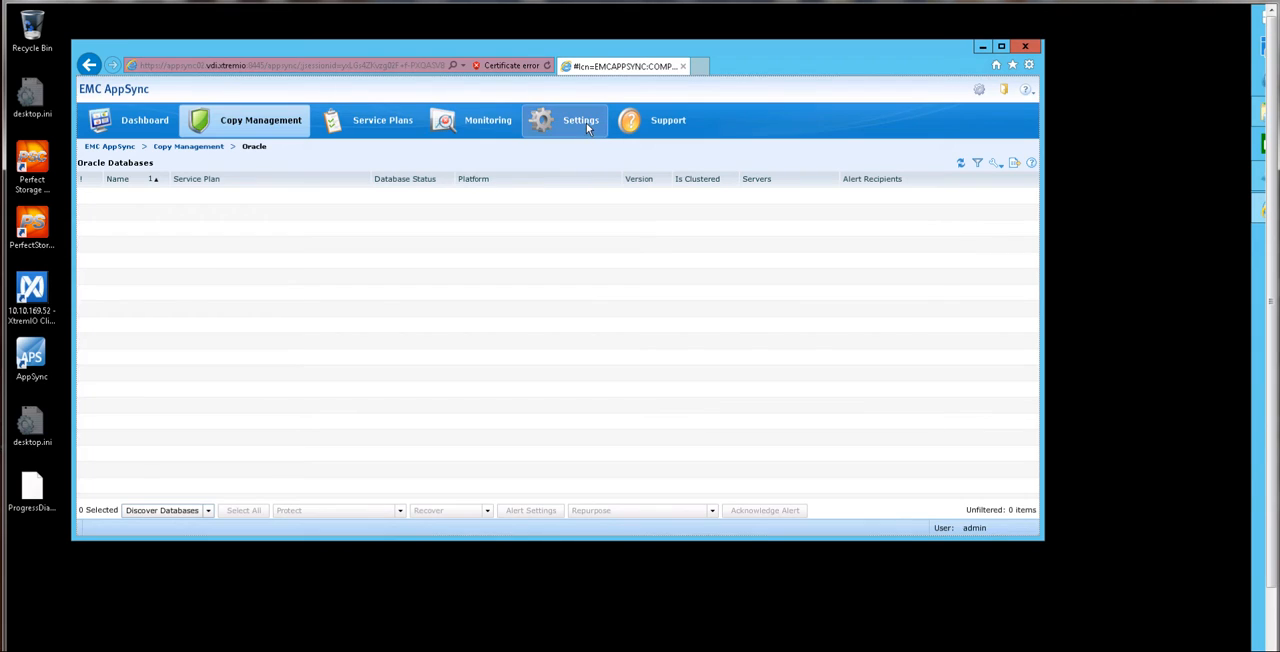
left_click(580, 120)
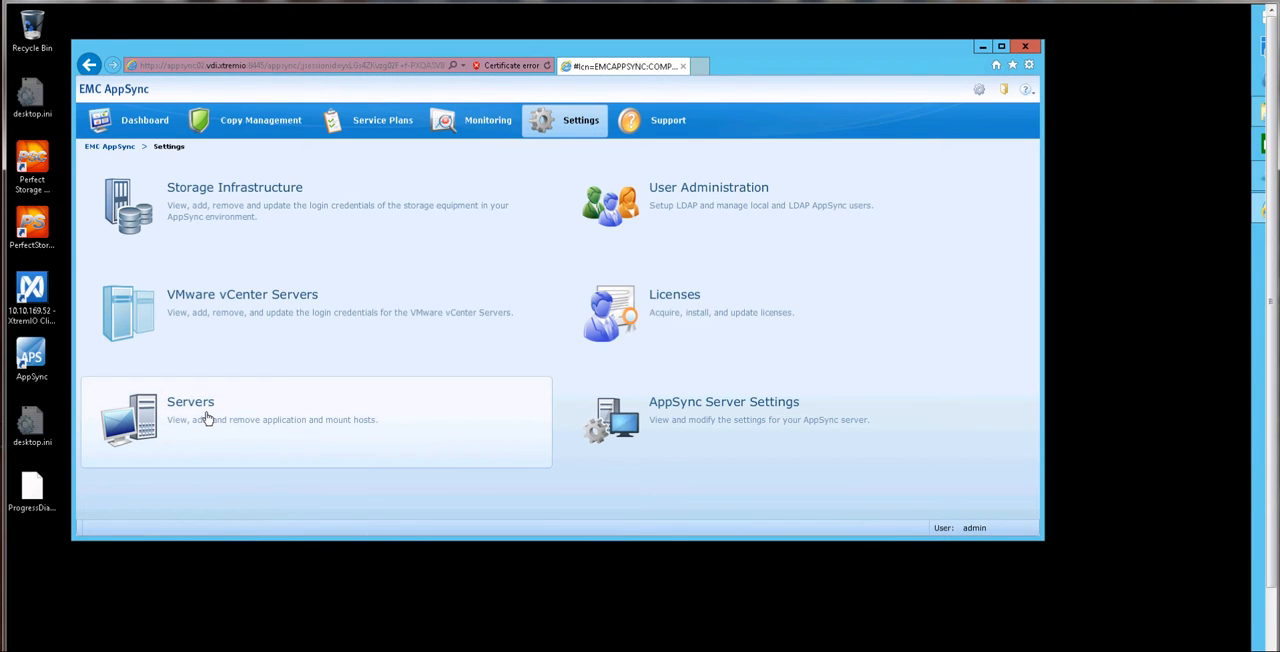
left_click(188, 400)
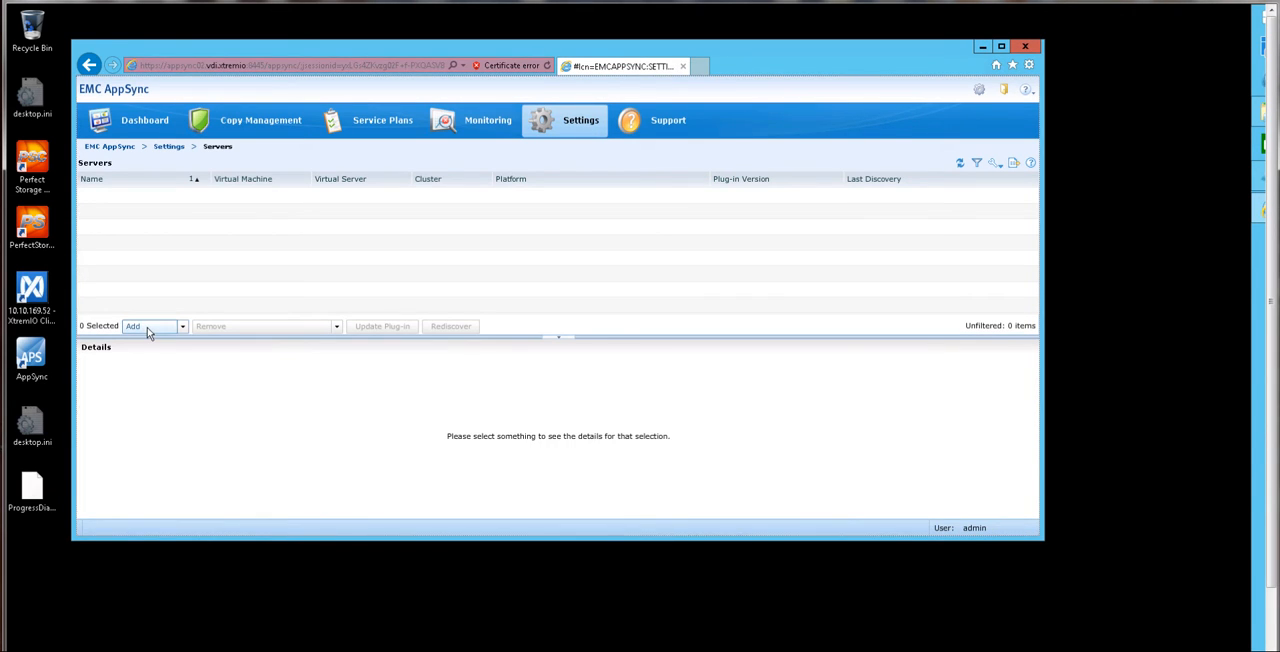
left_click(180, 326)
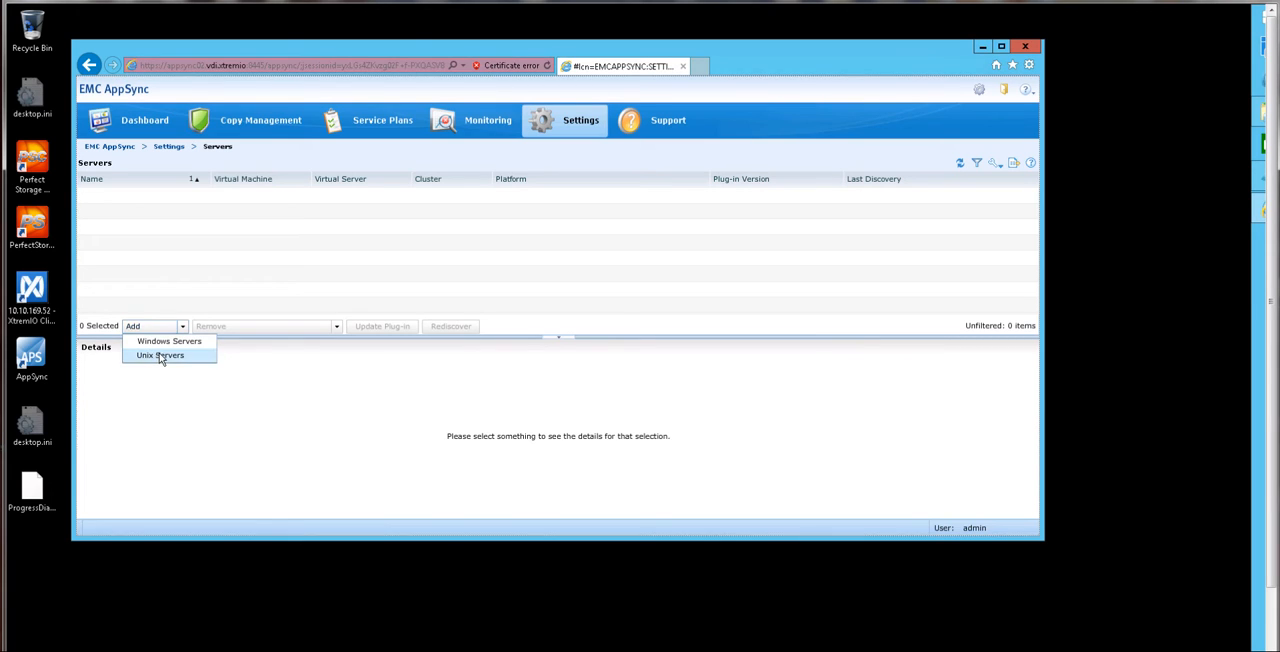
Step: Enter Unix hosts 10.10.146.60 and 10.10.146.62 with root credentials for each
left_click(160, 356)
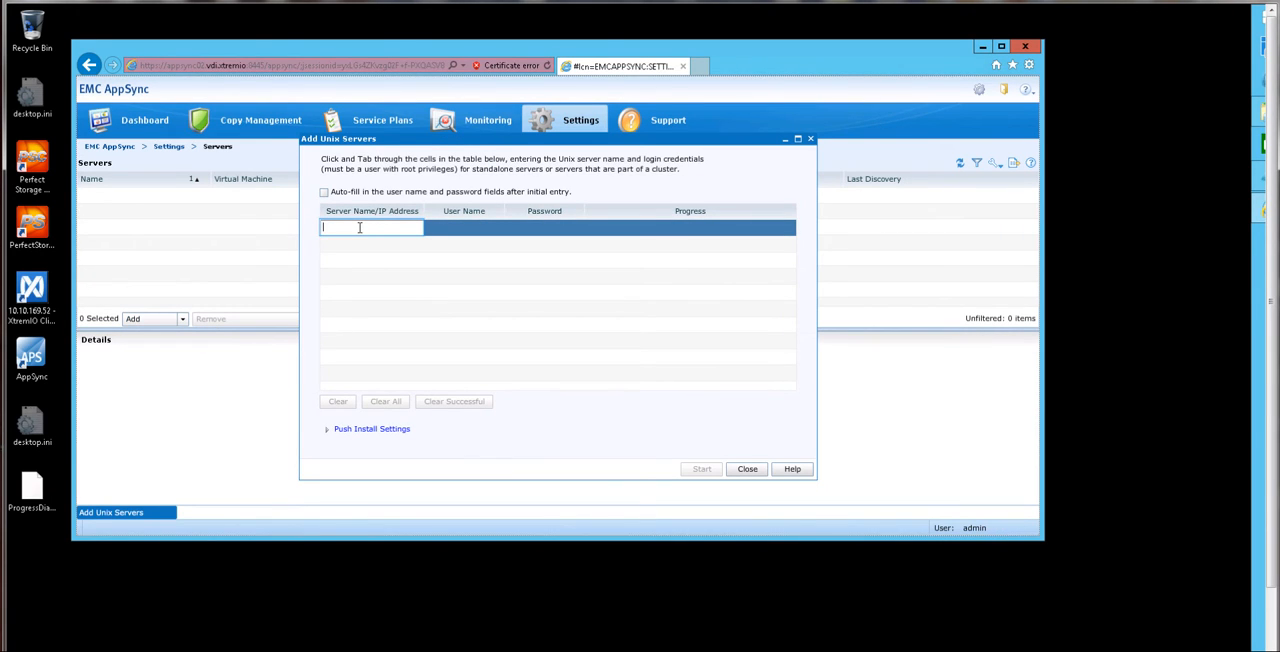
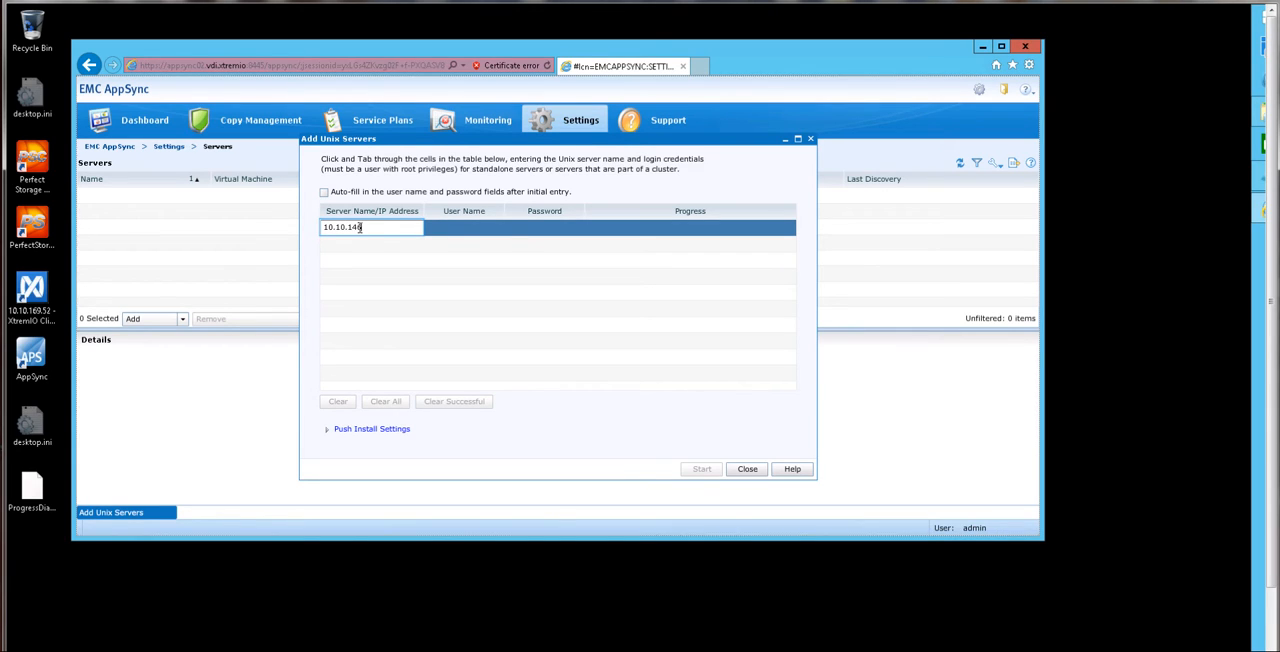
key("Tab")
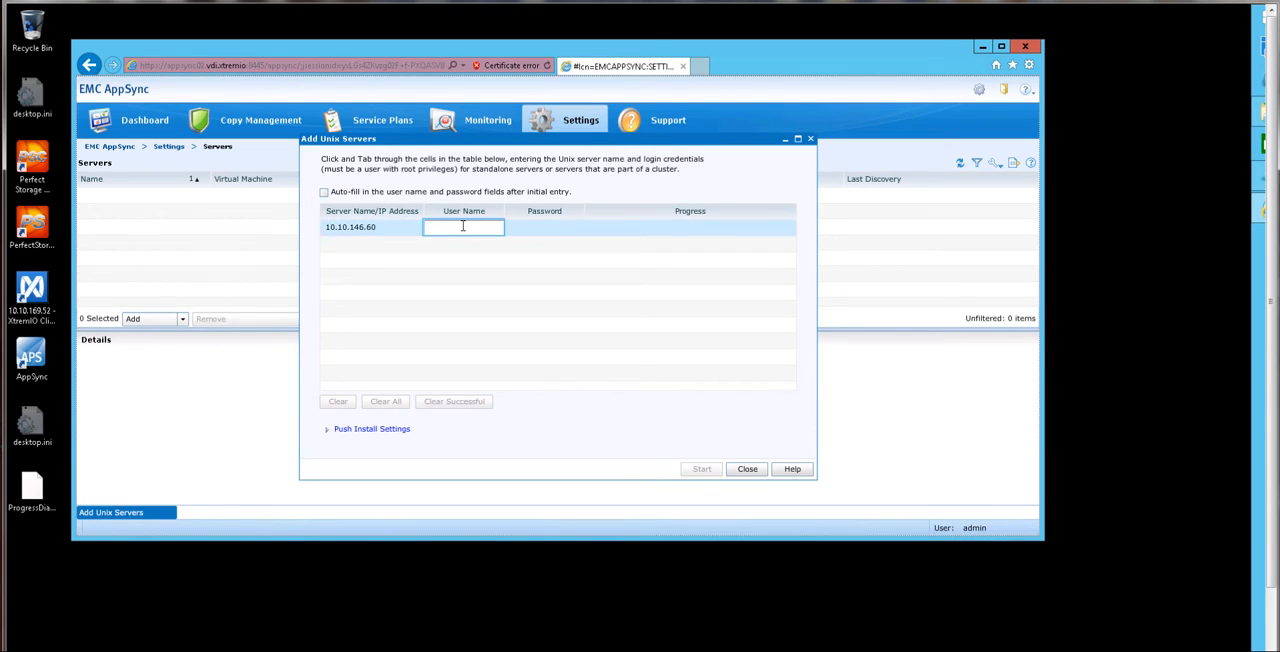
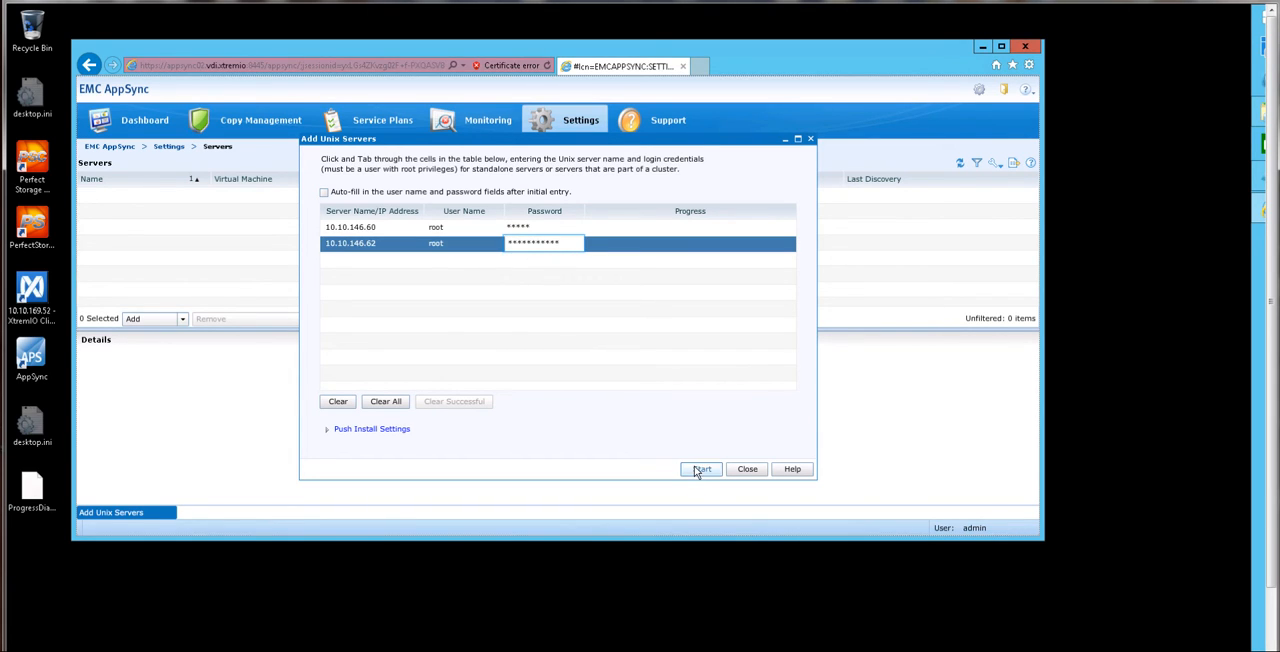
Step: Deploy to both hosts until deployment completes, then dismiss the Add Servers window
left_click(700, 468)
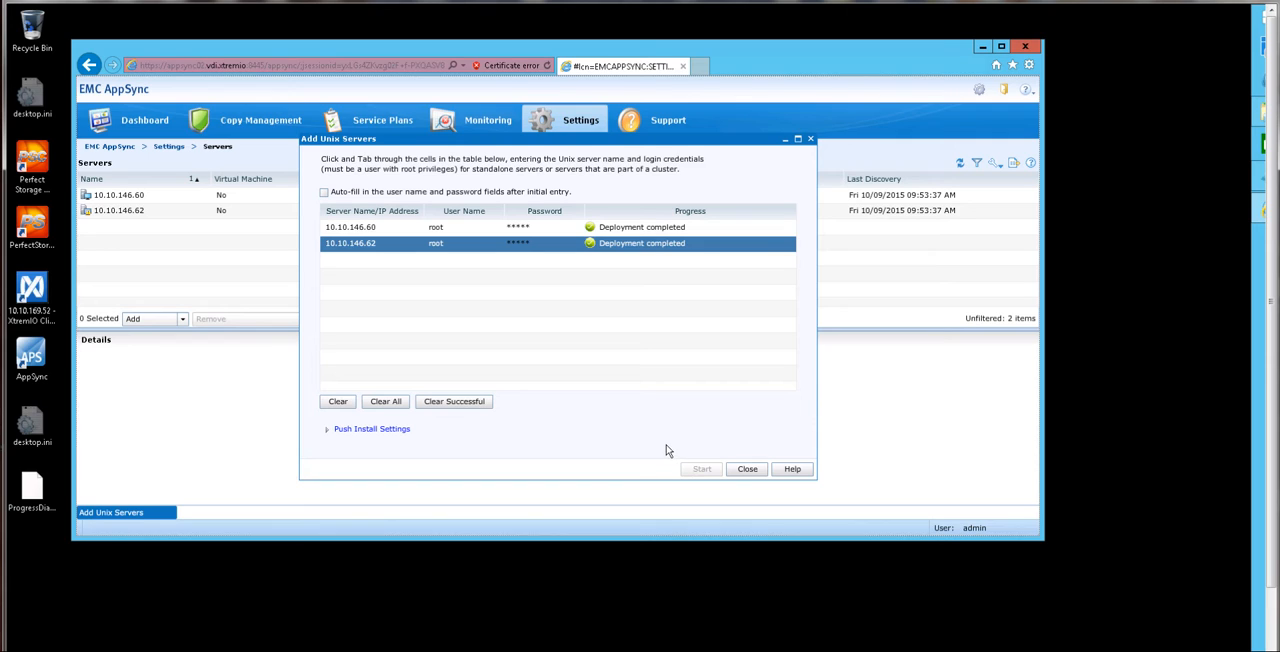
mouse_move(648, 438)
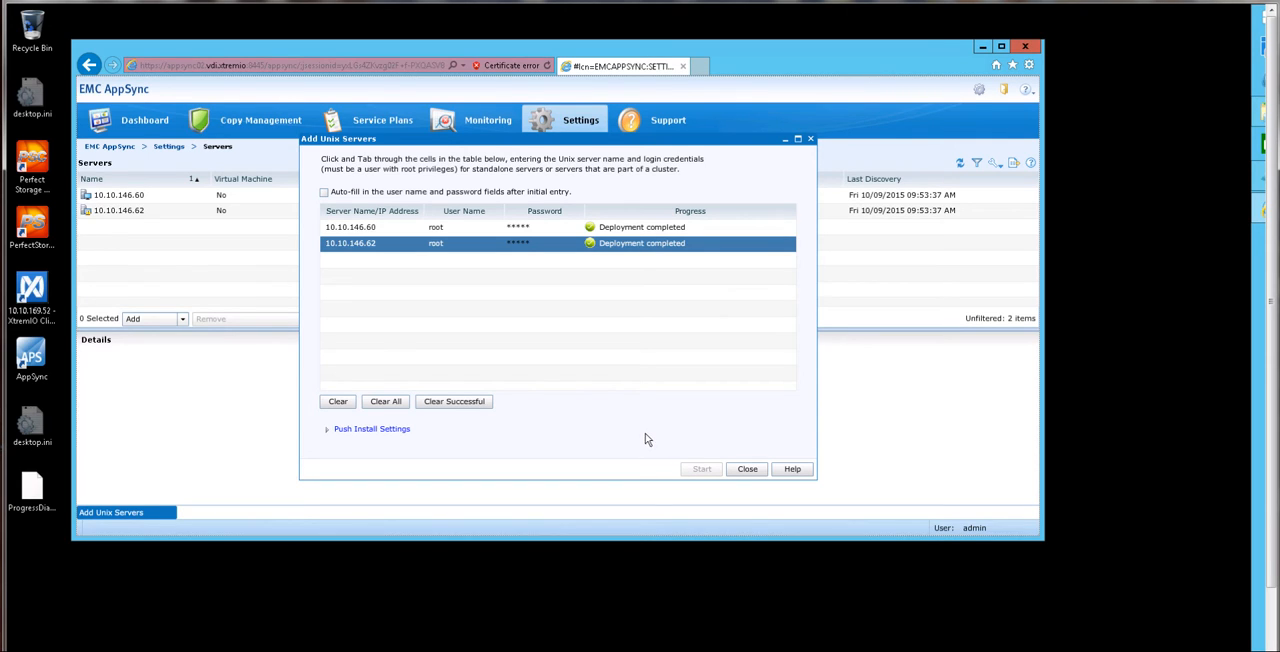
left_click(748, 468)
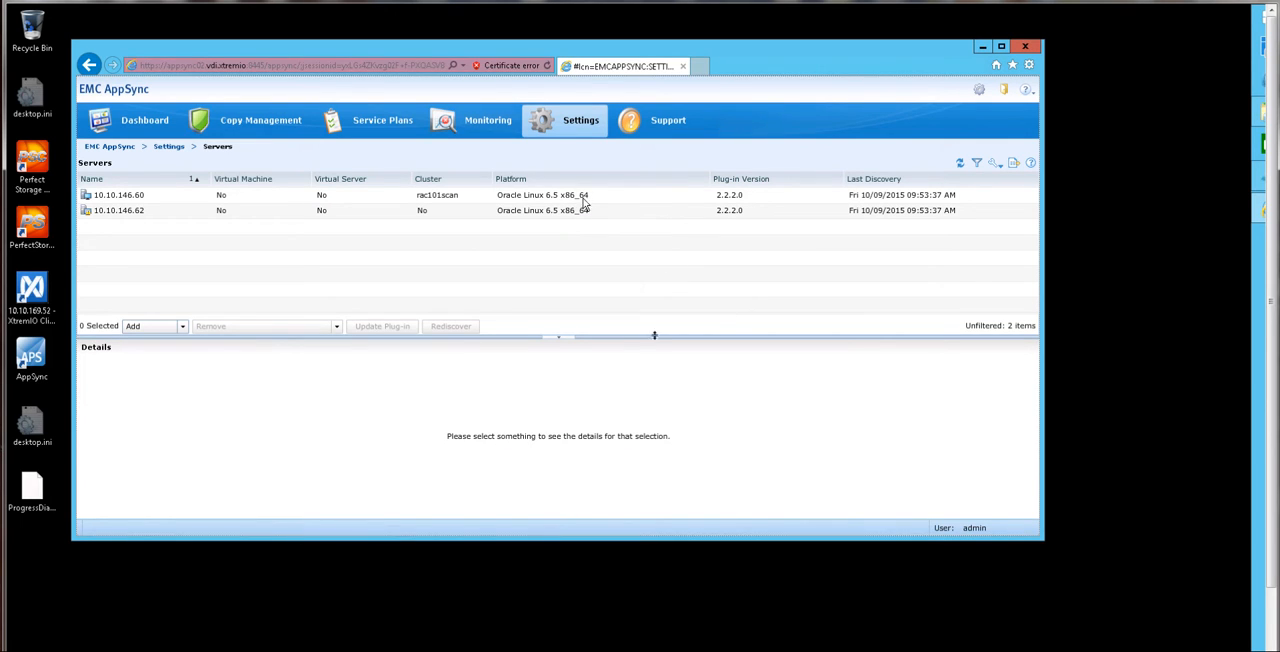
Step: Show the Oracle copy management list and select the database on 10.10.146.60
left_click(260, 120)
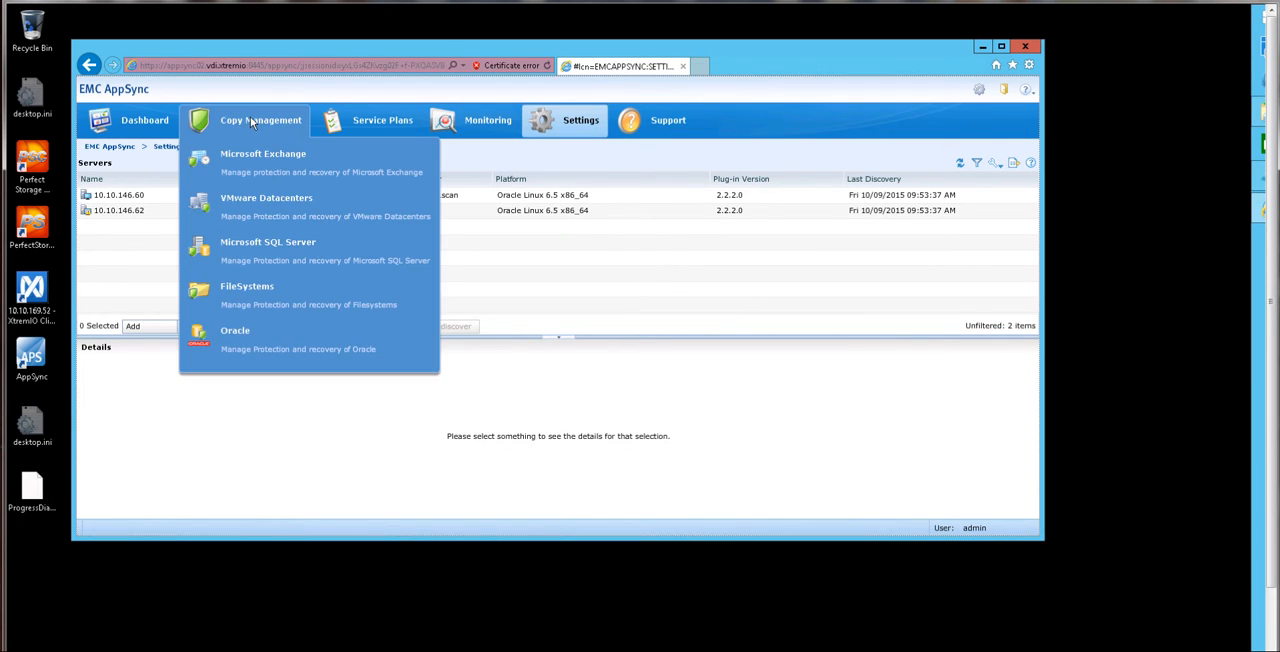
left_click(236, 330)
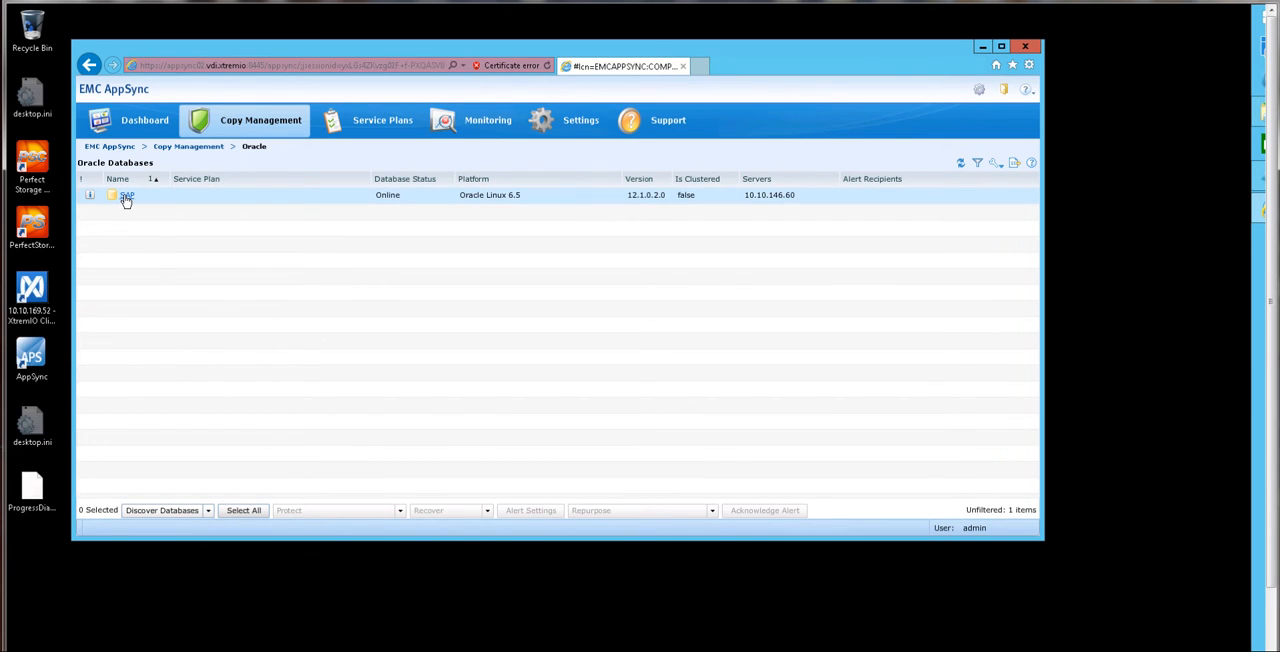
left_click(128, 200)
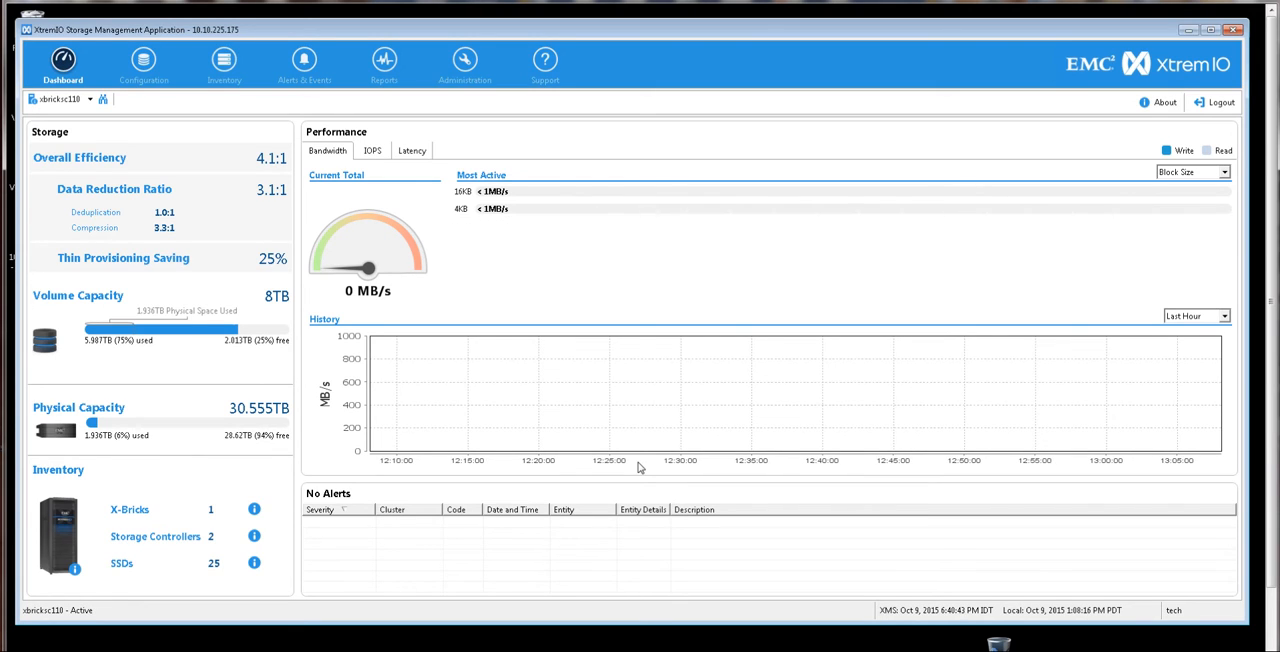
mouse_move(636, 466)
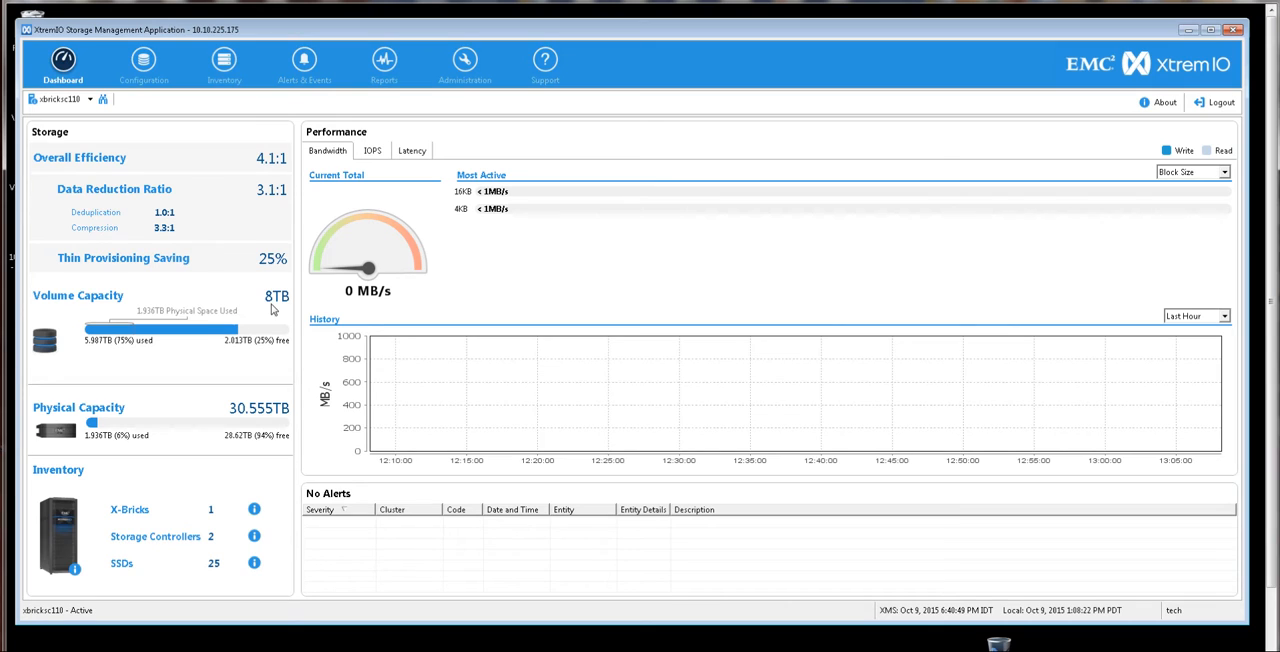
Step: Show the Configuration volume list with the four 1TB SAPDATA volumes
left_click(144, 60)
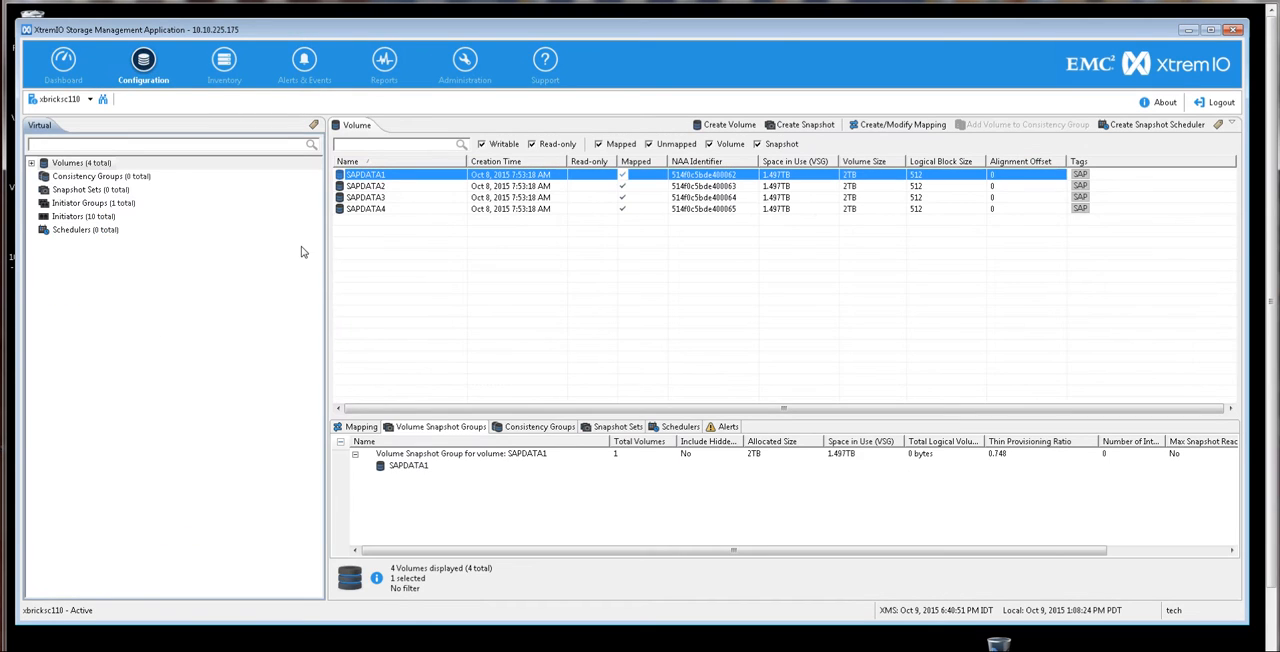
mouse_move(480, 292)
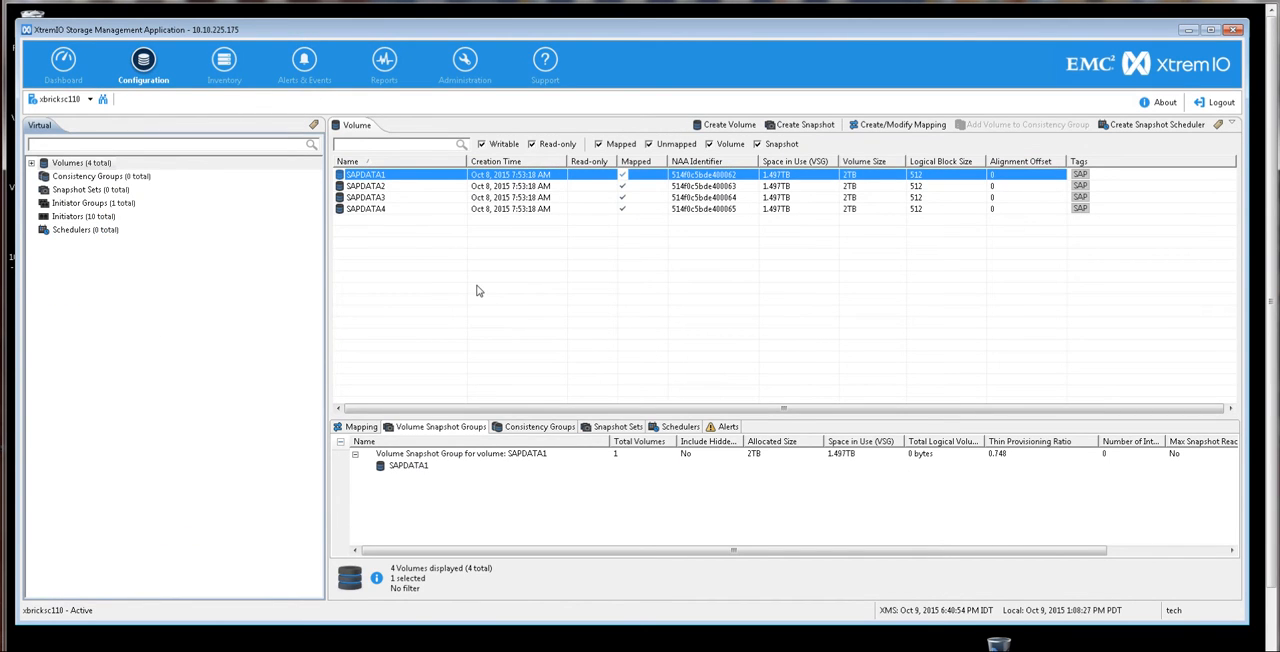
mouse_move(492, 236)
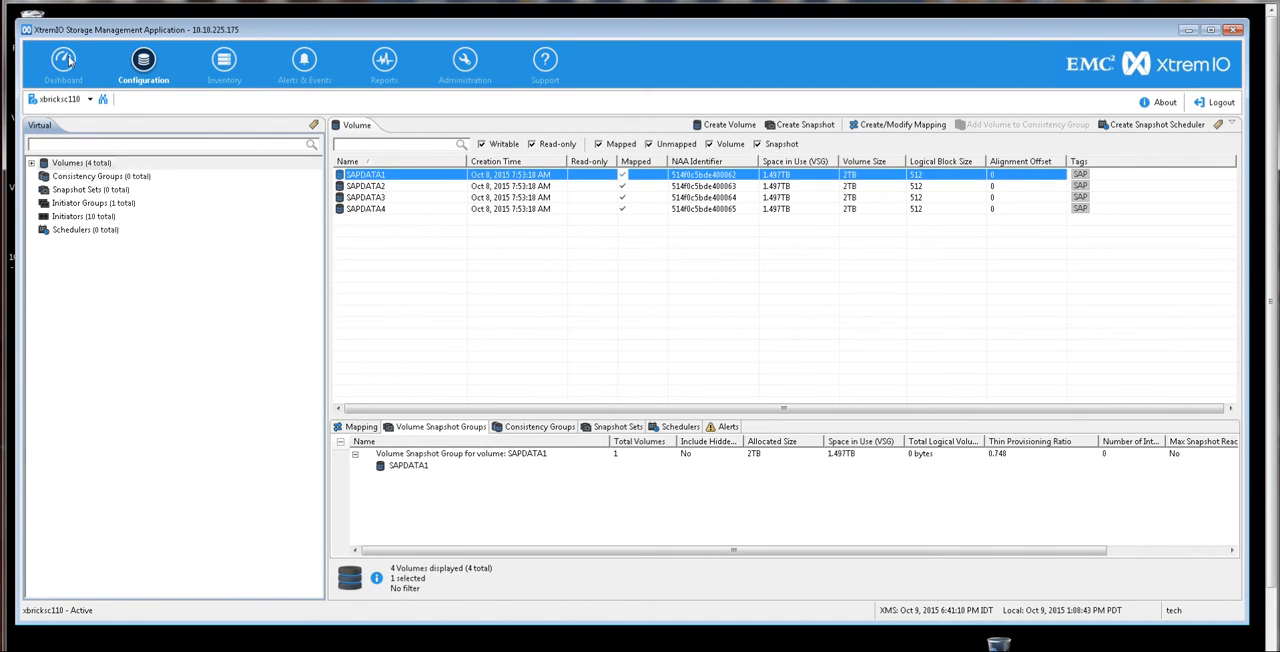
Step: Return to the XtremIO dashboard showing 8TB volume capacity and 4.1:1 efficiency
left_click(64, 62)
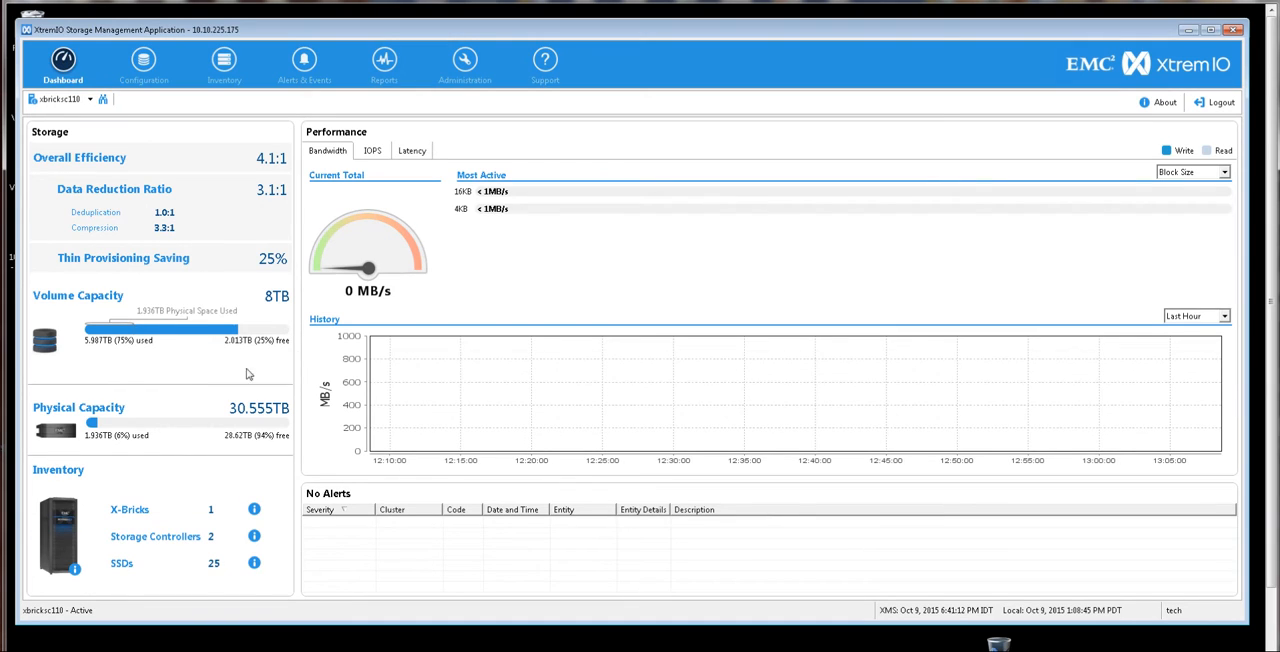
mouse_move(270, 308)
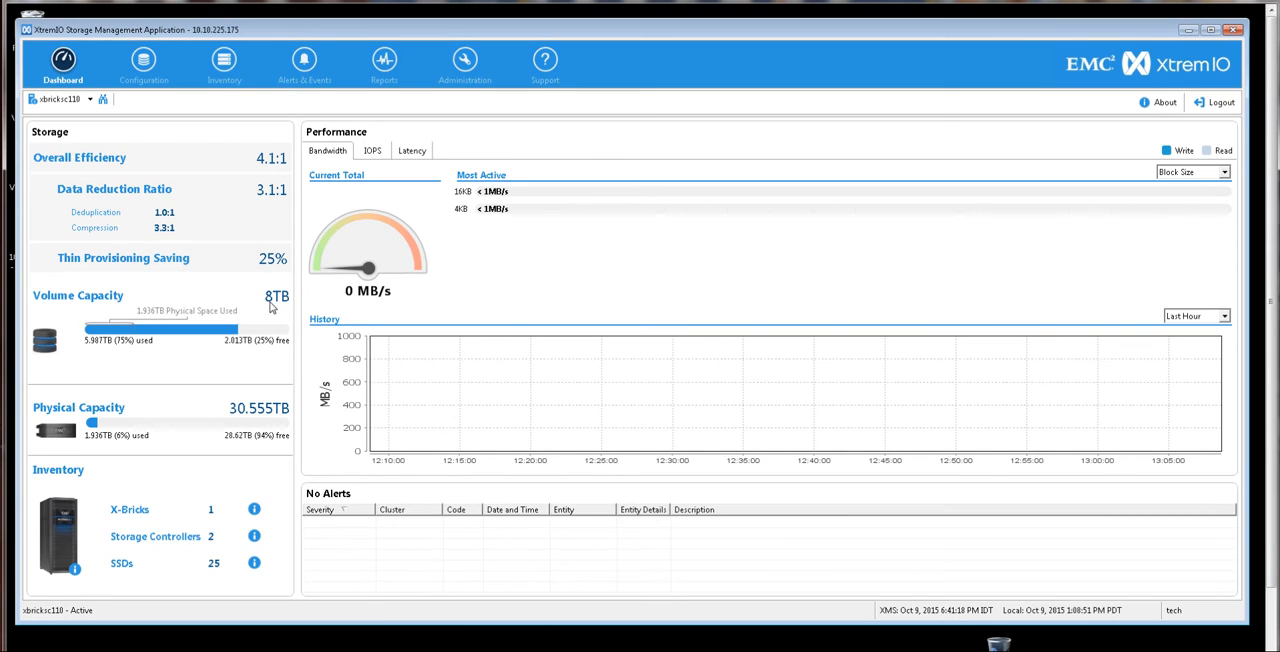
mouse_move(120, 352)
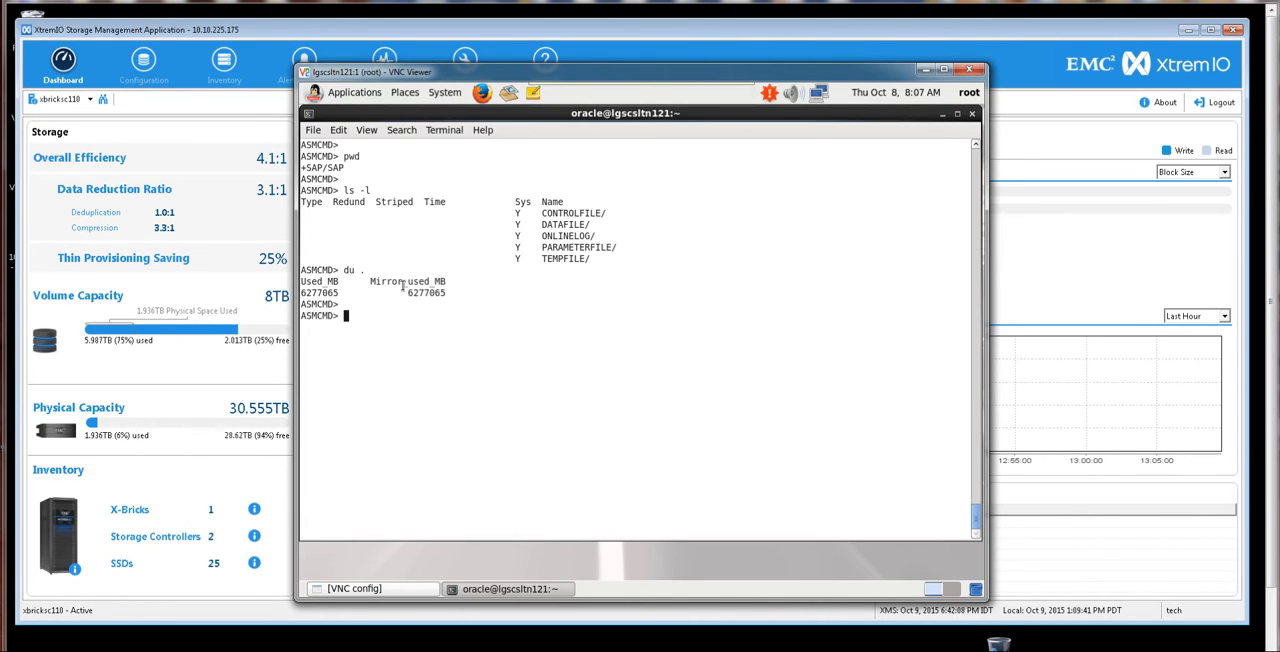
Step: Review the ASMCMD listing and disk usage, then put the VNC session away
double_click(424, 292)
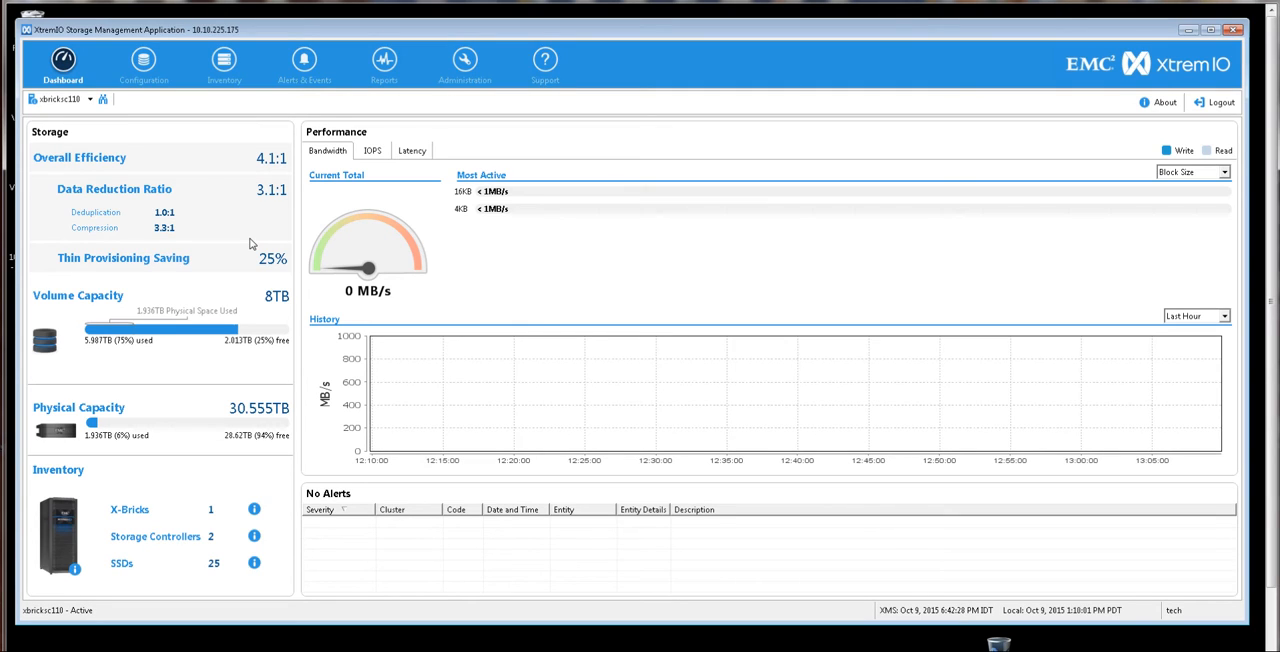
mouse_move(268, 308)
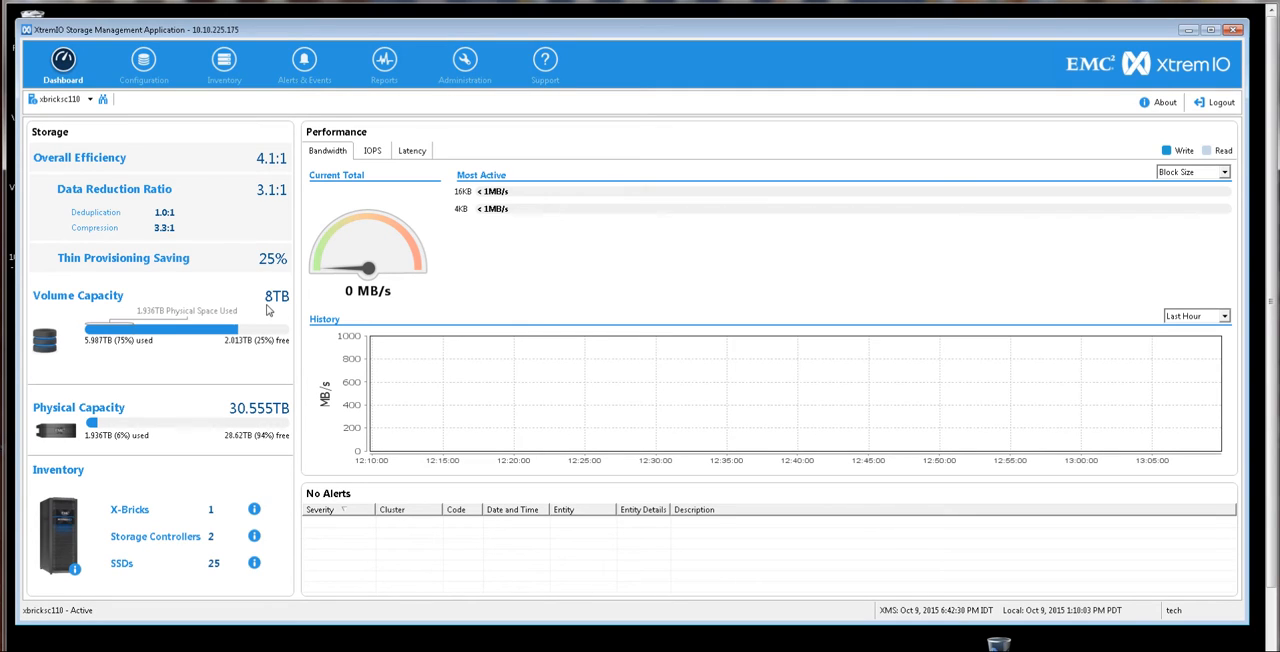
mouse_move(132, 372)
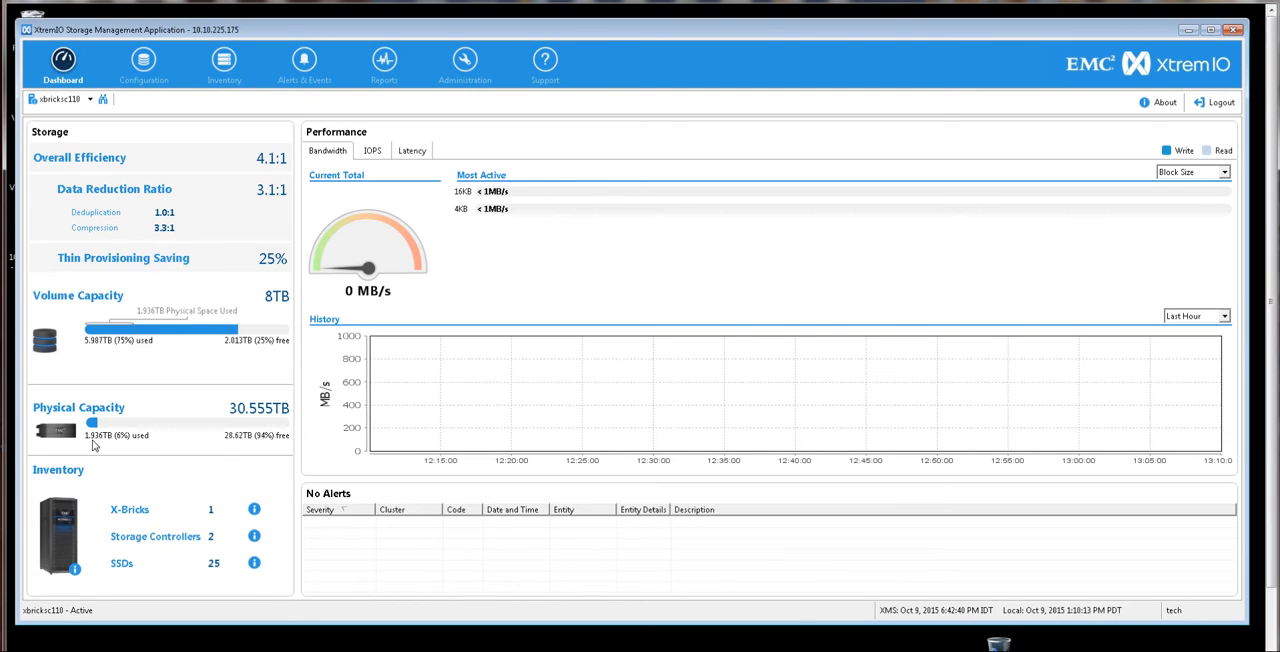
mouse_move(94, 390)
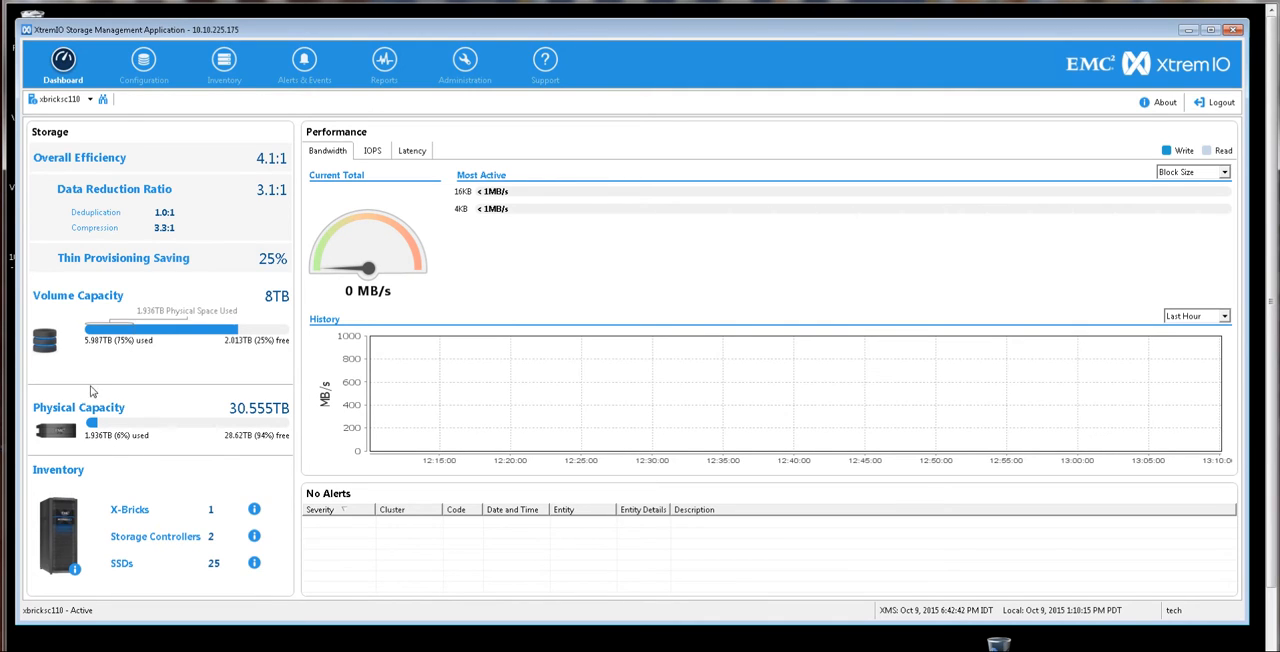
mouse_move(120, 238)
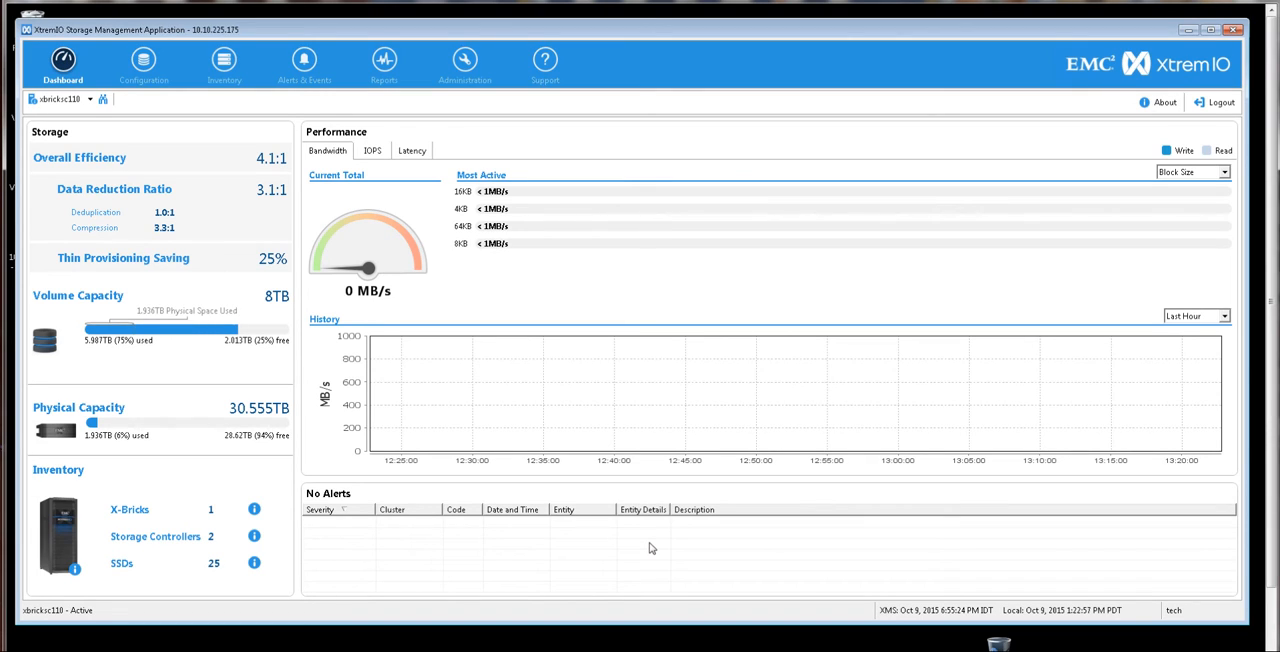
mouse_move(356, 464)
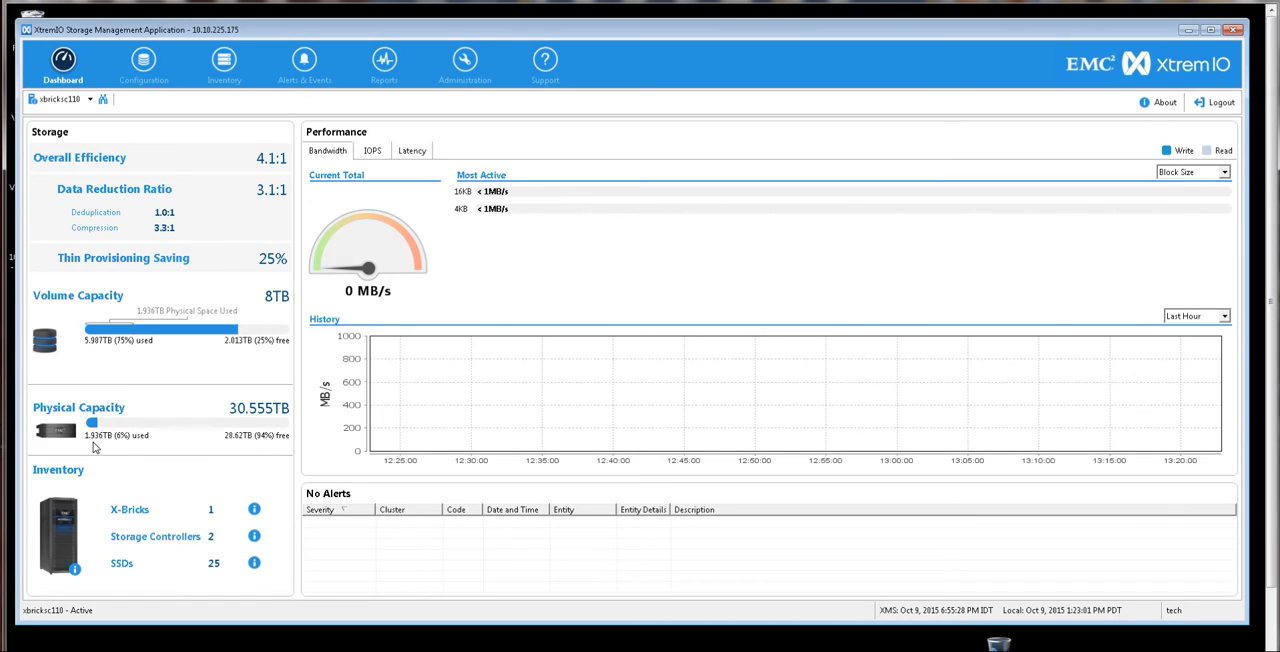
mouse_move(104, 444)
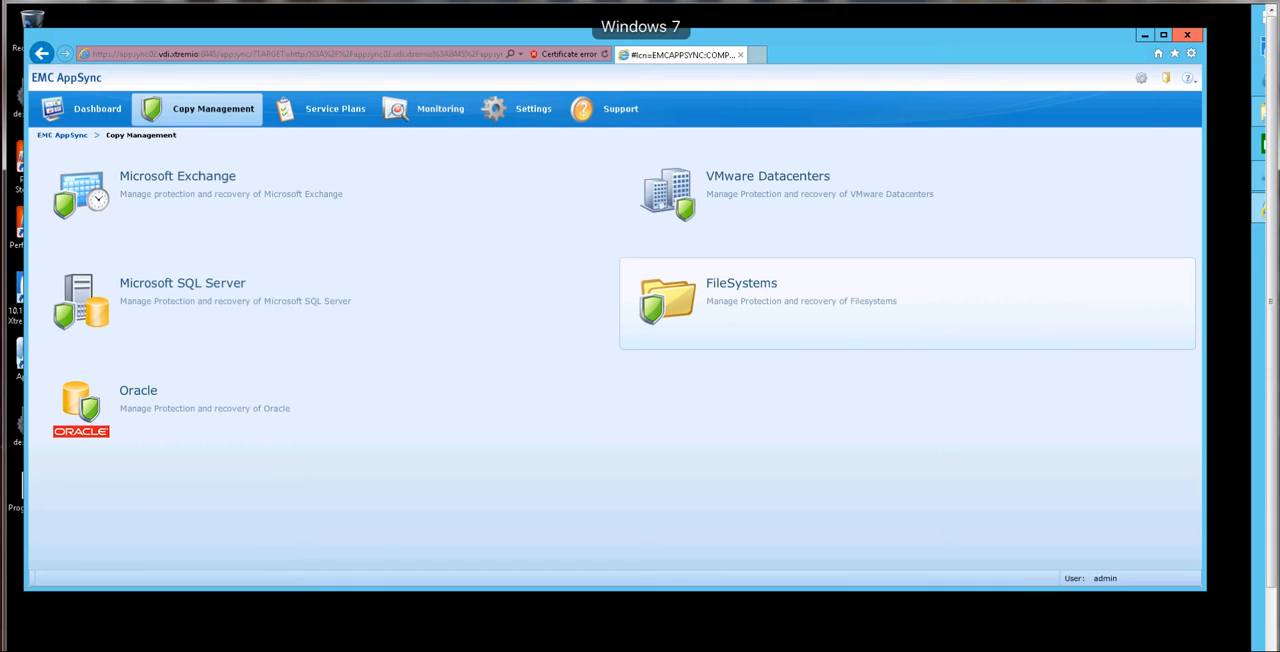
mouse_move(604, 532)
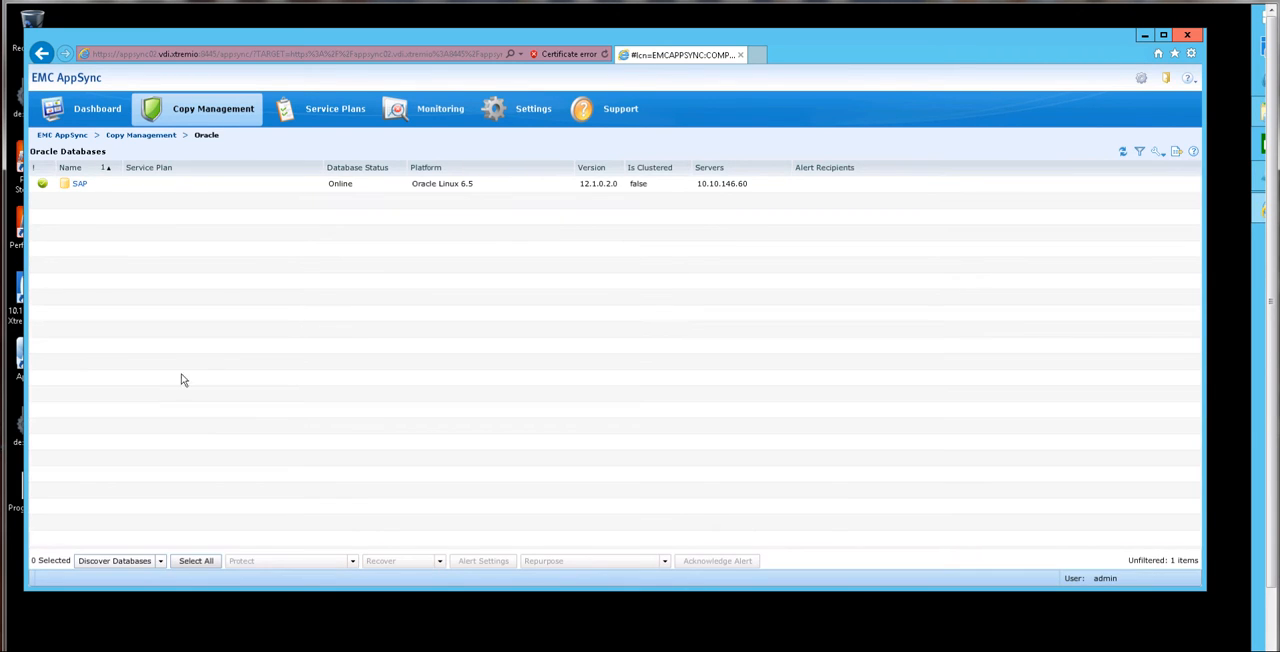
mouse_move(132, 256)
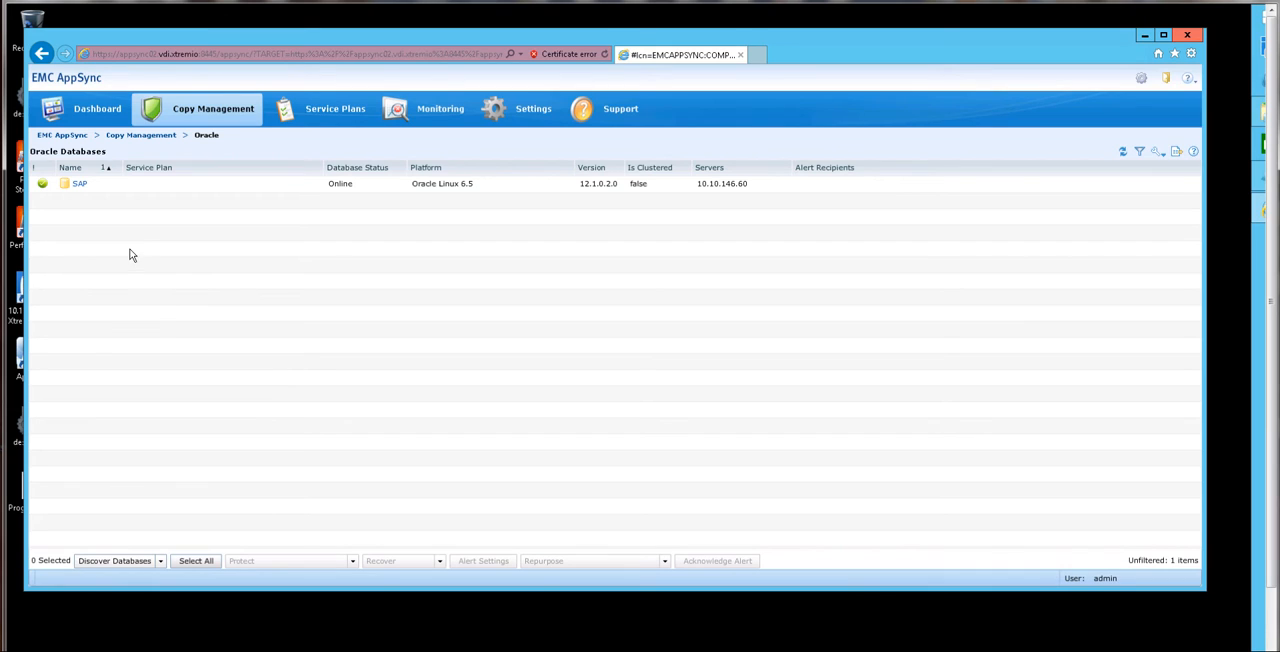
mouse_move(144, 186)
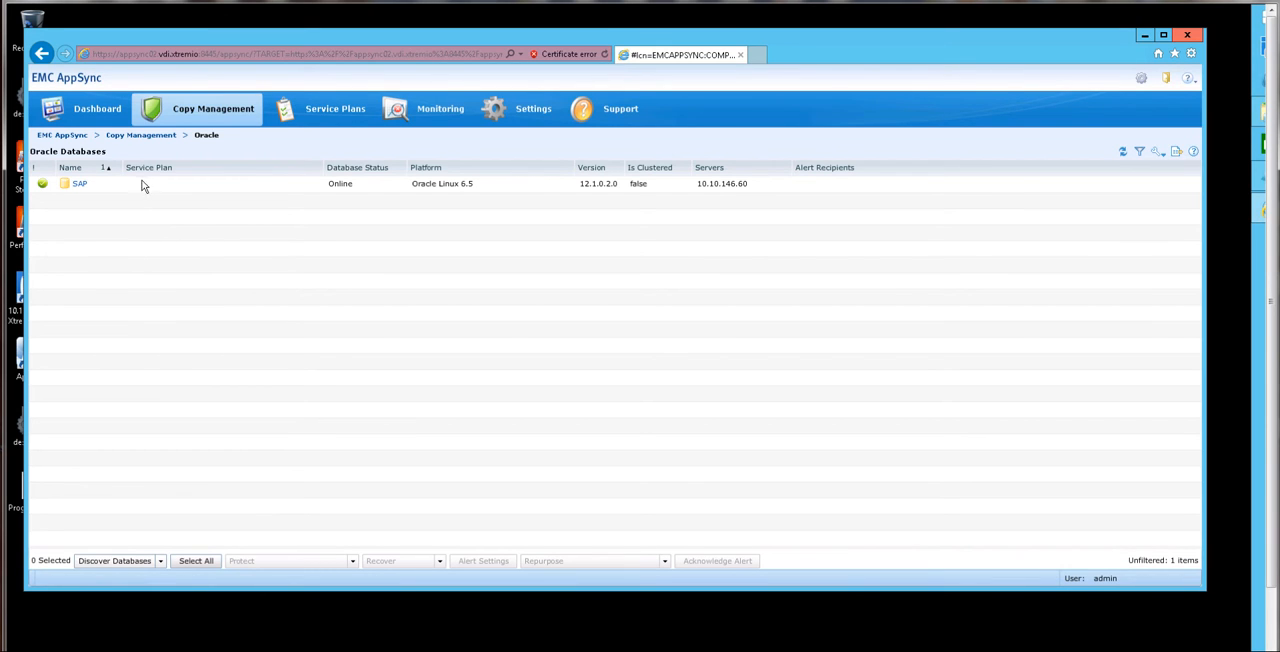
Step: Select the SAP database row in the Oracle databases list
left_click(78, 184)
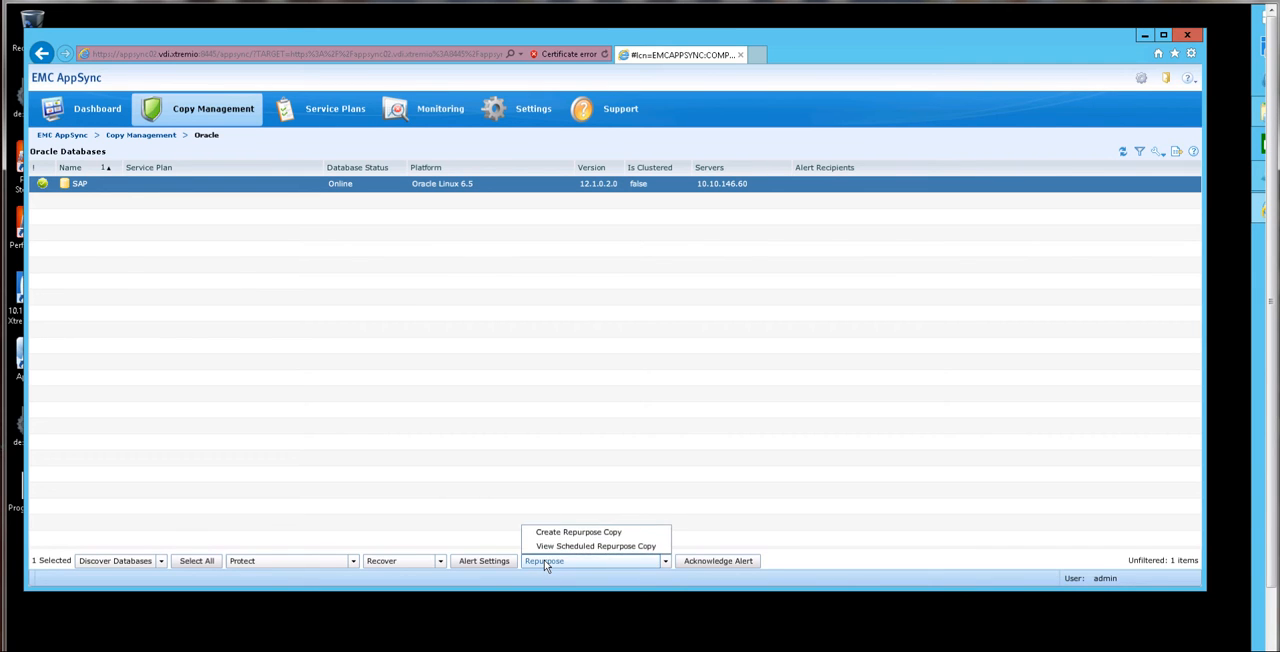
Step: Define a first-generation snap repurpose copy of SAP labelled DEVGOLD, set to run now
left_click(580, 532)
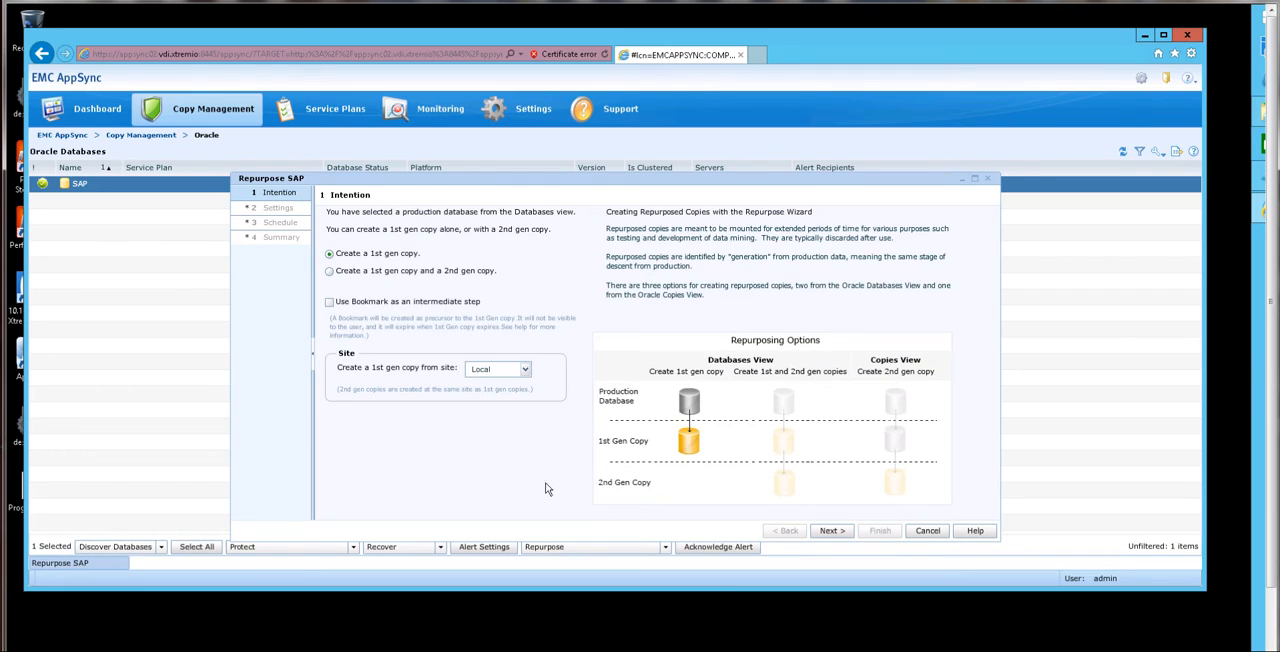
mouse_move(828, 530)
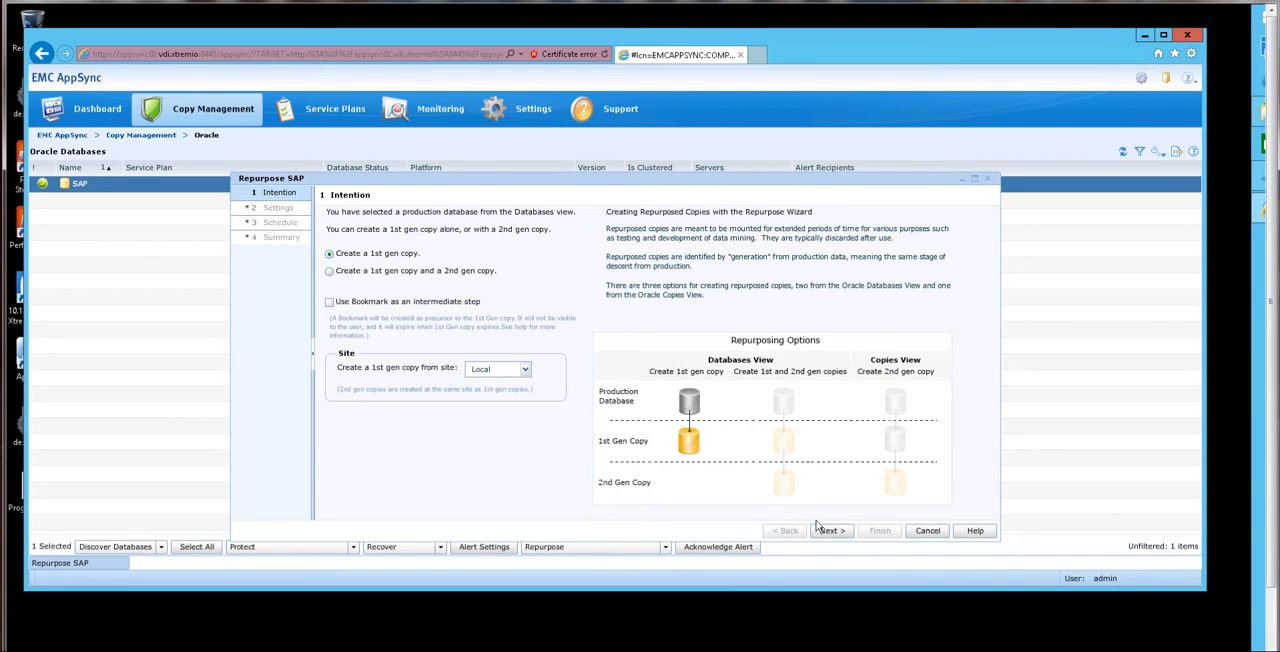
left_click(832, 530)
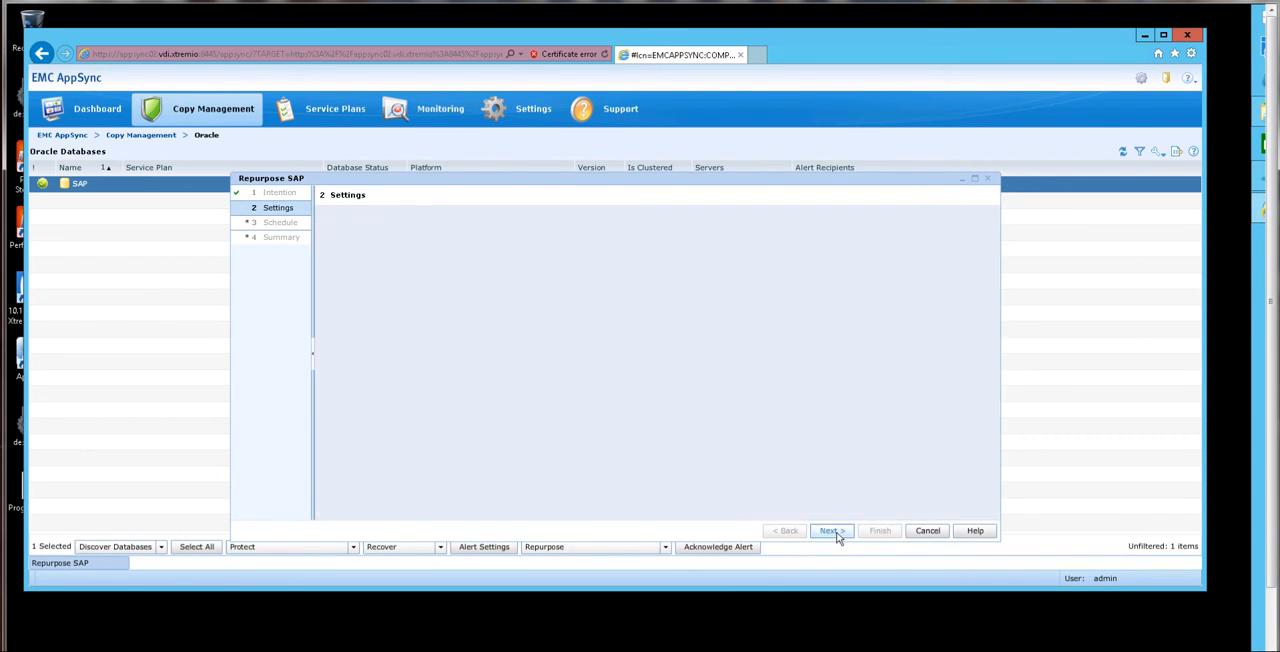
left_click(832, 532)
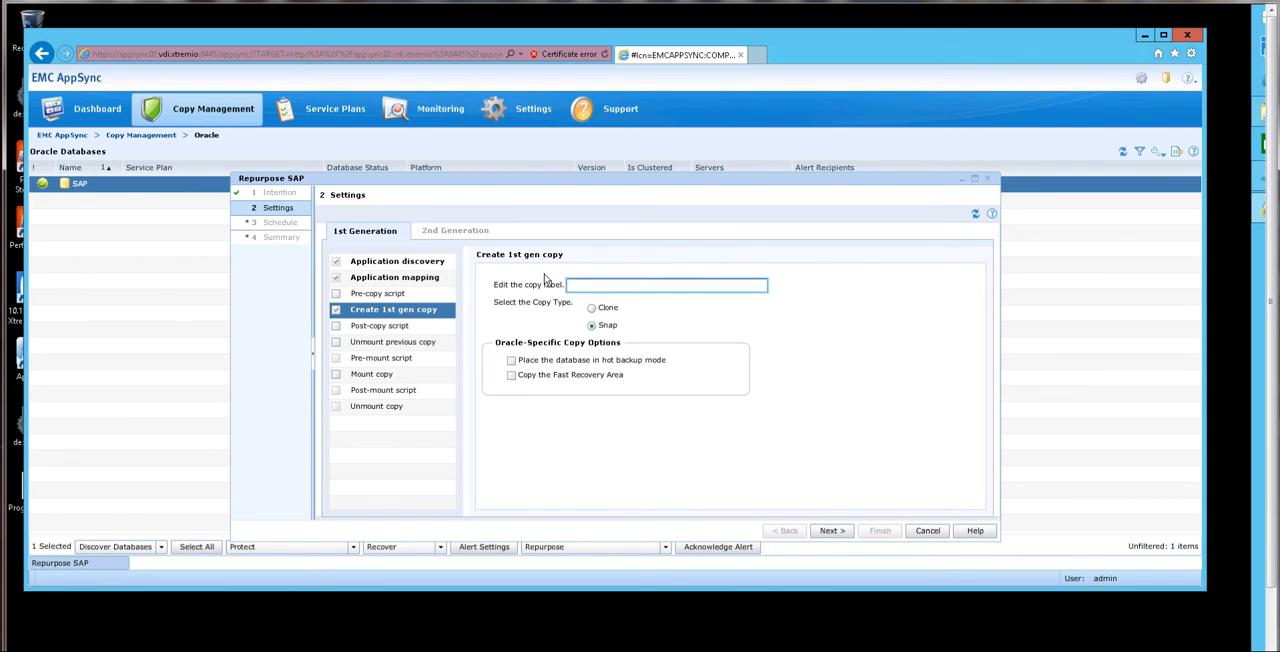
type("DEVGOLD")
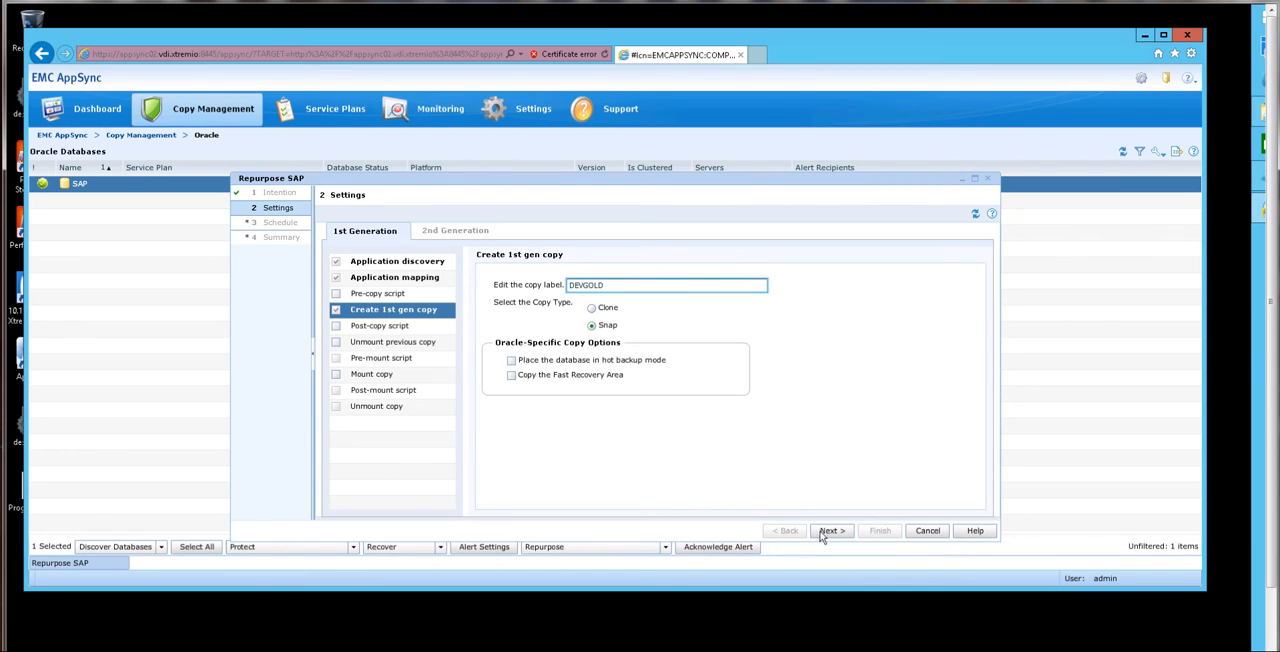
left_click(832, 530)
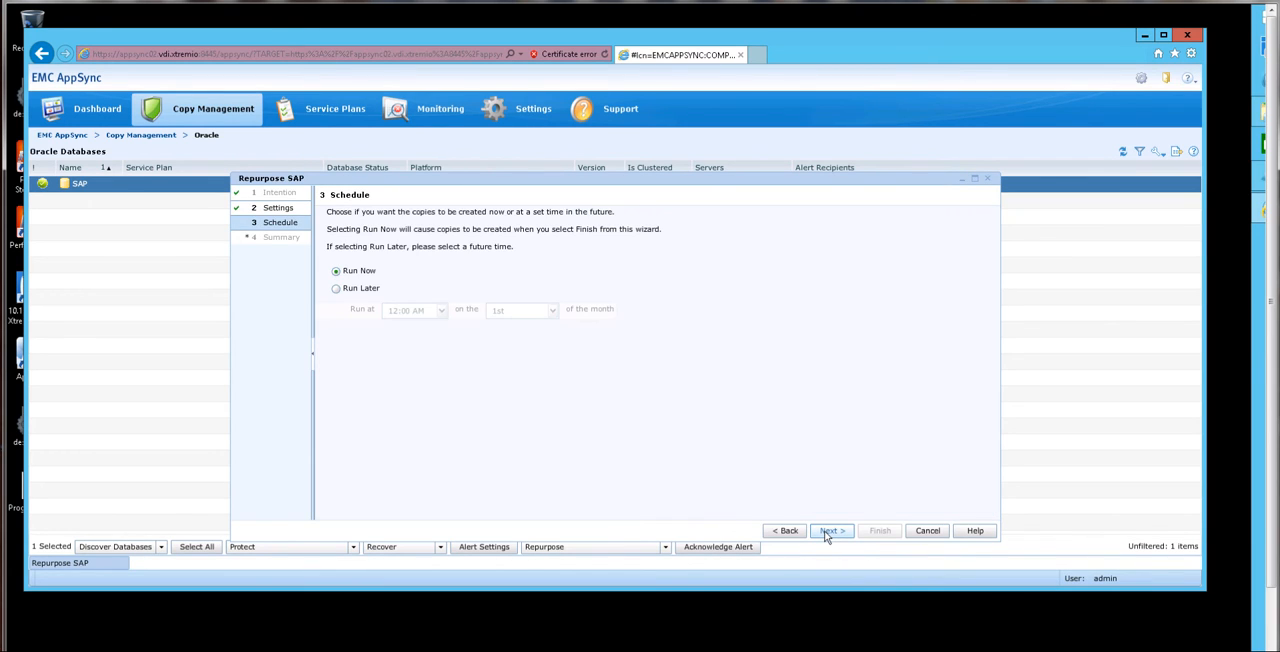
left_click(832, 530)
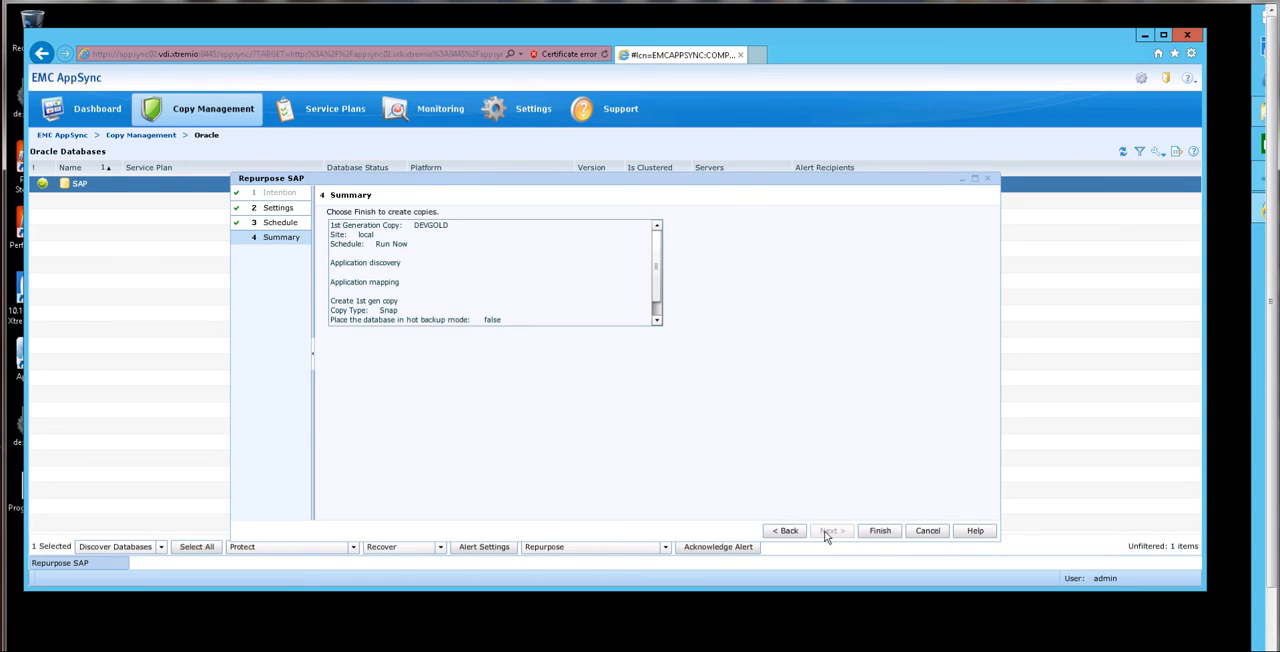
Step: Finish creating the DEVGOLD copy and show it in the SAP copies list
left_click(880, 530)
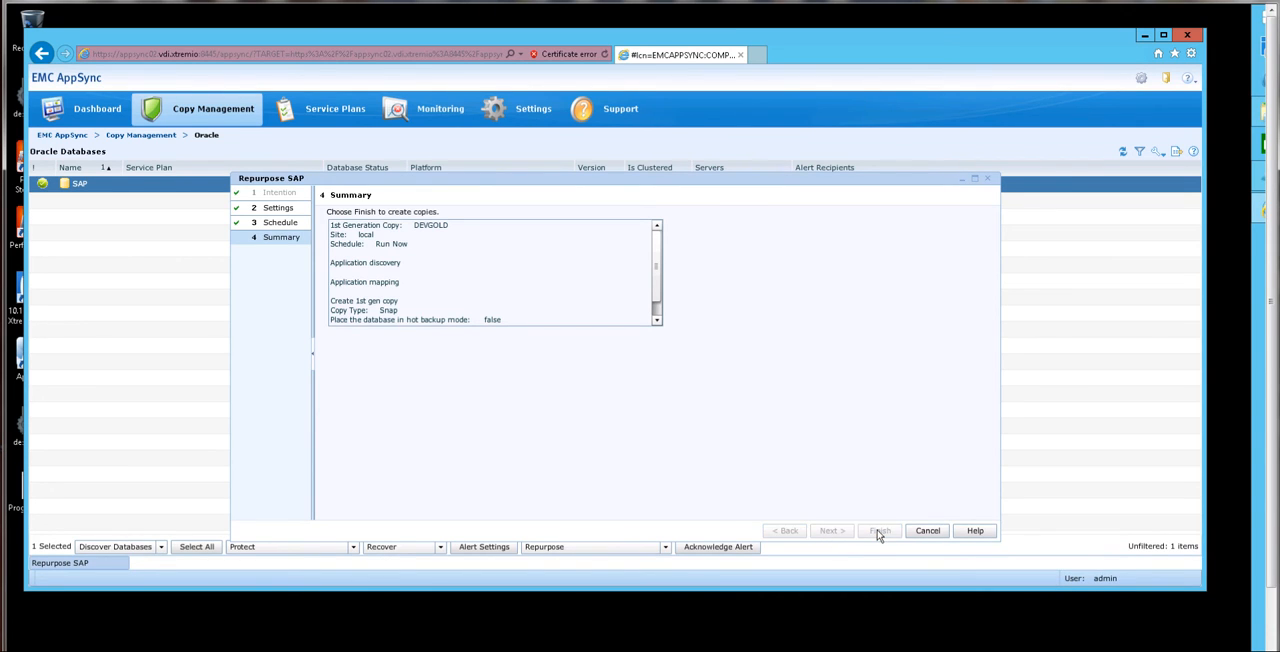
left_click(880, 530)
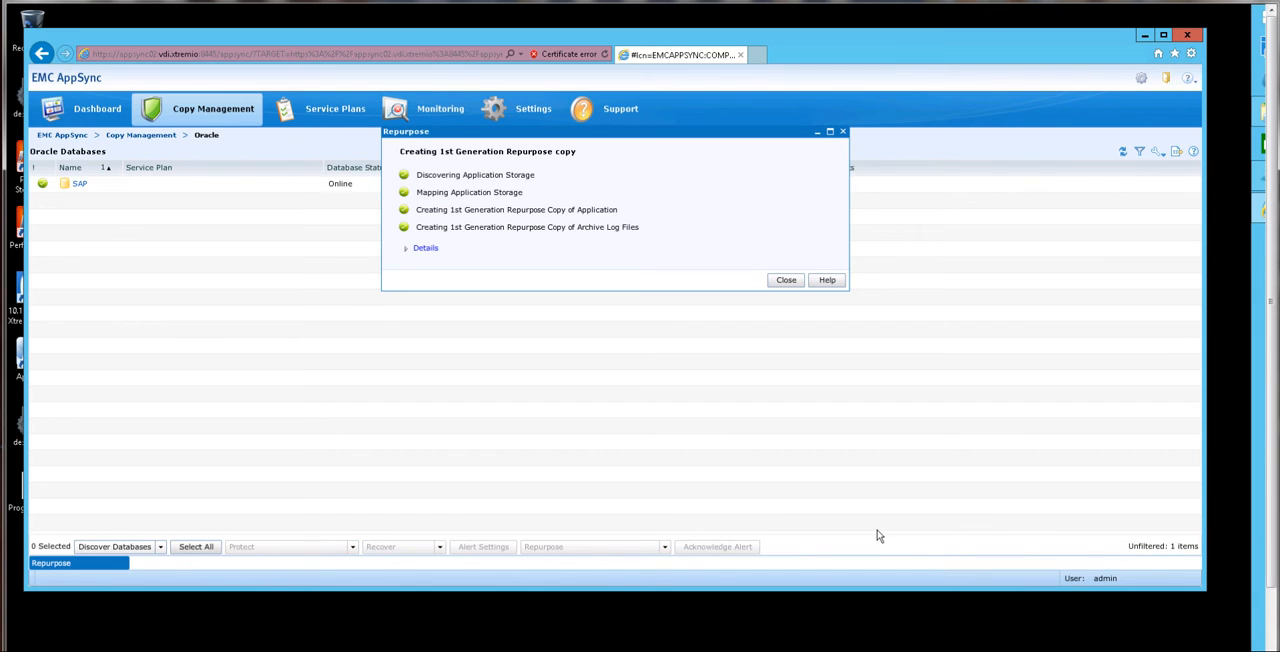
mouse_move(808, 312)
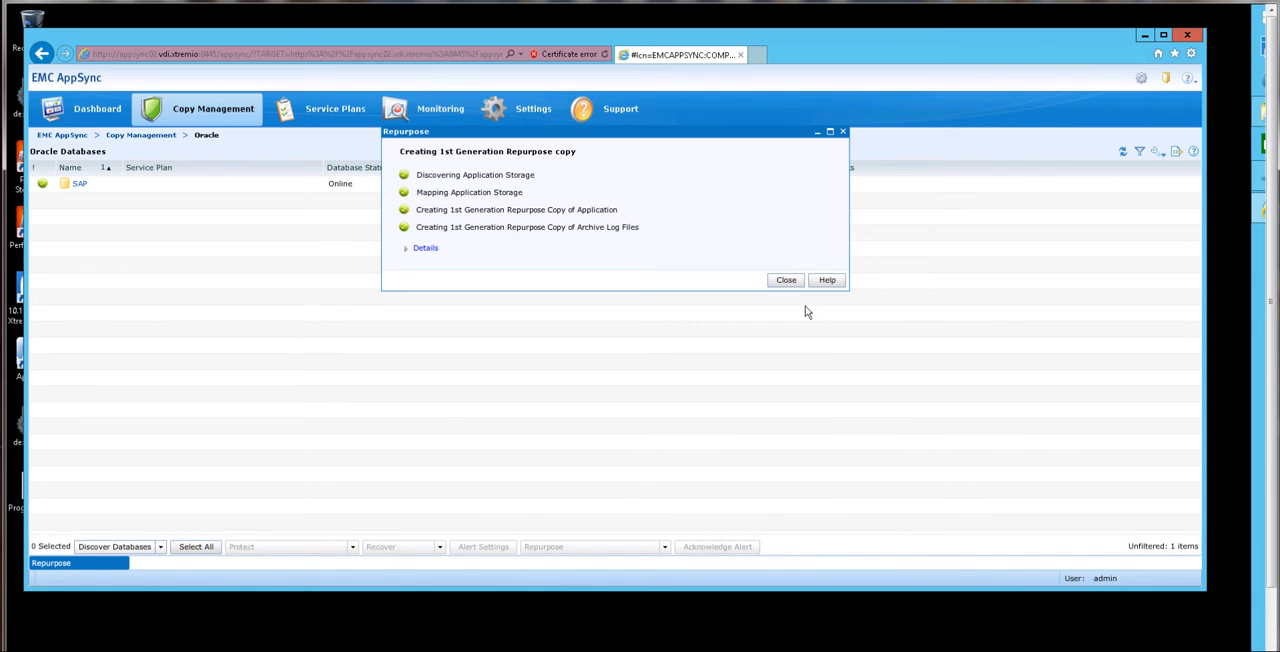
left_click(784, 280)
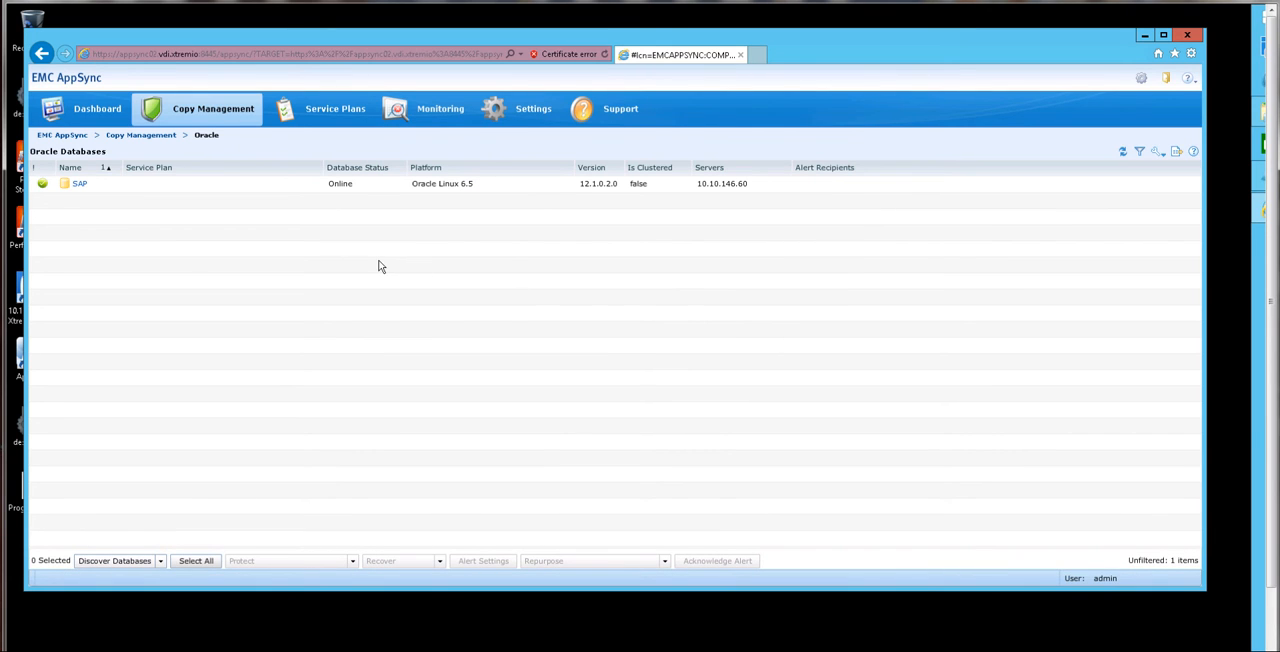
left_click(80, 188)
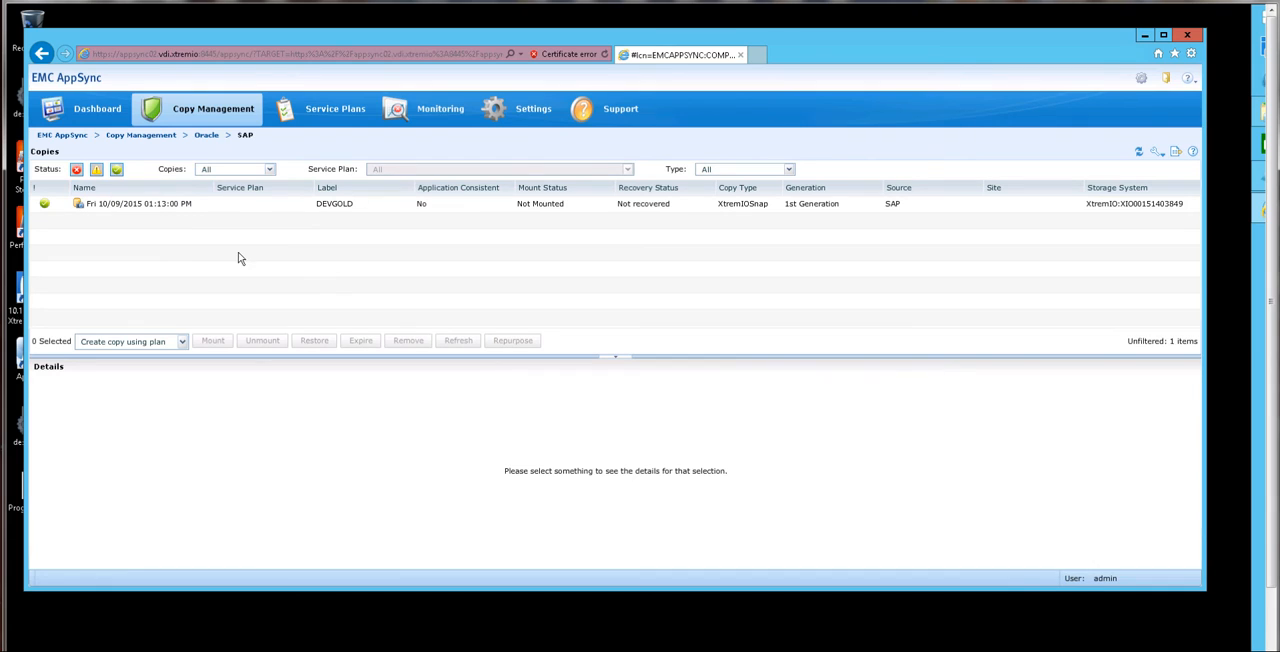
mouse_move(816, 212)
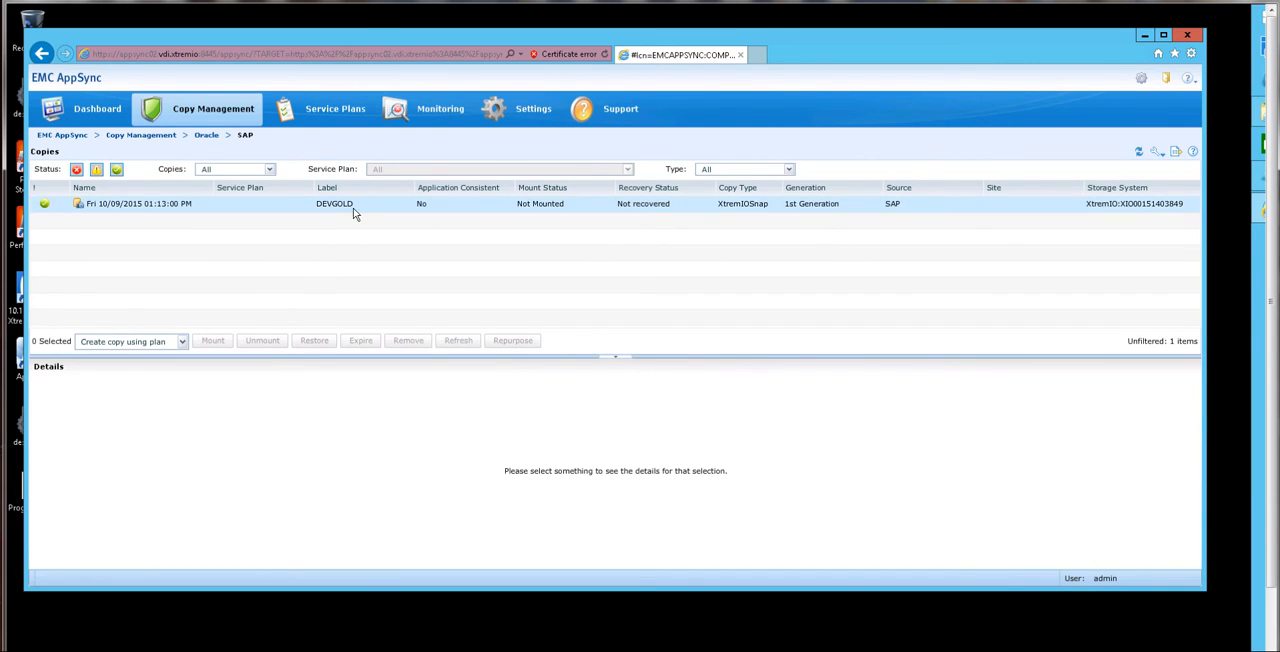
mouse_move(388, 228)
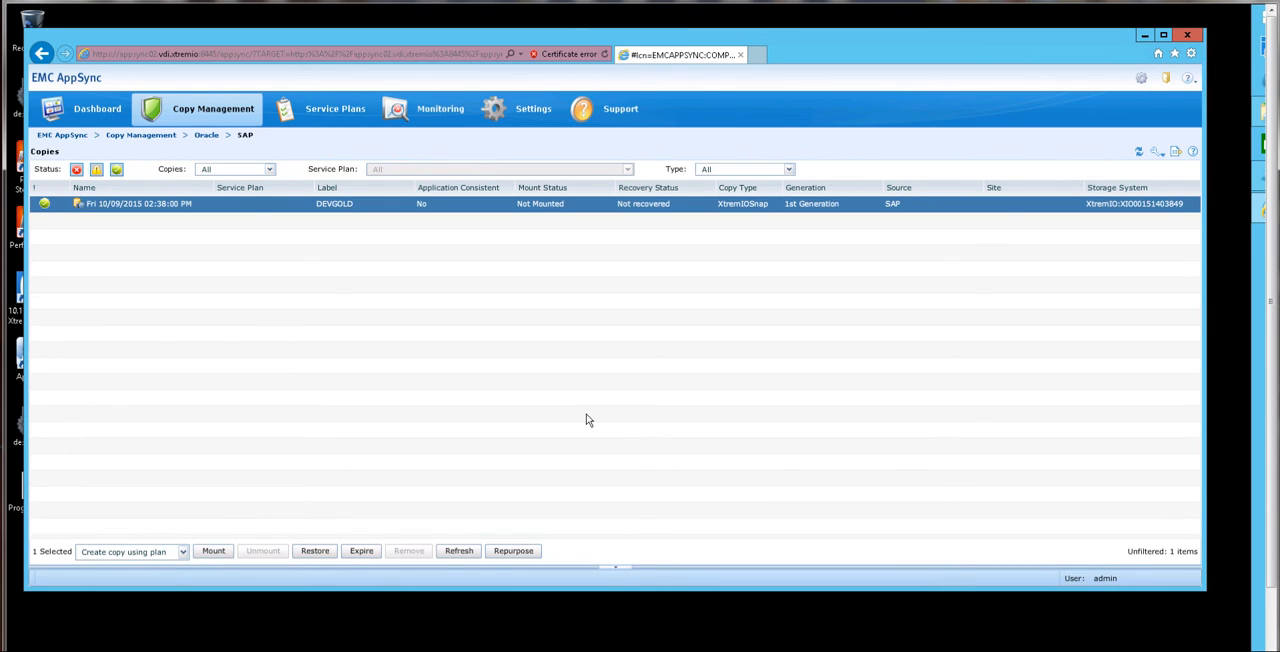
mouse_move(200, 264)
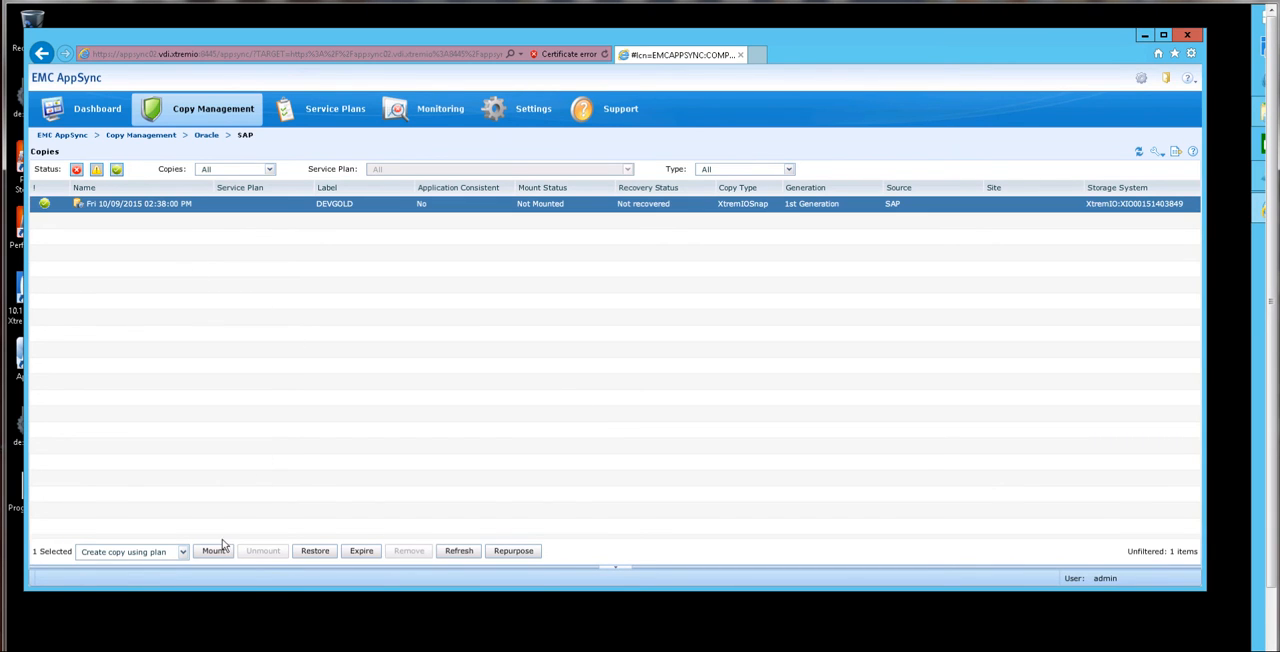
Step: Set DEVGOLD to mount on standalone server 10.10.146.62 with the database recovered read-write
left_click(214, 552)
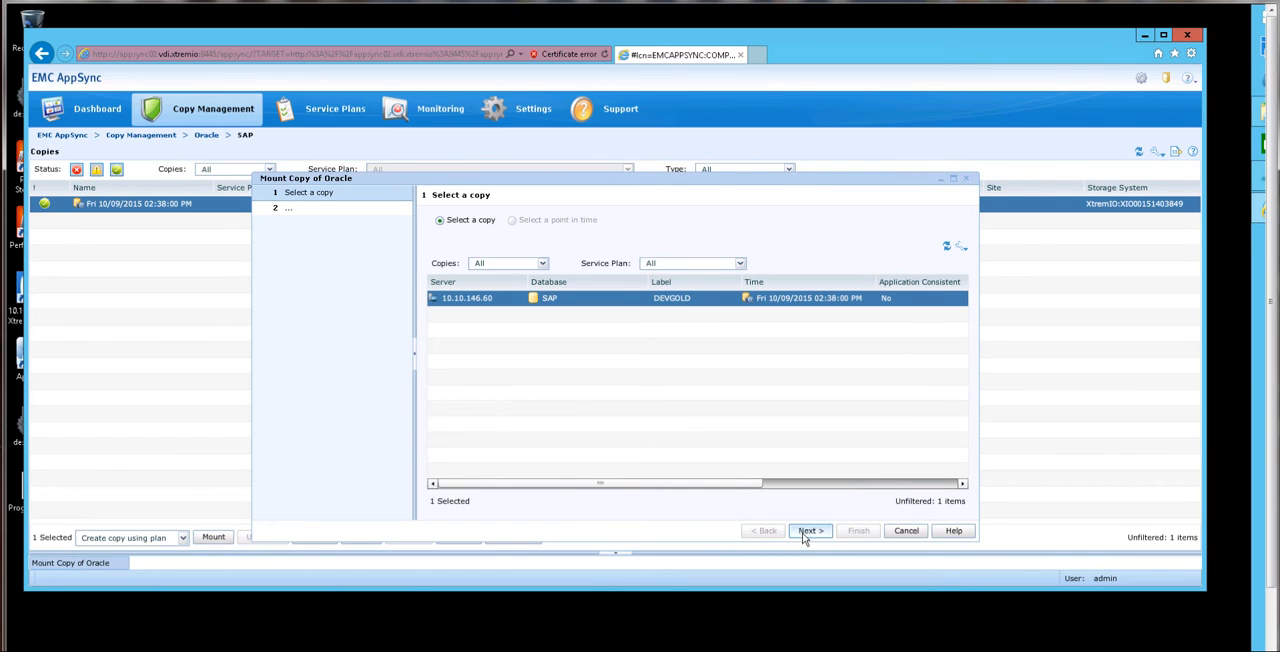
left_click(808, 530)
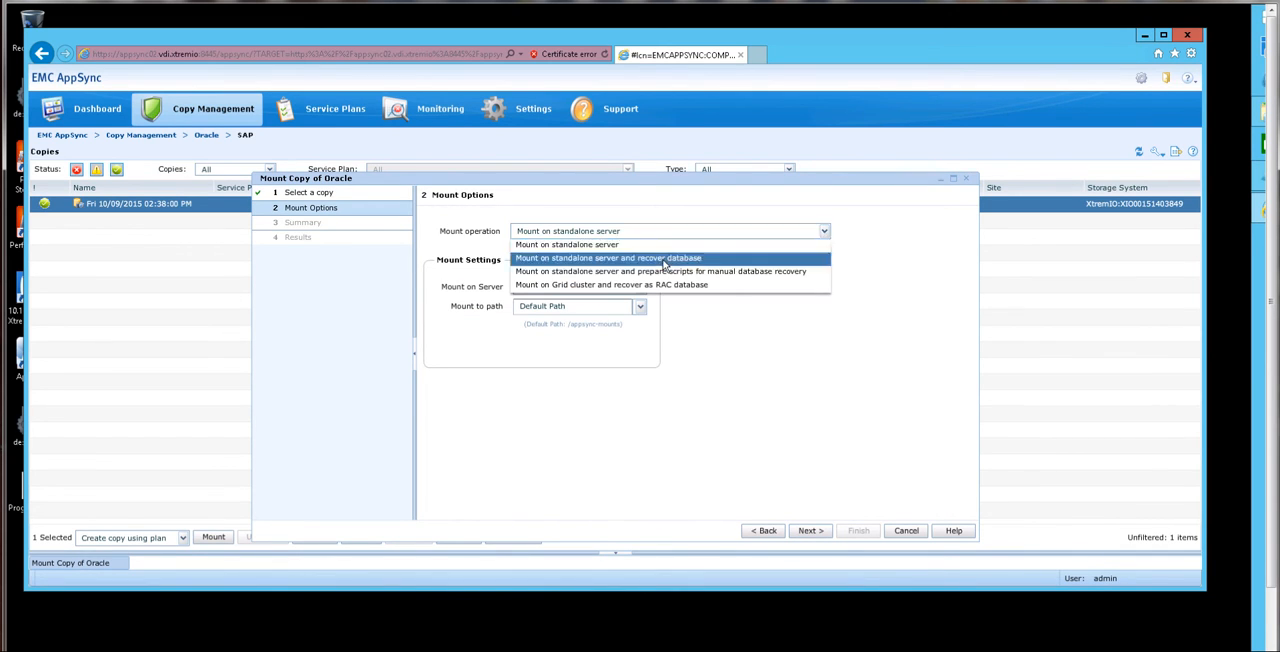
left_click(608, 258)
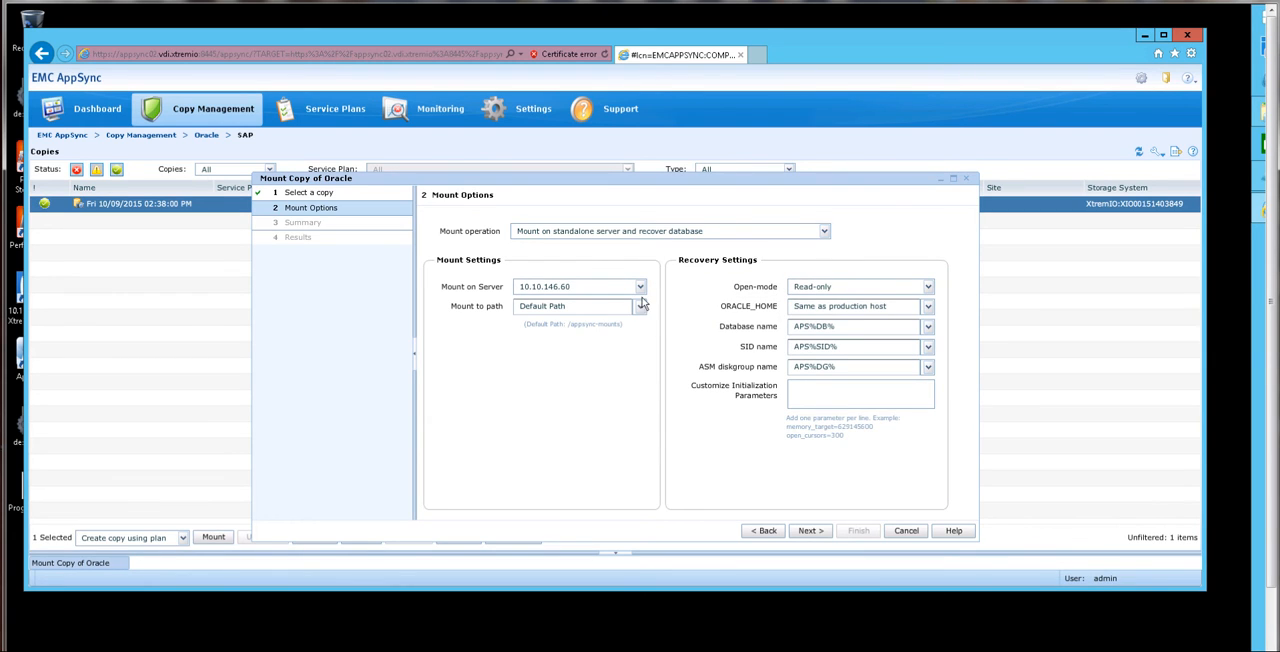
left_click(640, 286)
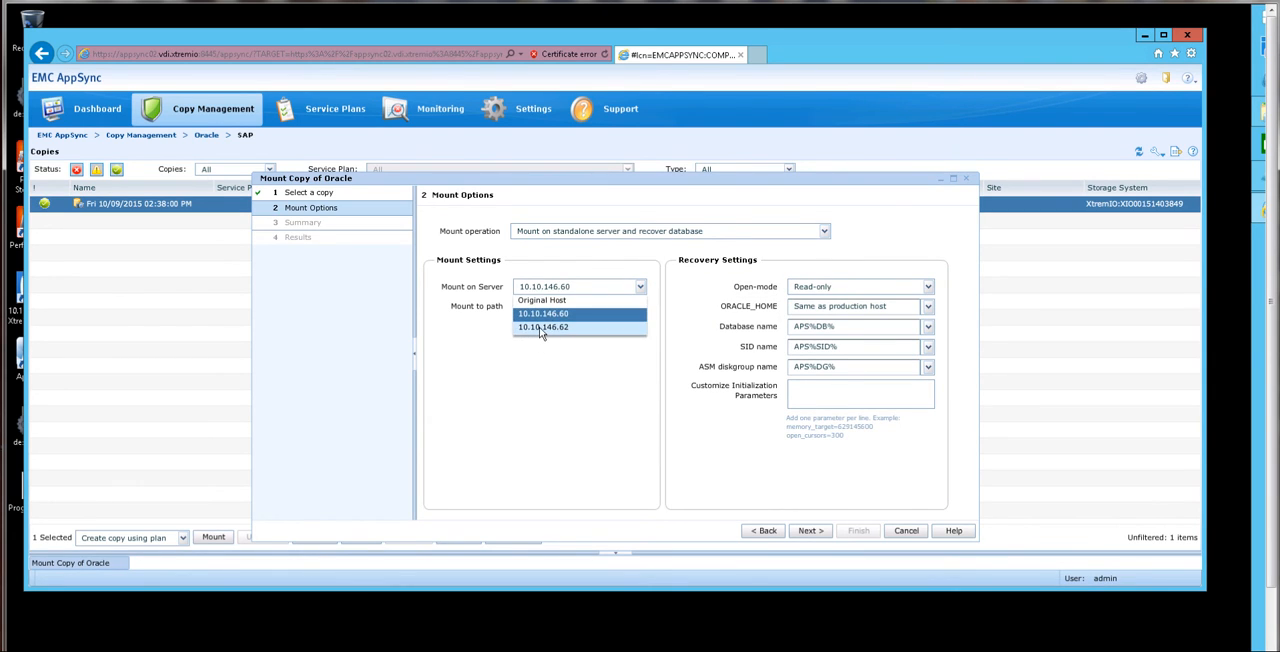
left_click(544, 328)
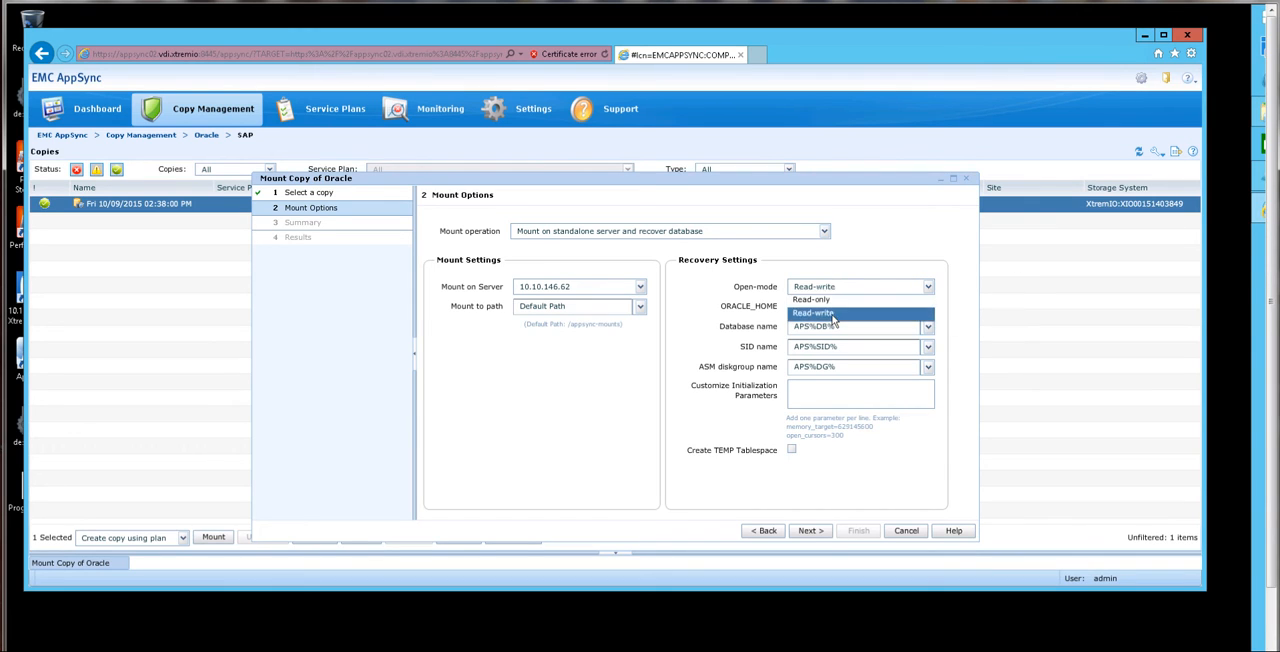
left_click(816, 312)
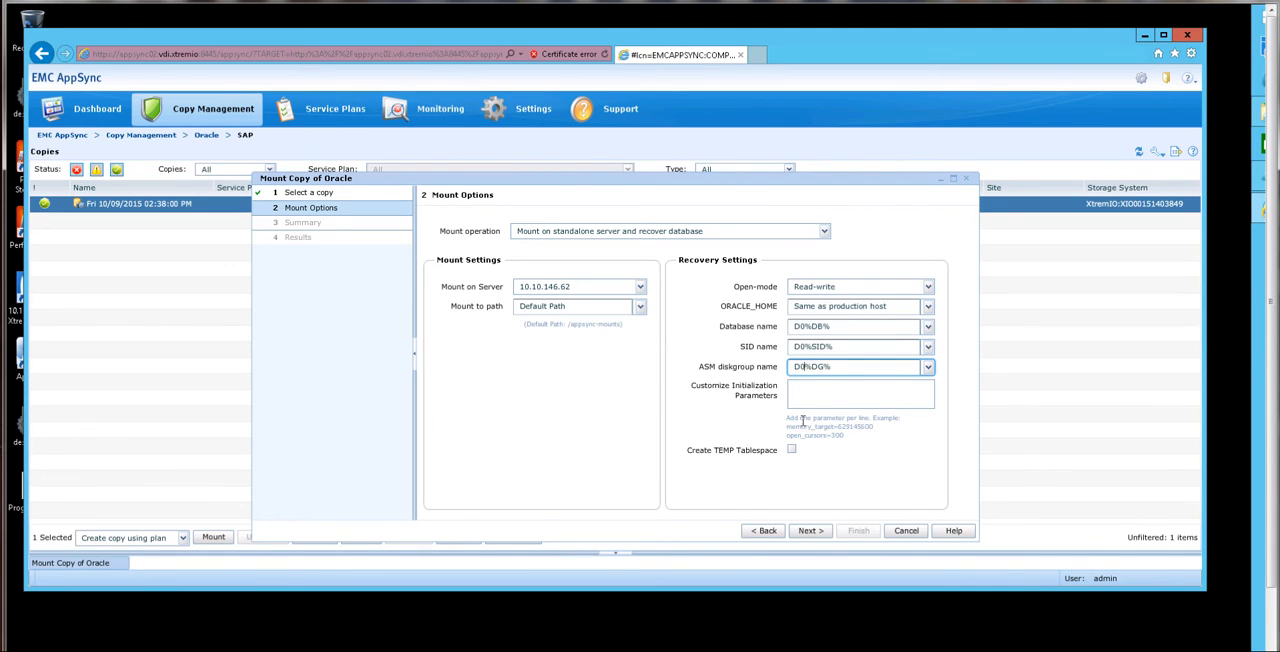
mouse_move(810, 530)
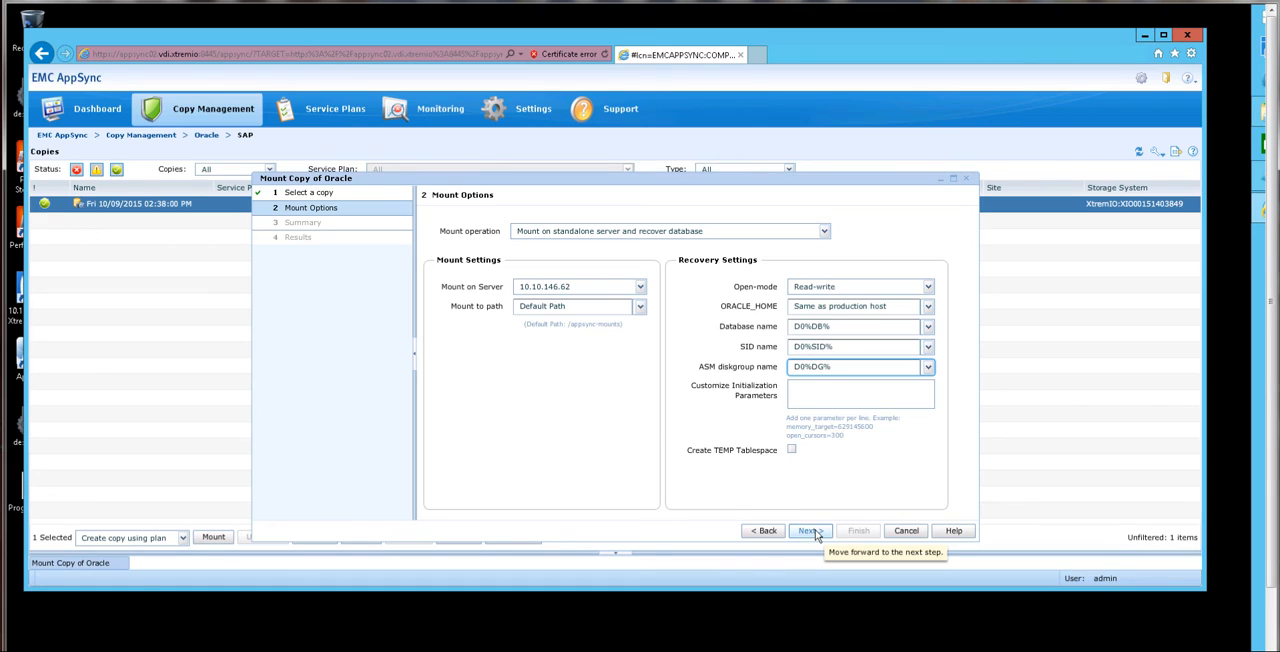
Step: Run the mount and recovery, leaving DEVGOLD shown as mounted in the copies list
left_click(810, 530)
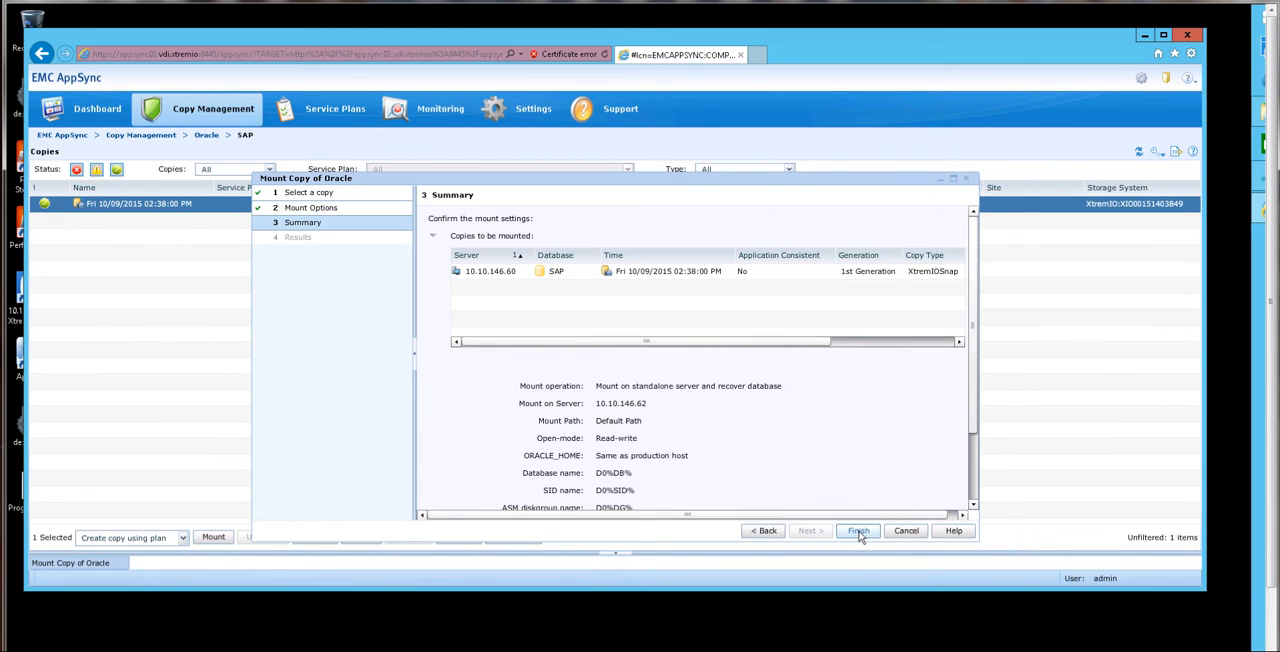
left_click(858, 530)
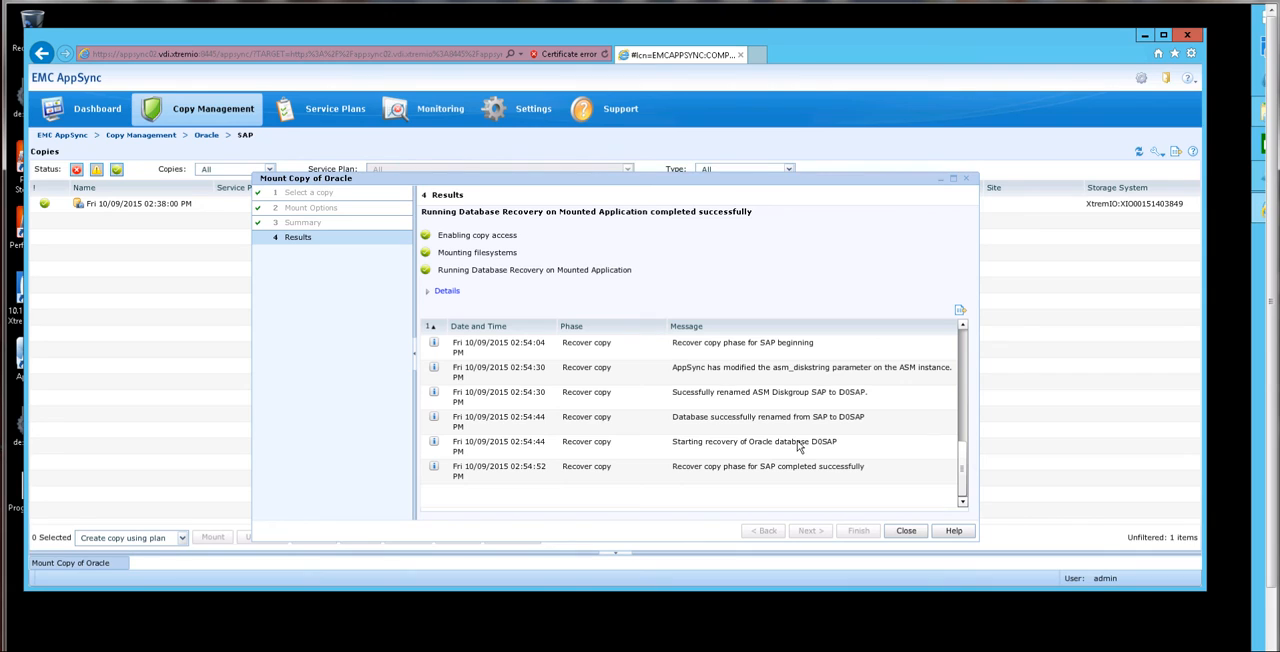
left_click(904, 530)
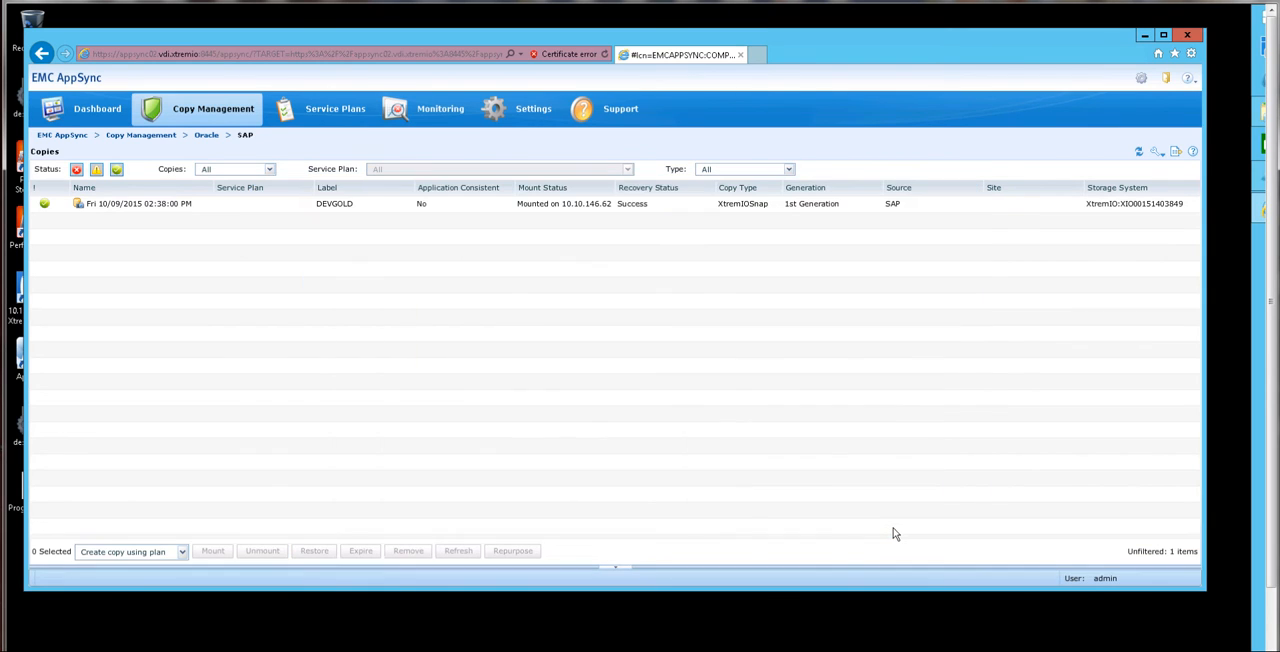
mouse_move(548, 240)
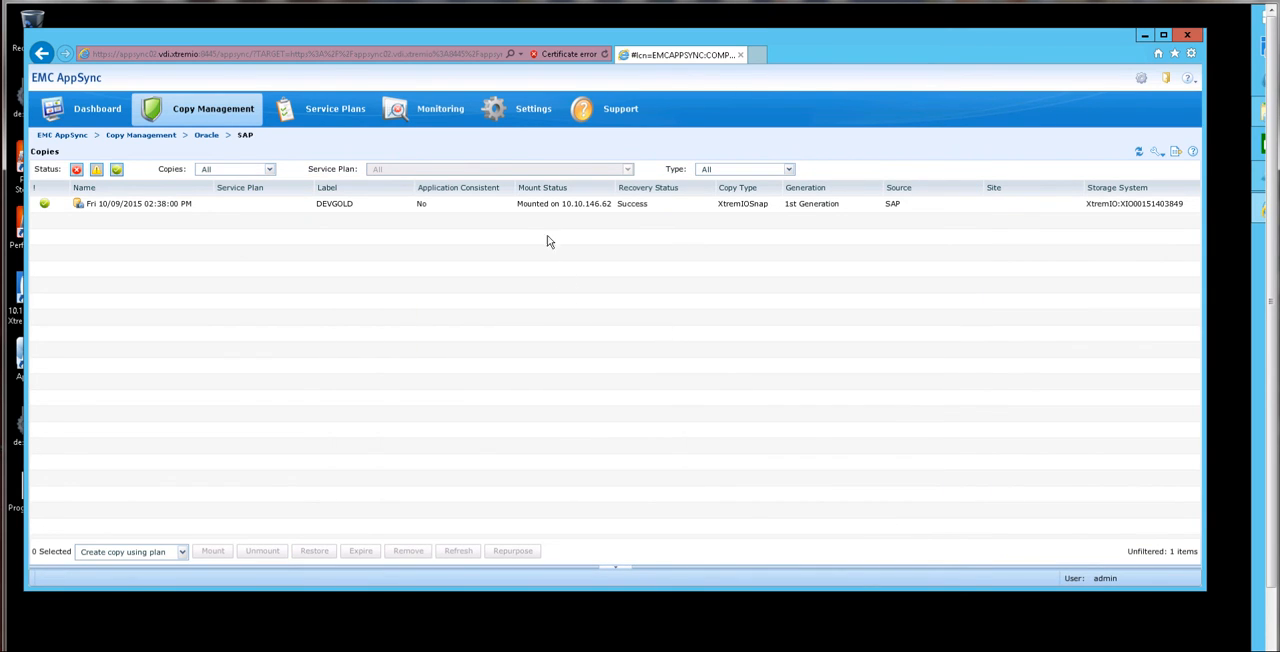
mouse_move(578, 220)
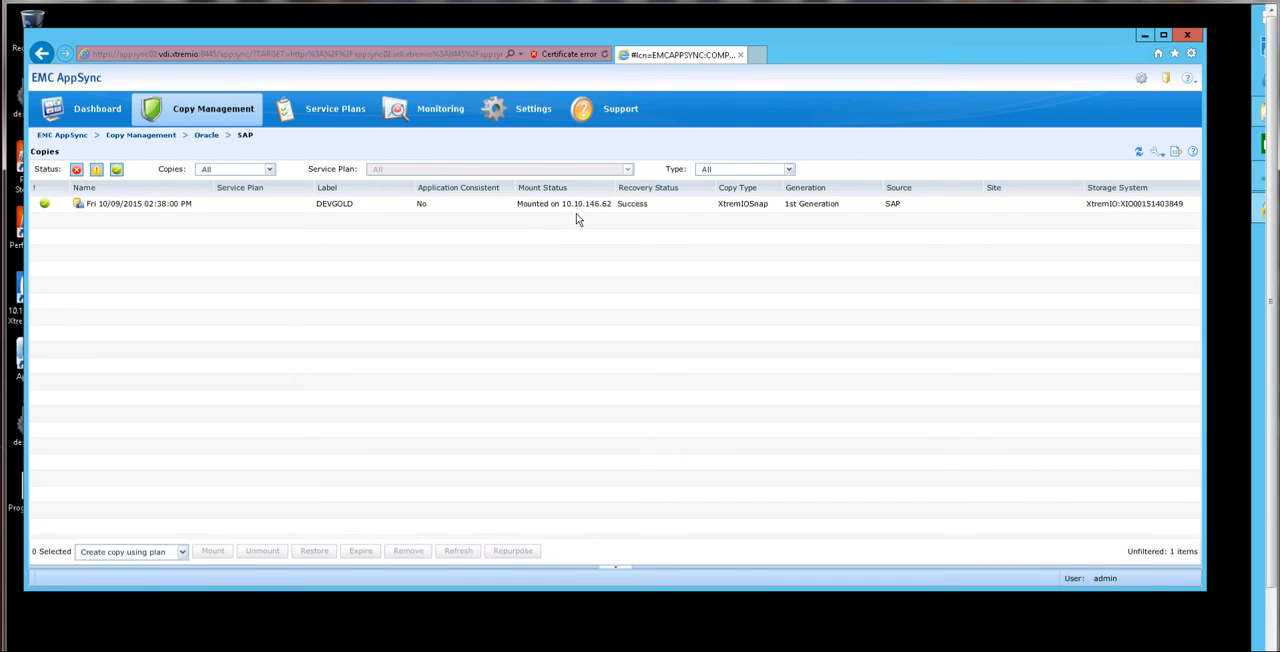
mouse_move(646, 228)
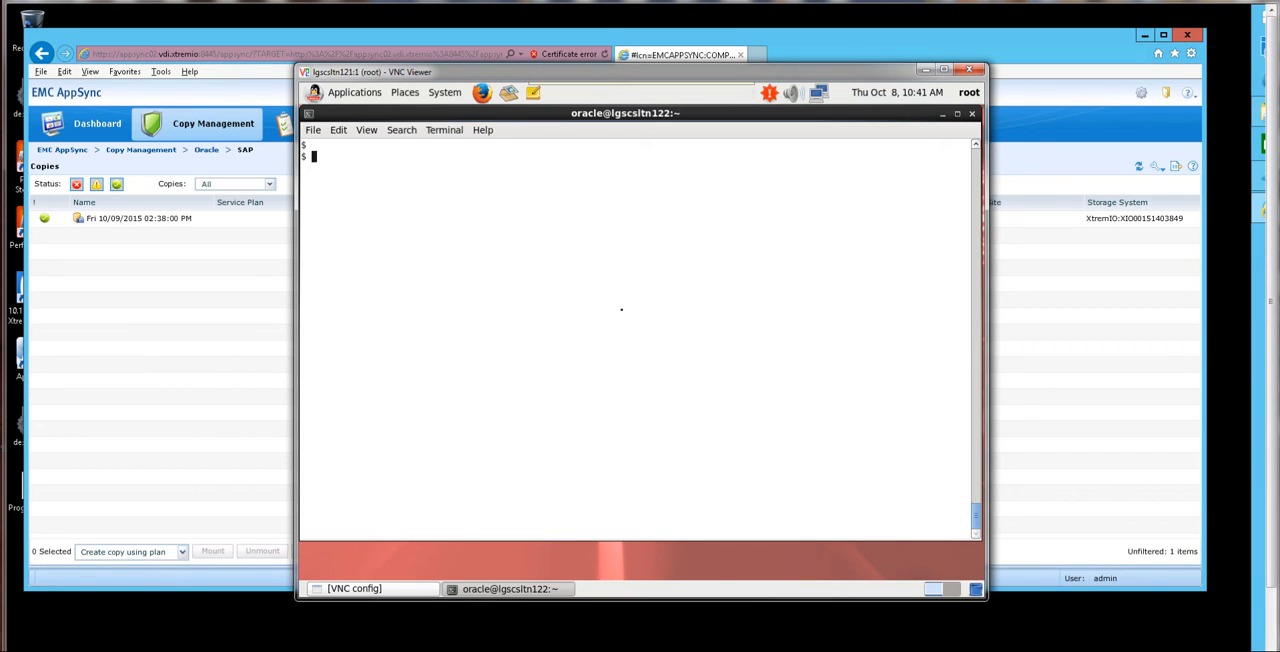
Step: Confirm host .62, export ORACLE_SID=D0SAP, connect with sqlplus / as sysdba and run show sga
type("ifconfig | grep 62")
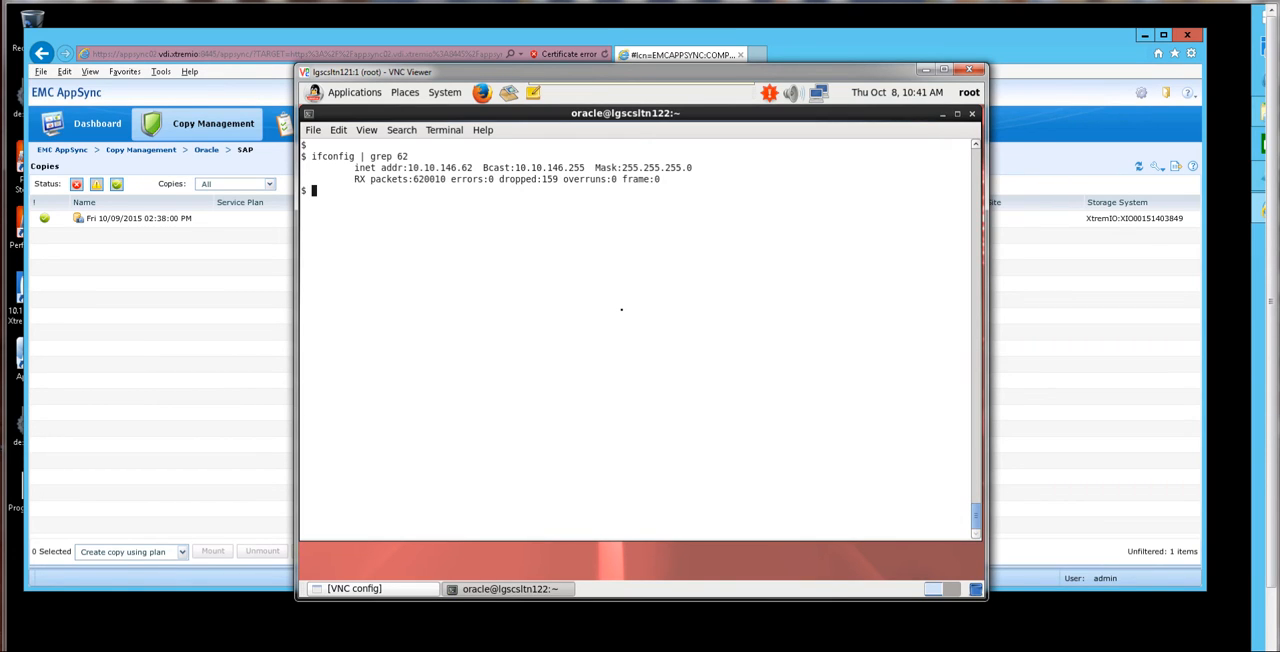
type("export ORACLE_SID=D0SAP")
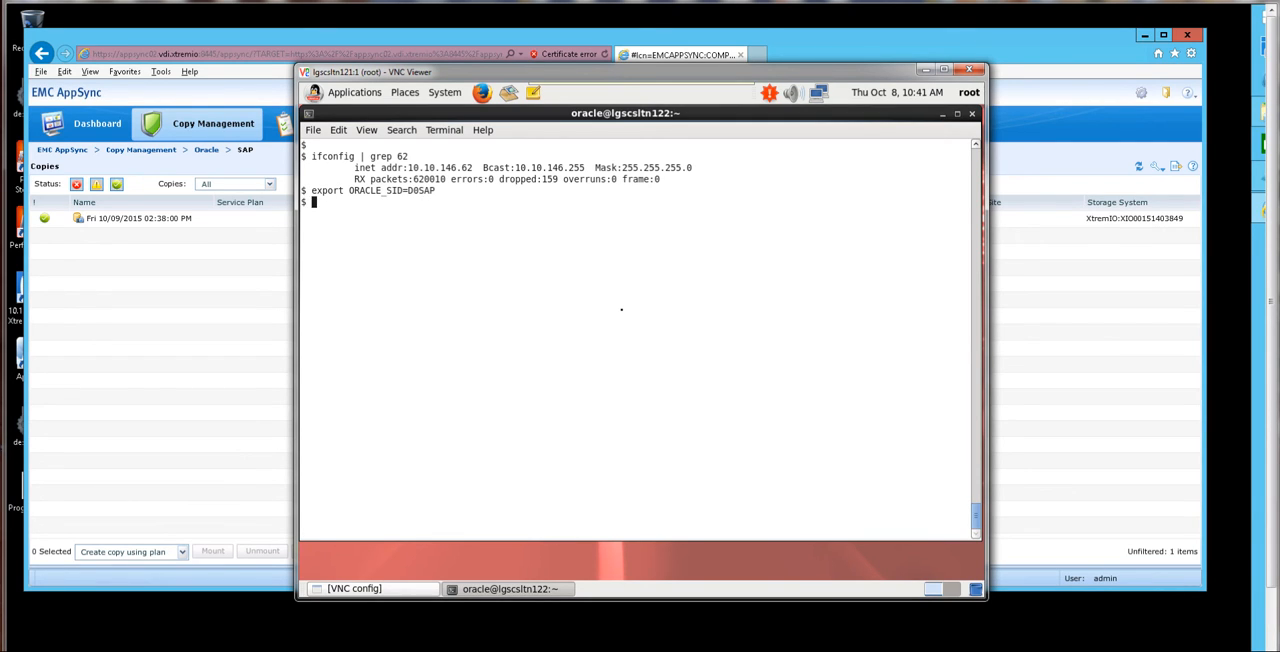
type("sqlplus / as sysdba")
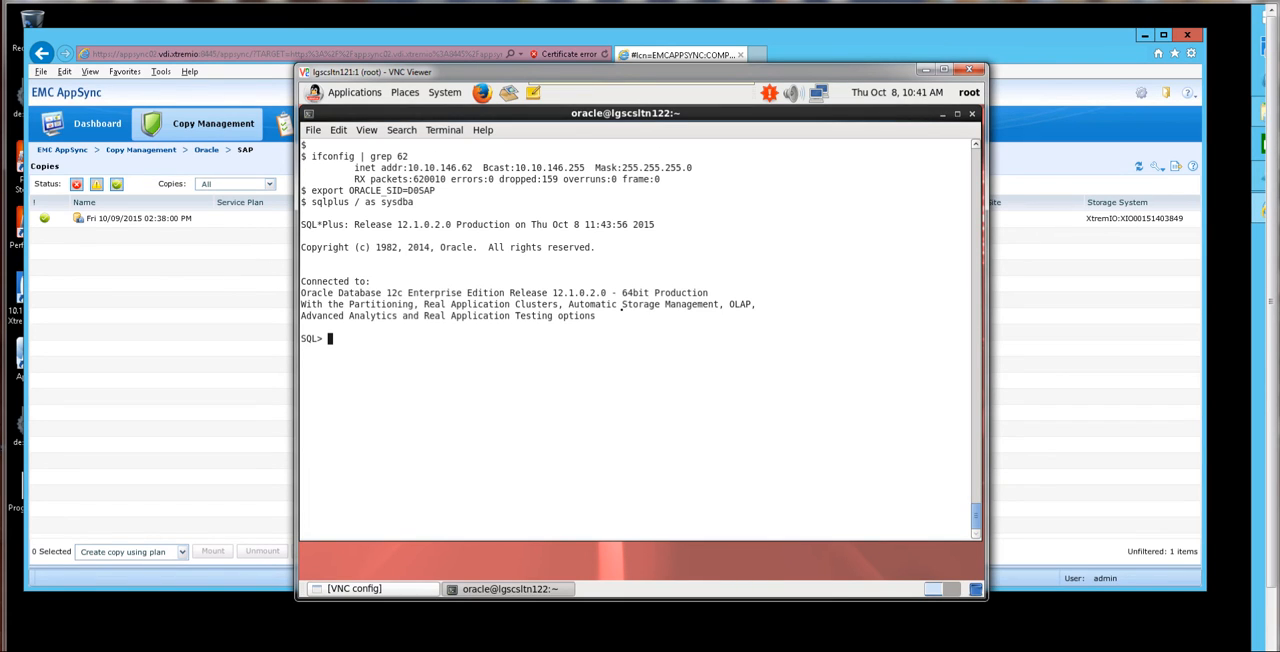
type("show sga")
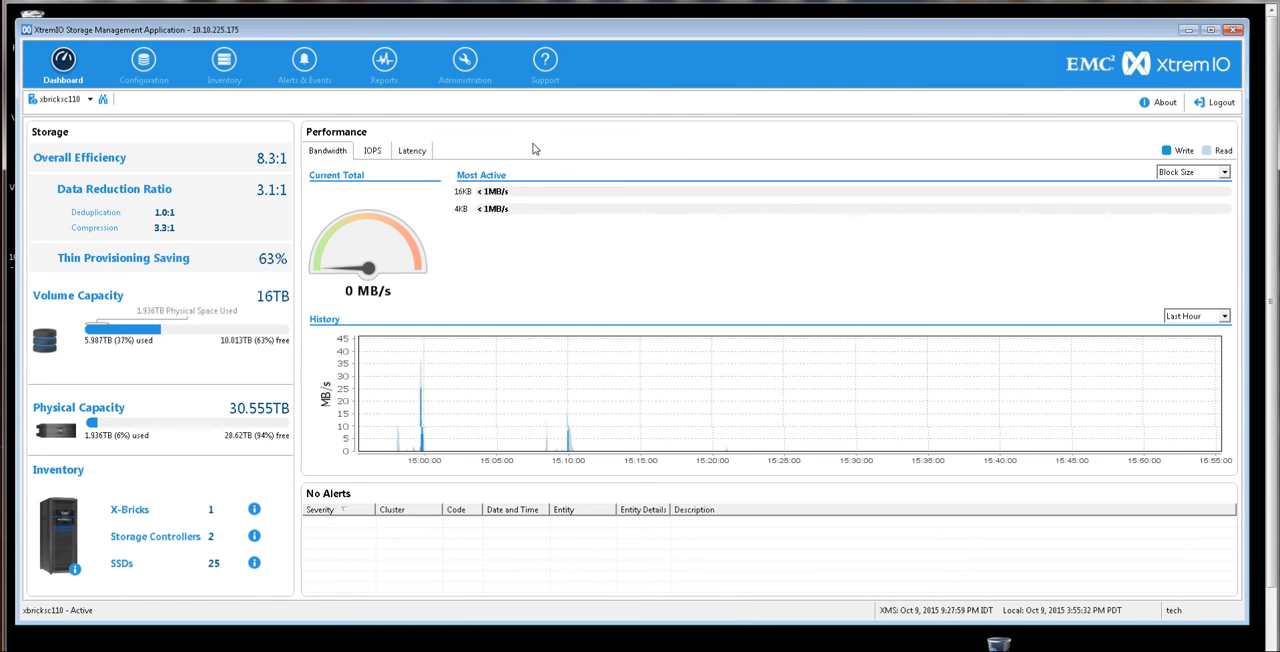
mouse_move(548, 210)
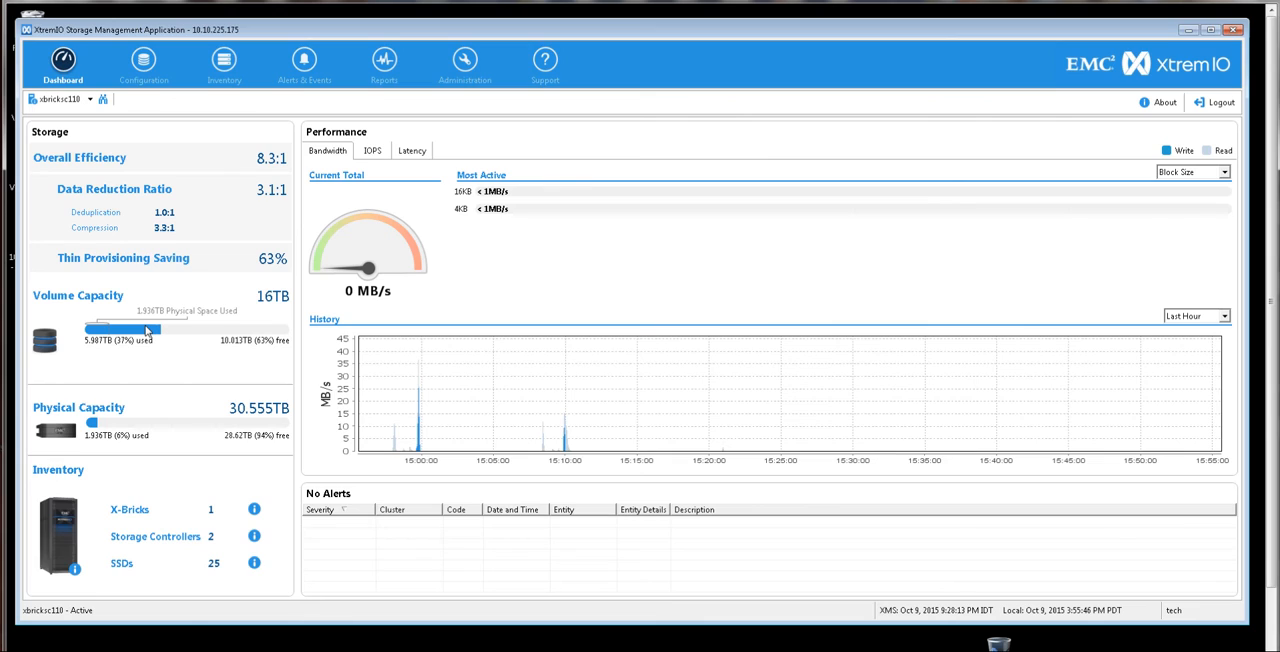
mouse_move(128, 396)
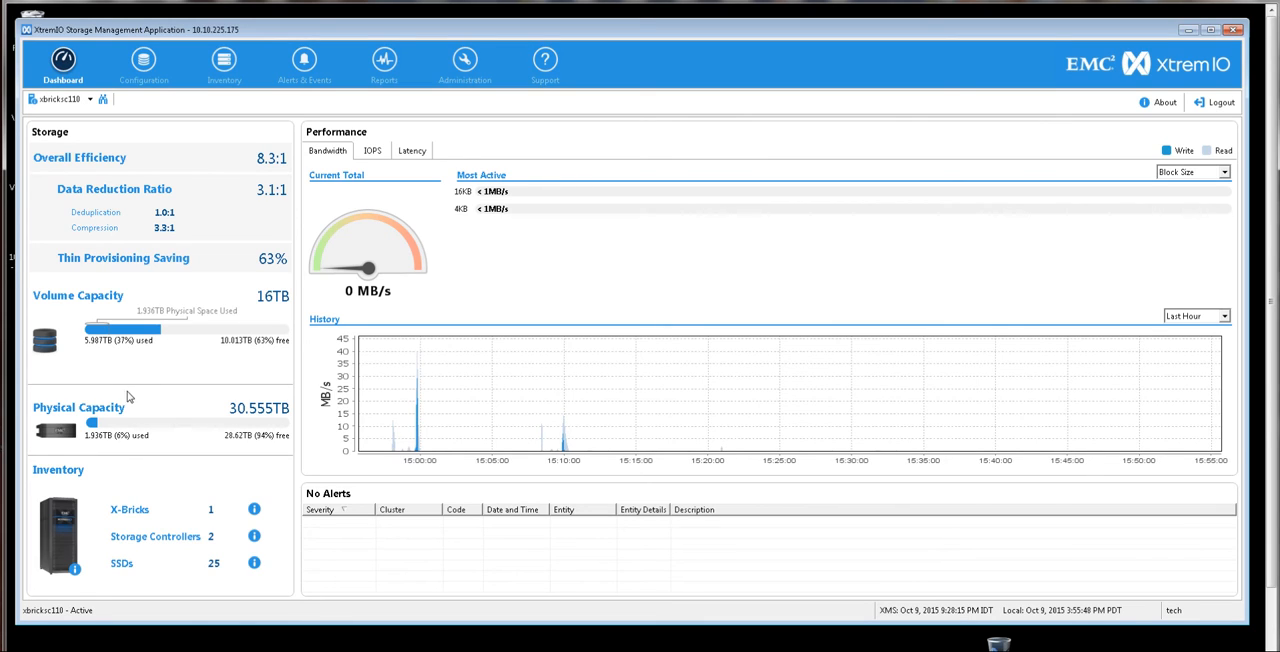
mouse_move(112, 442)
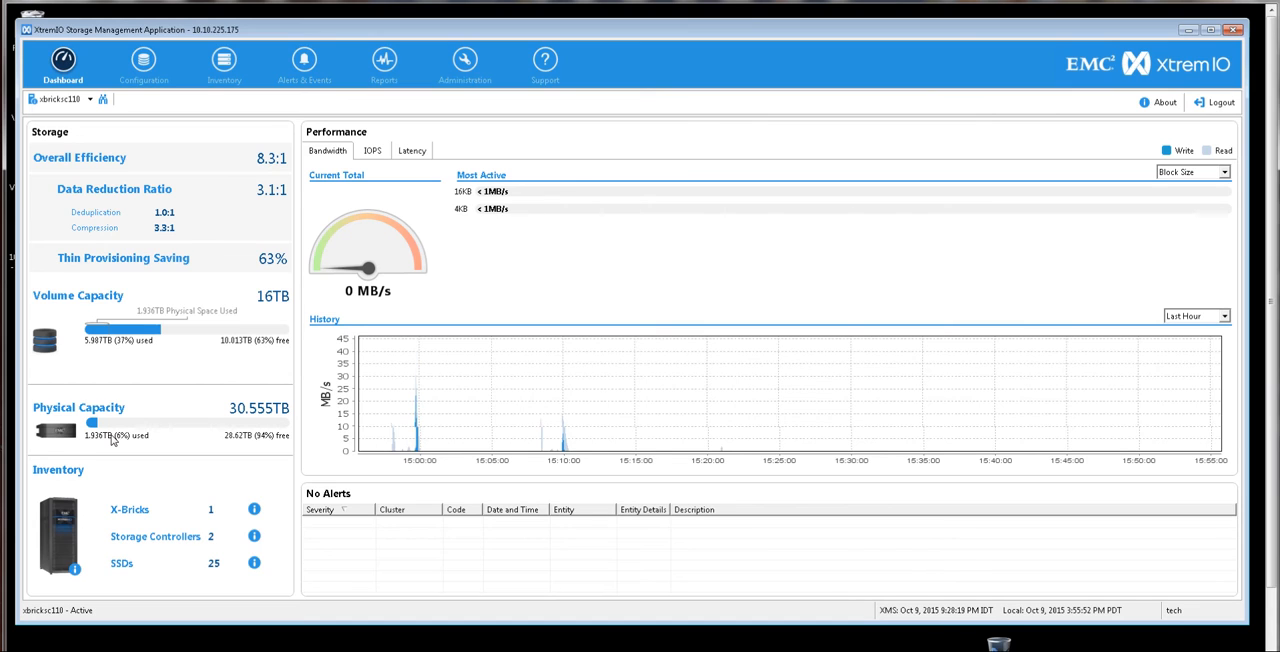
mouse_move(140, 392)
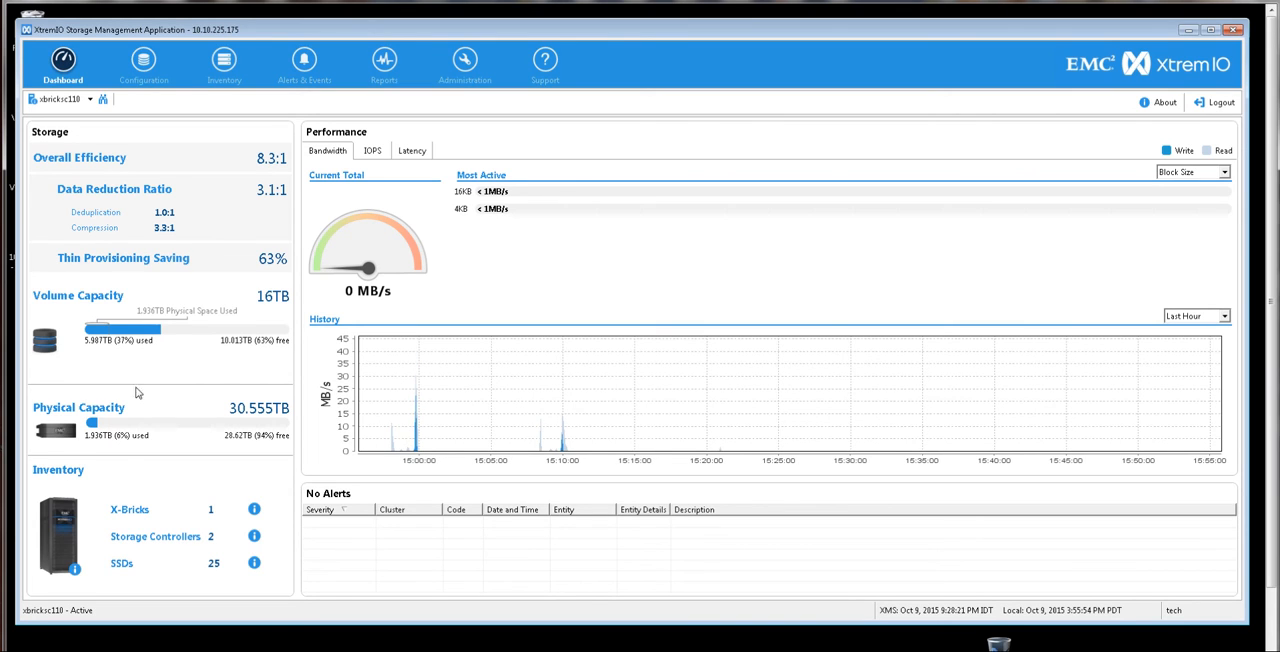
Step: Show the XtremIO volume list with the AppSyncSnapshots folder beside the SAPDATA volumes
left_click(148, 62)
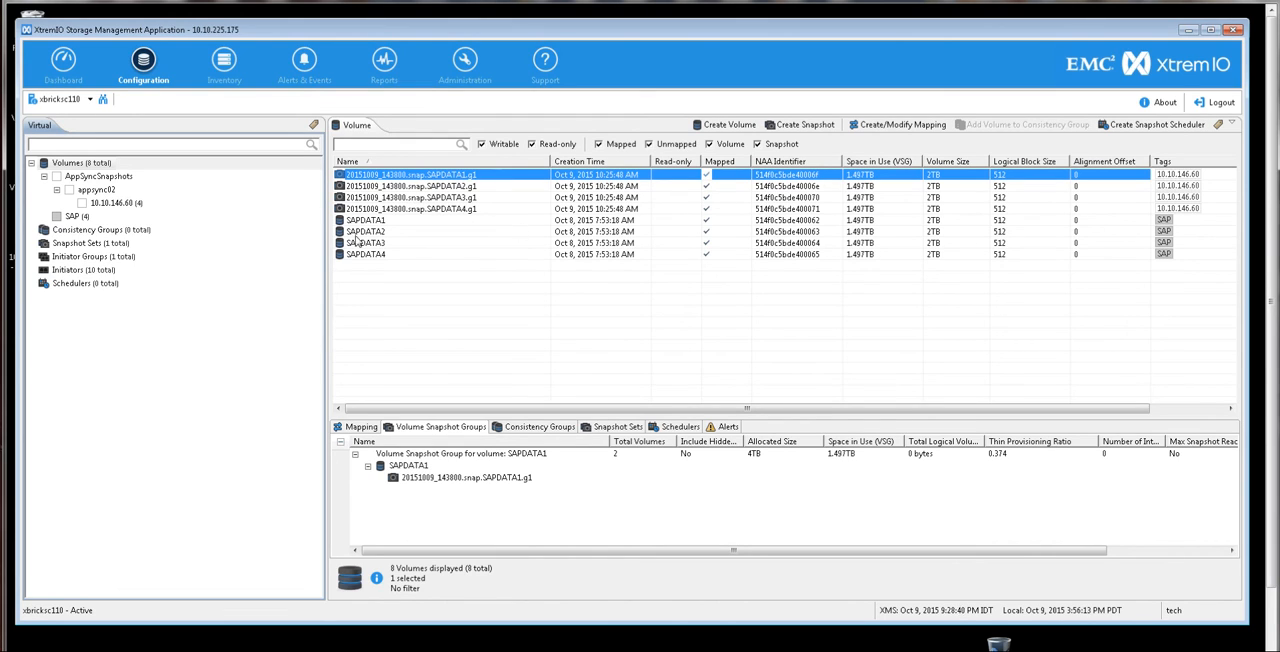
mouse_move(200, 200)
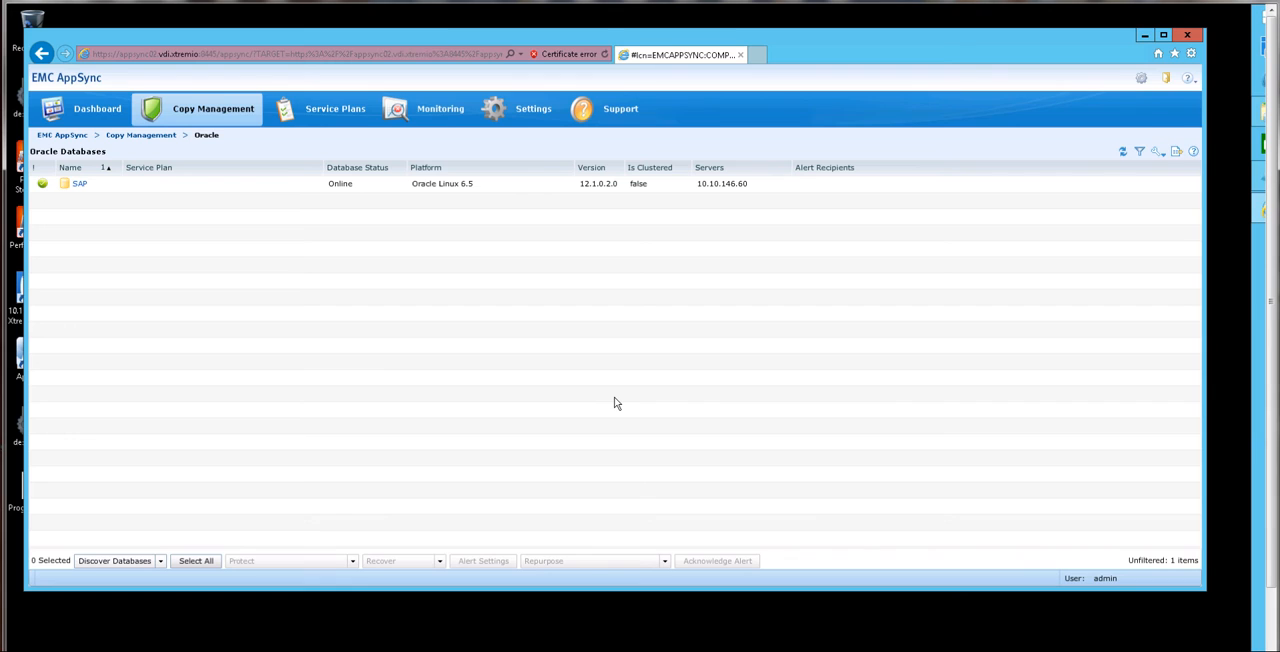
mouse_move(454, 324)
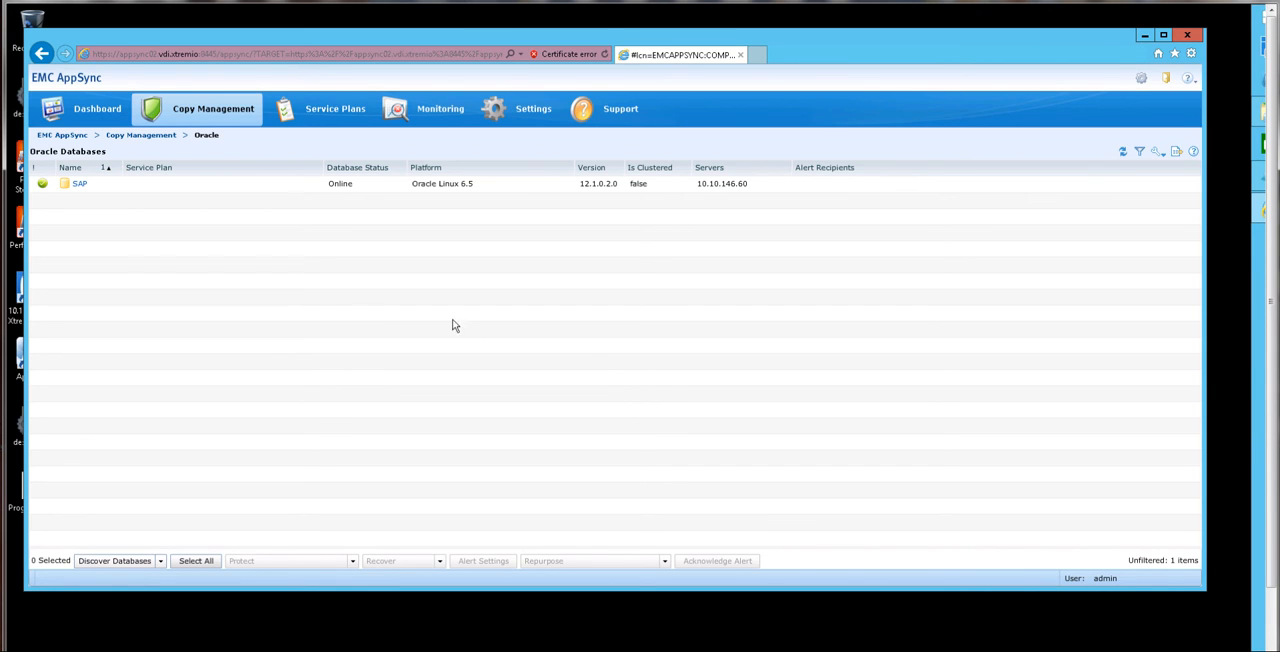
Step: Show the SAP database's copies under Oracle and select the DEVGOLD snapshot copy
left_click(78, 186)
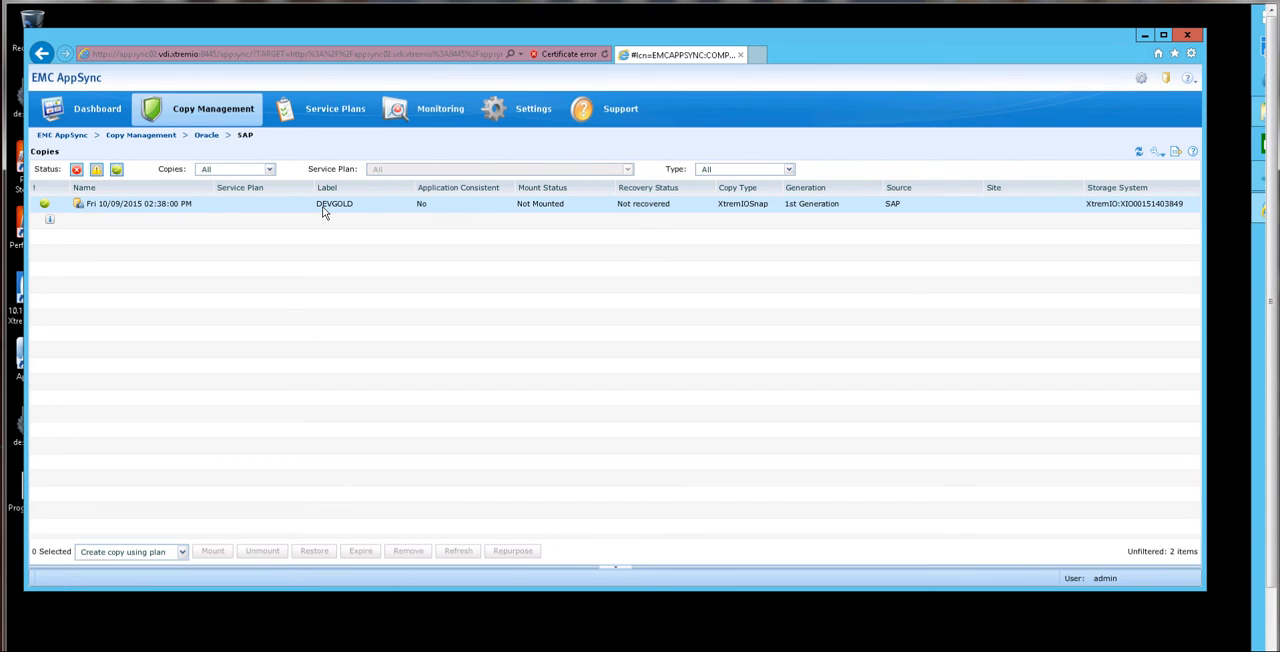
left_click(320, 204)
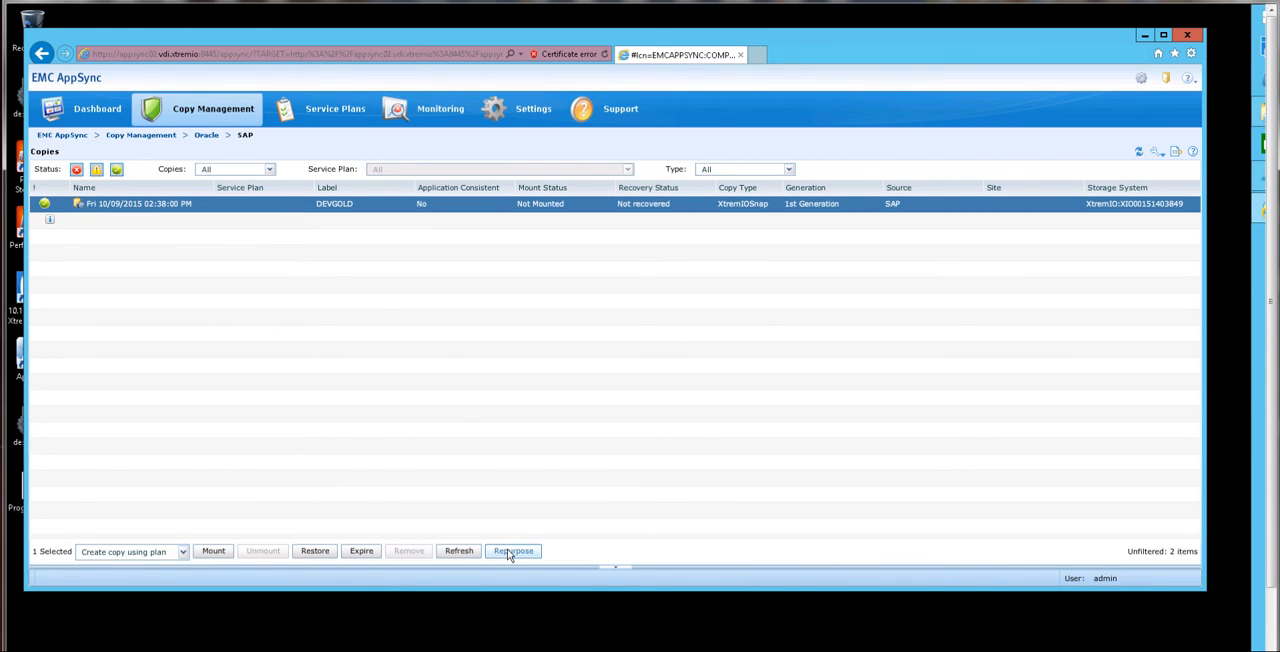
Step: Repurpose DEVGOLD into a second-generation snap copy labelled D1
left_click(512, 552)
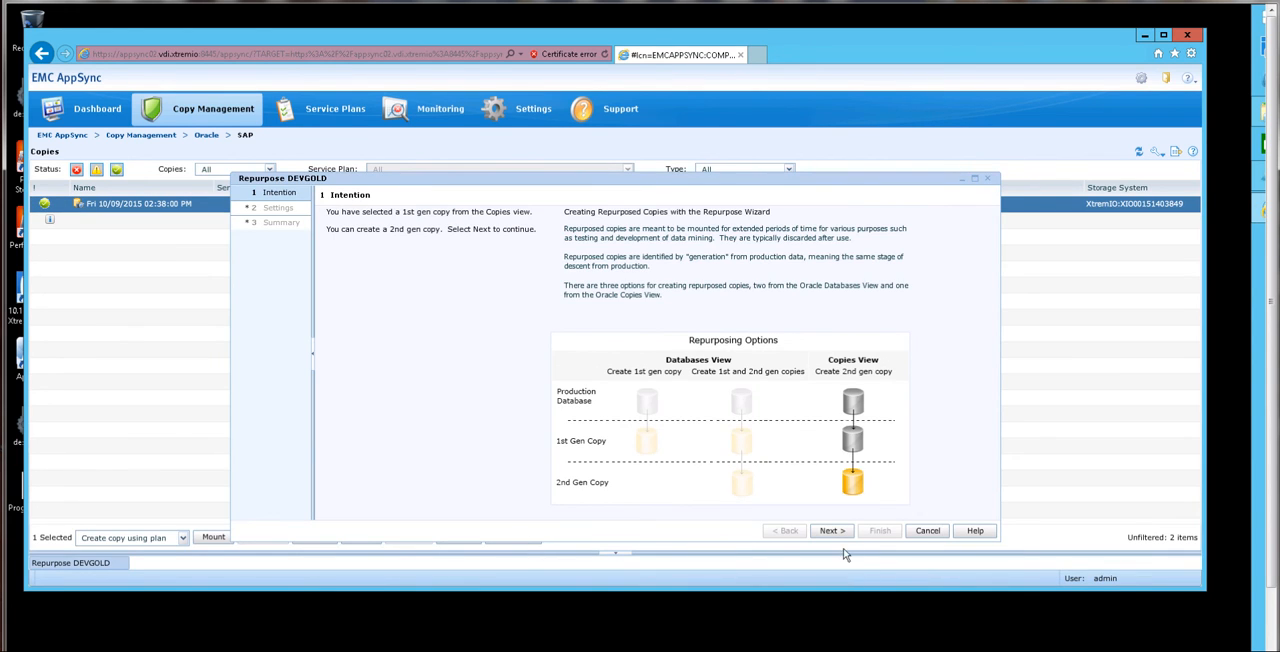
mouse_move(830, 530)
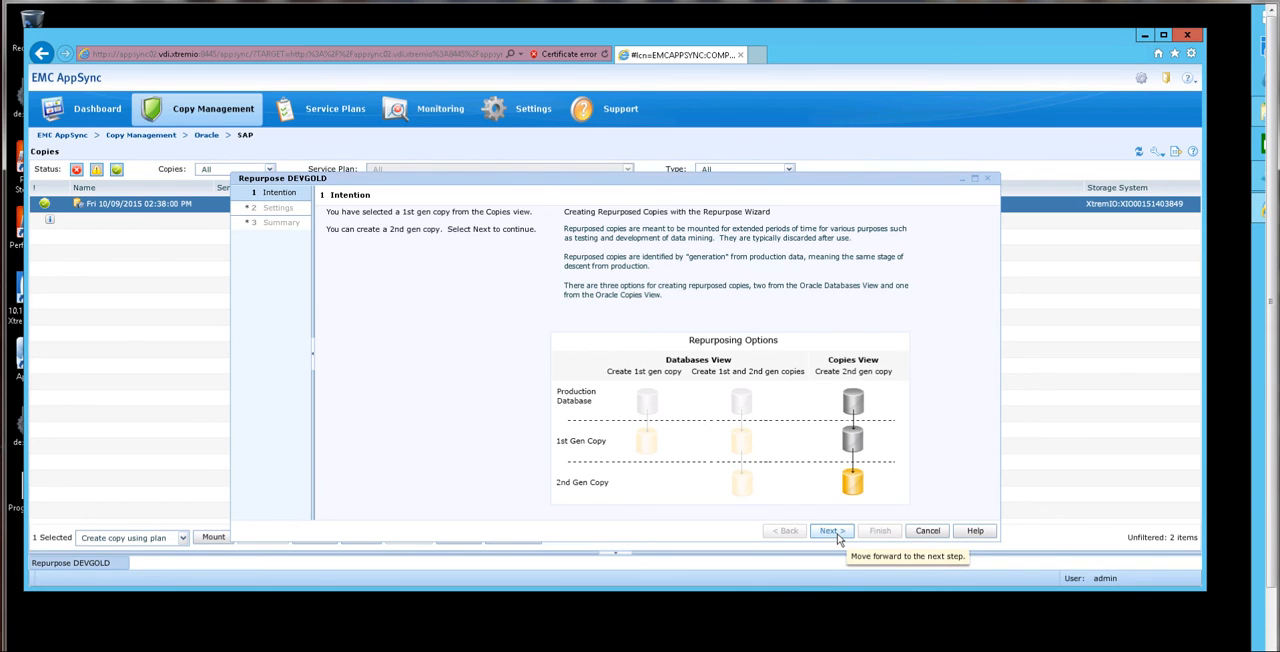
left_click(832, 530)
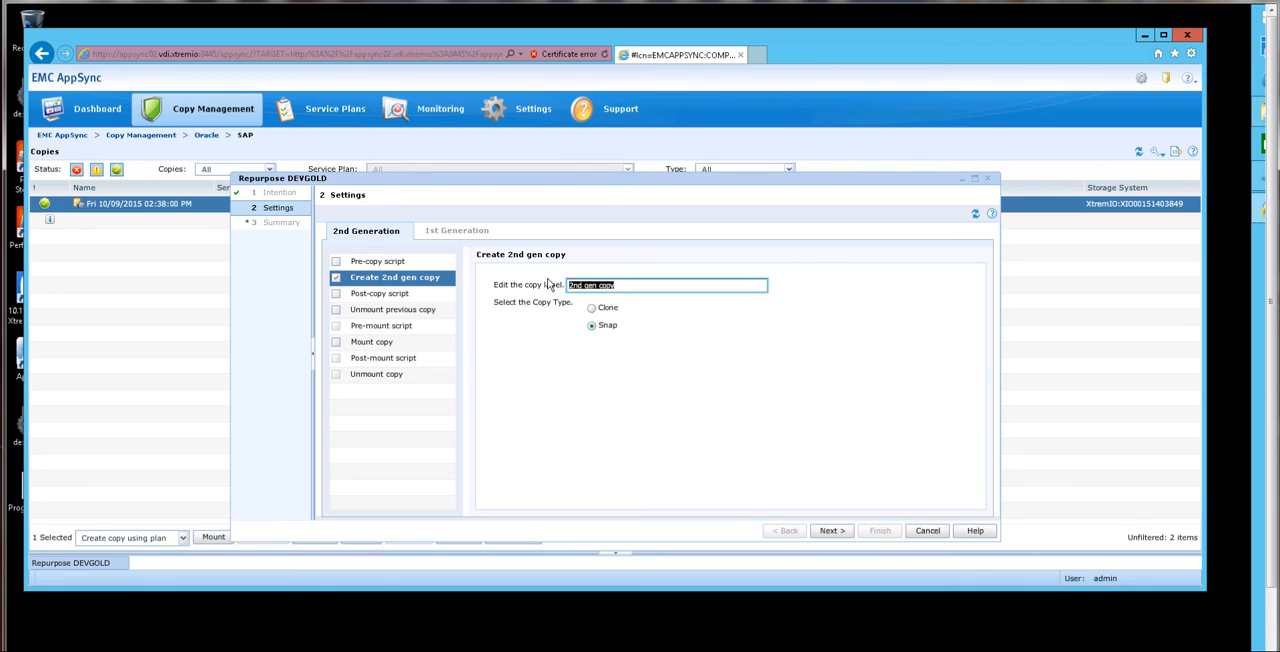
type("D1")
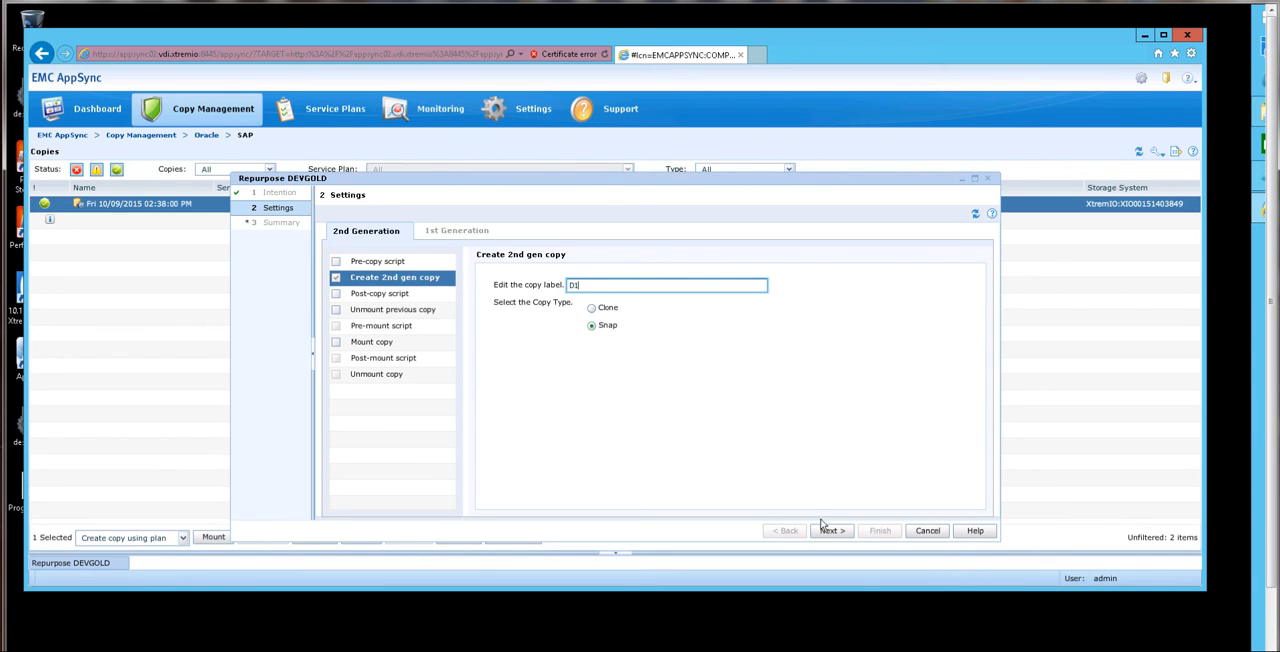
left_click(830, 530)
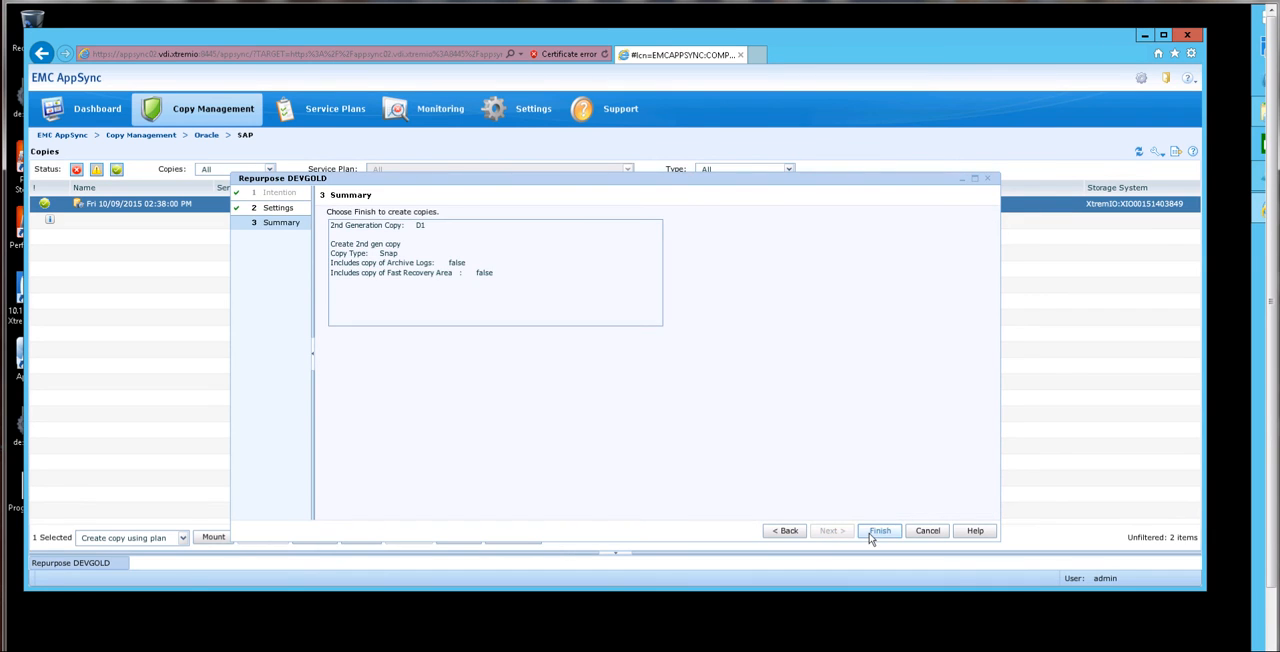
left_click(880, 530)
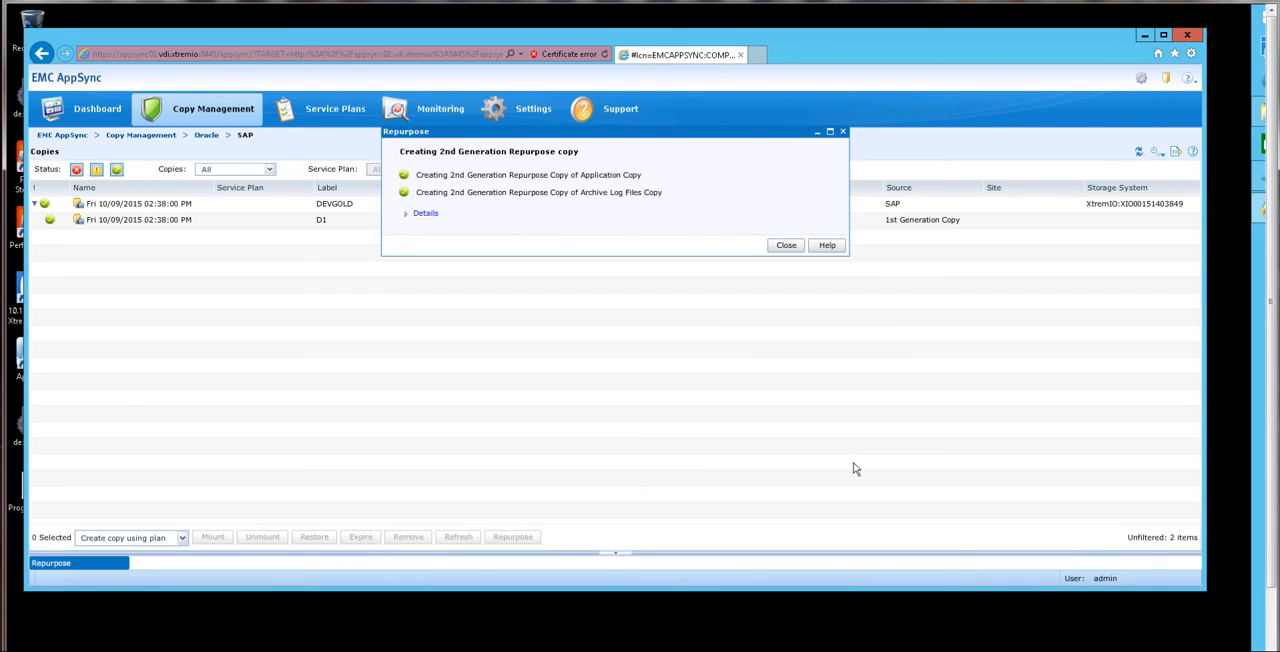
mouse_move(856, 464)
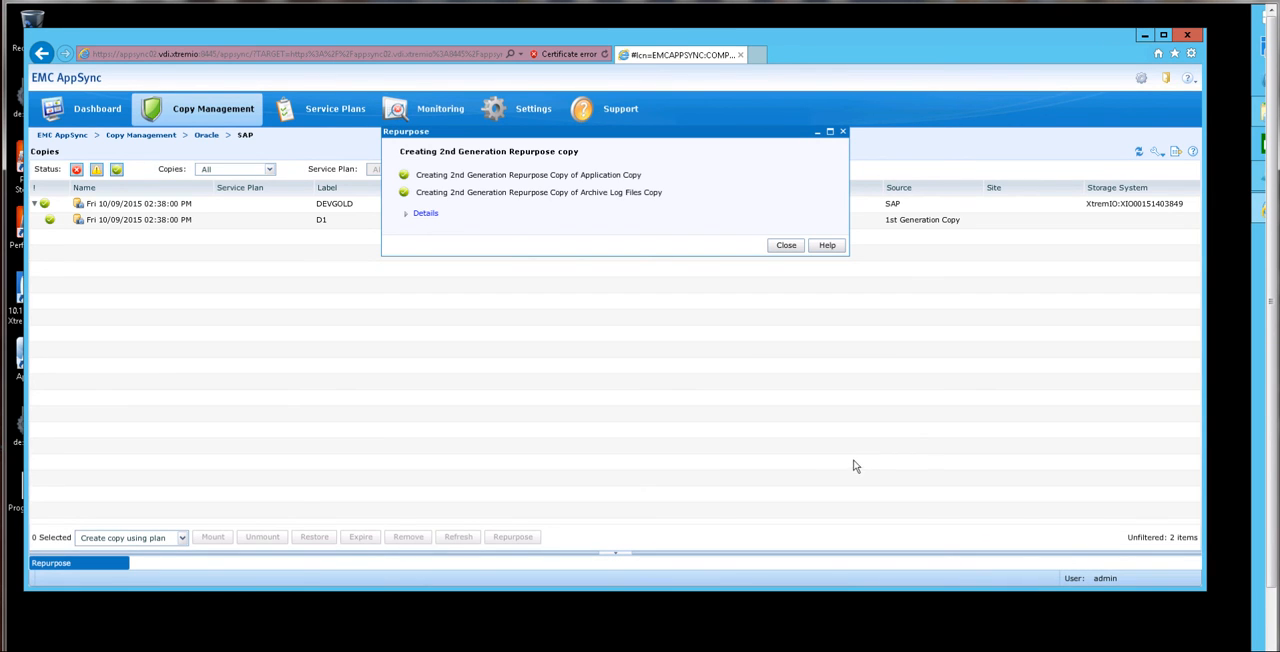
left_click(784, 244)
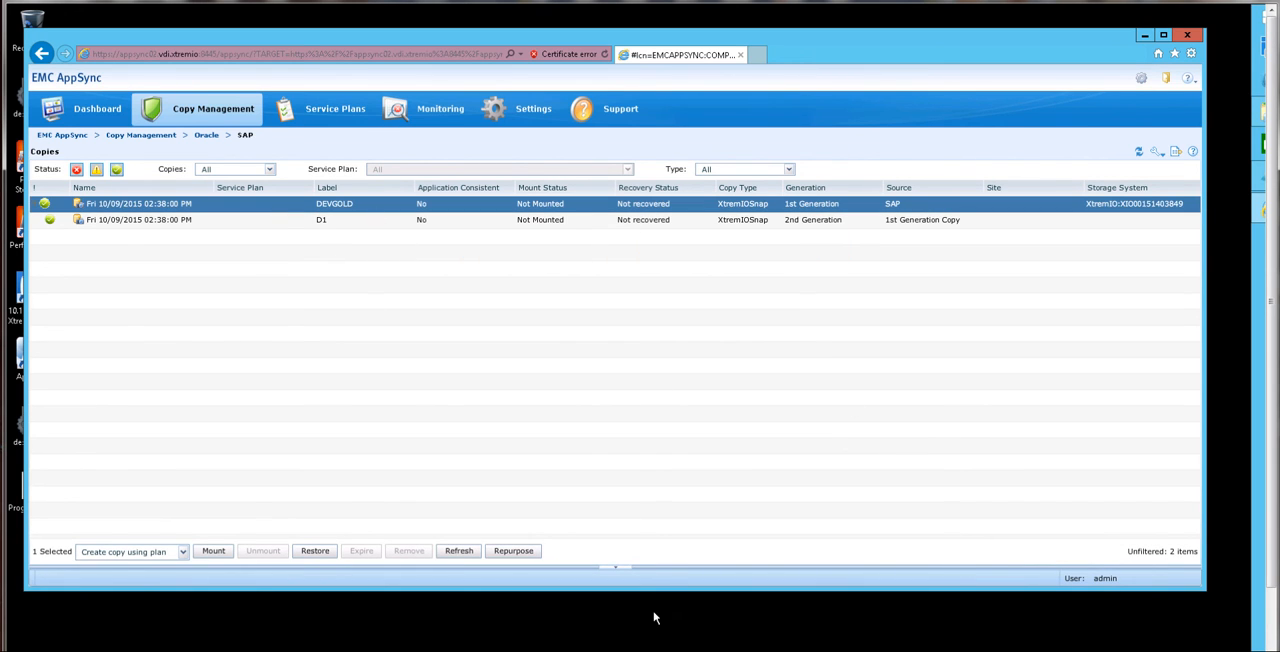
Step: Repurpose DEVGOLD into a second-generation snap copy labelled D2
left_click(512, 552)
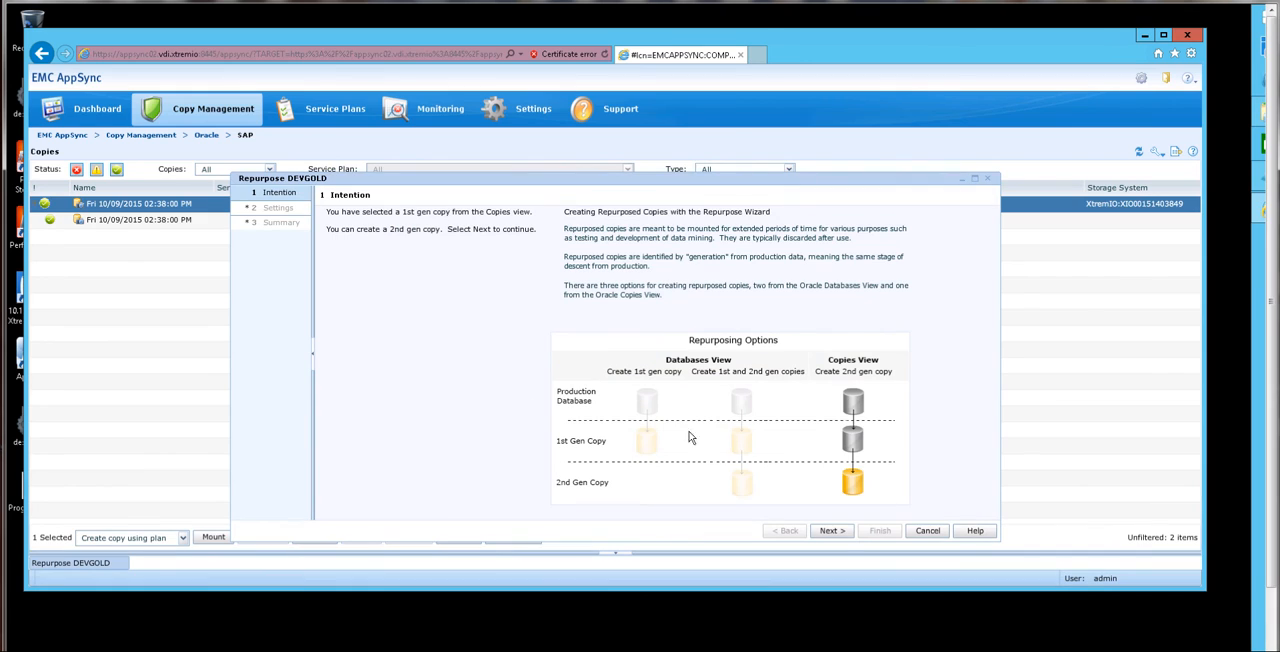
left_click(830, 530)
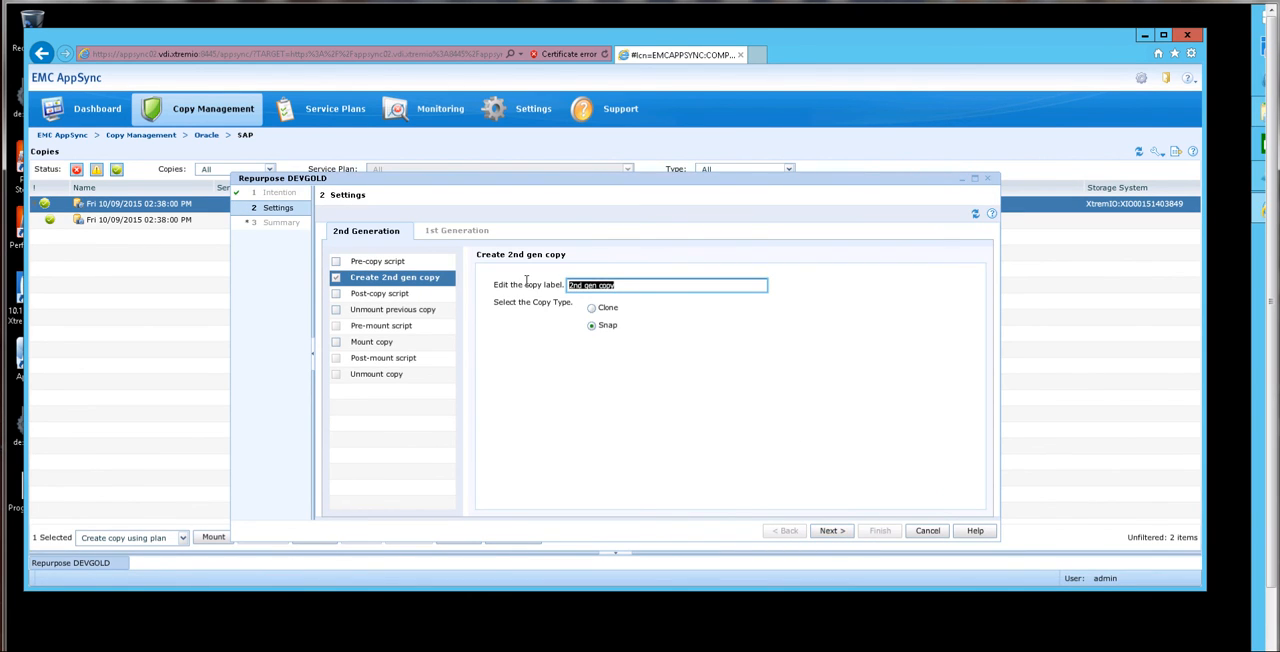
type("D2")
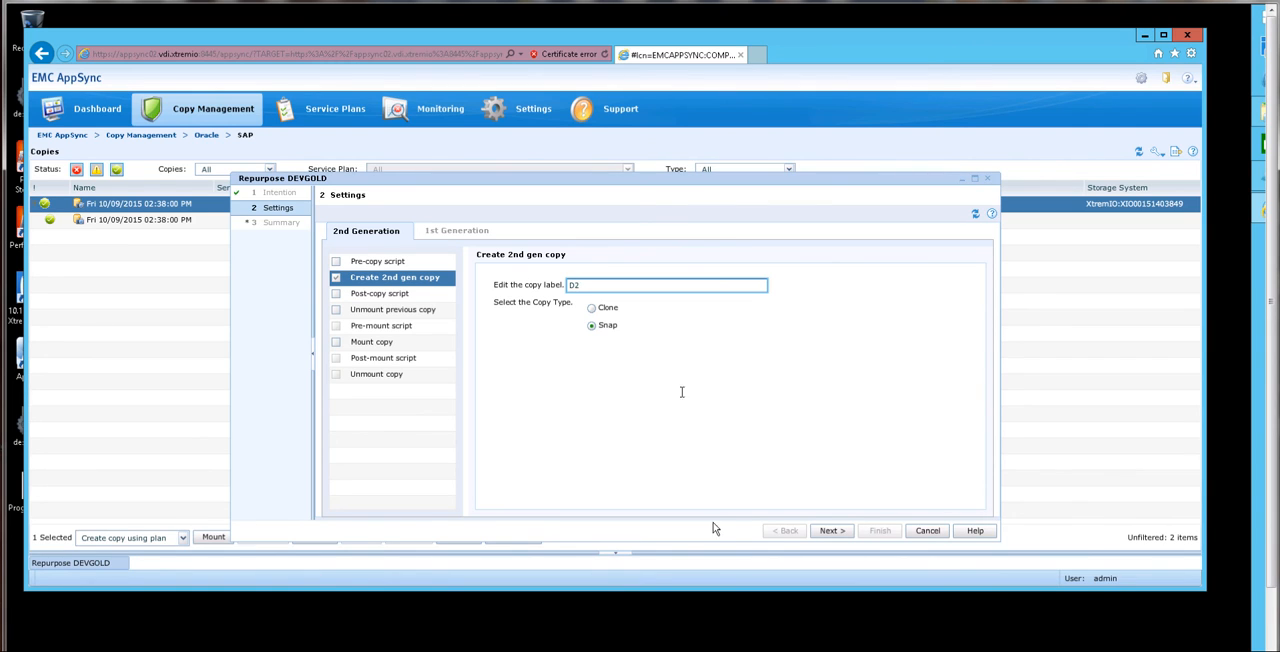
left_click(832, 530)
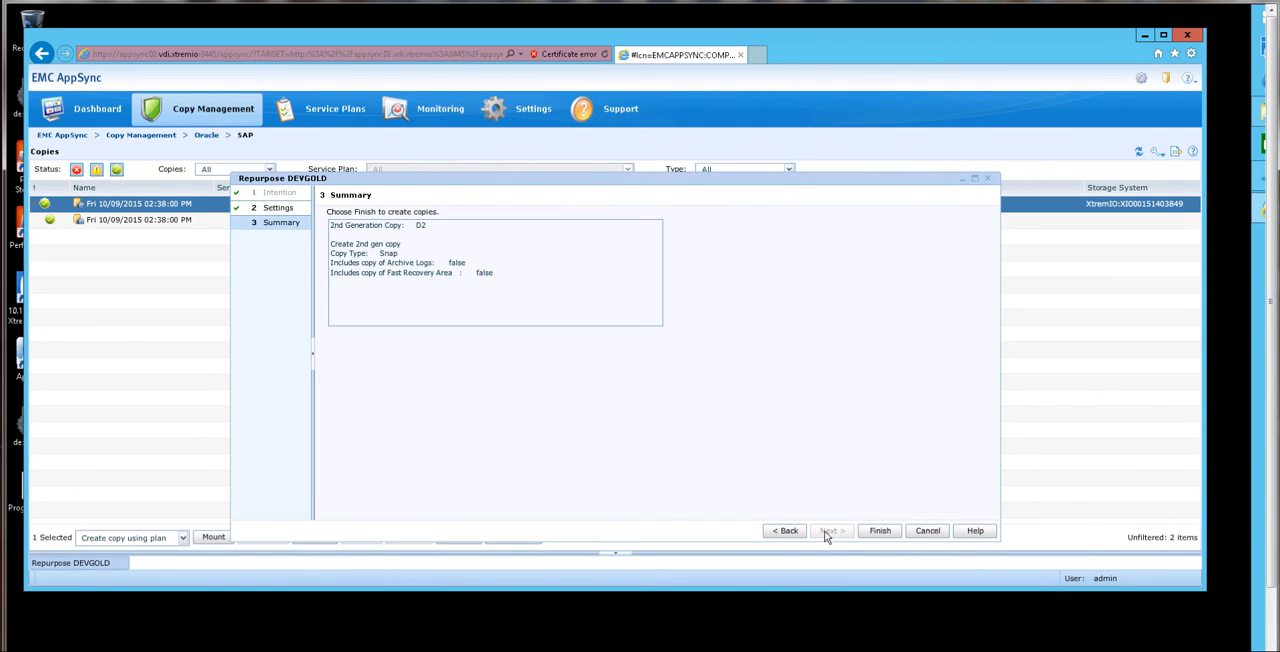
left_click(880, 530)
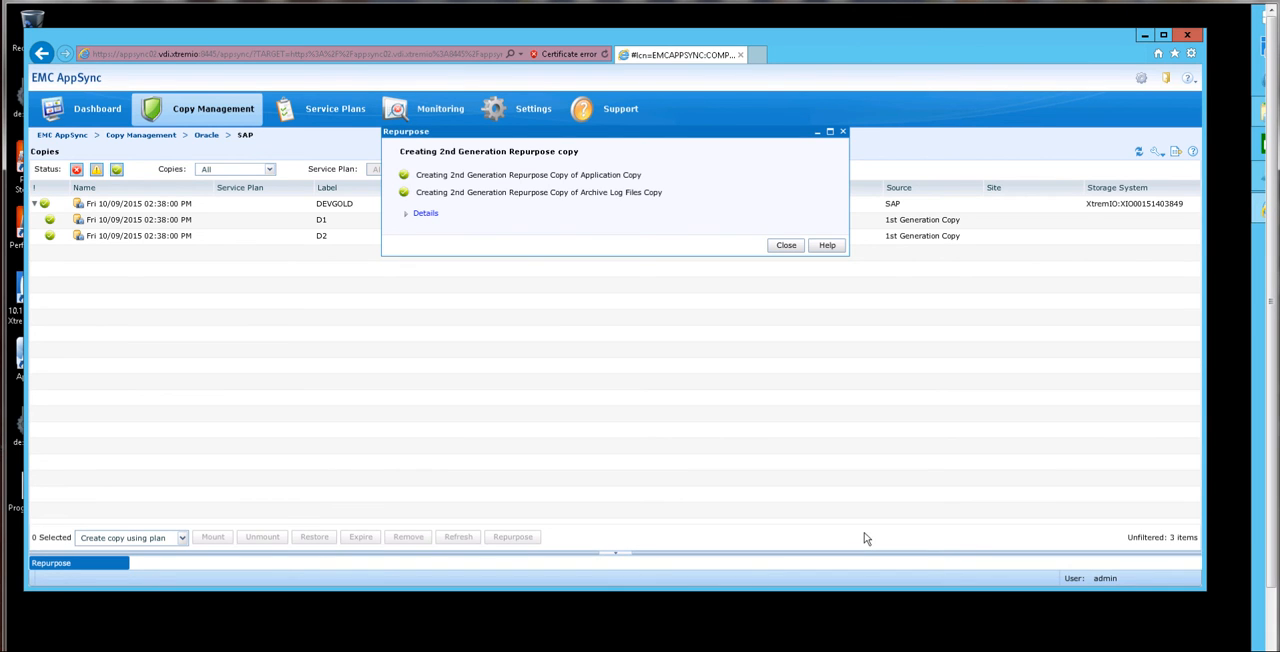
mouse_move(784, 244)
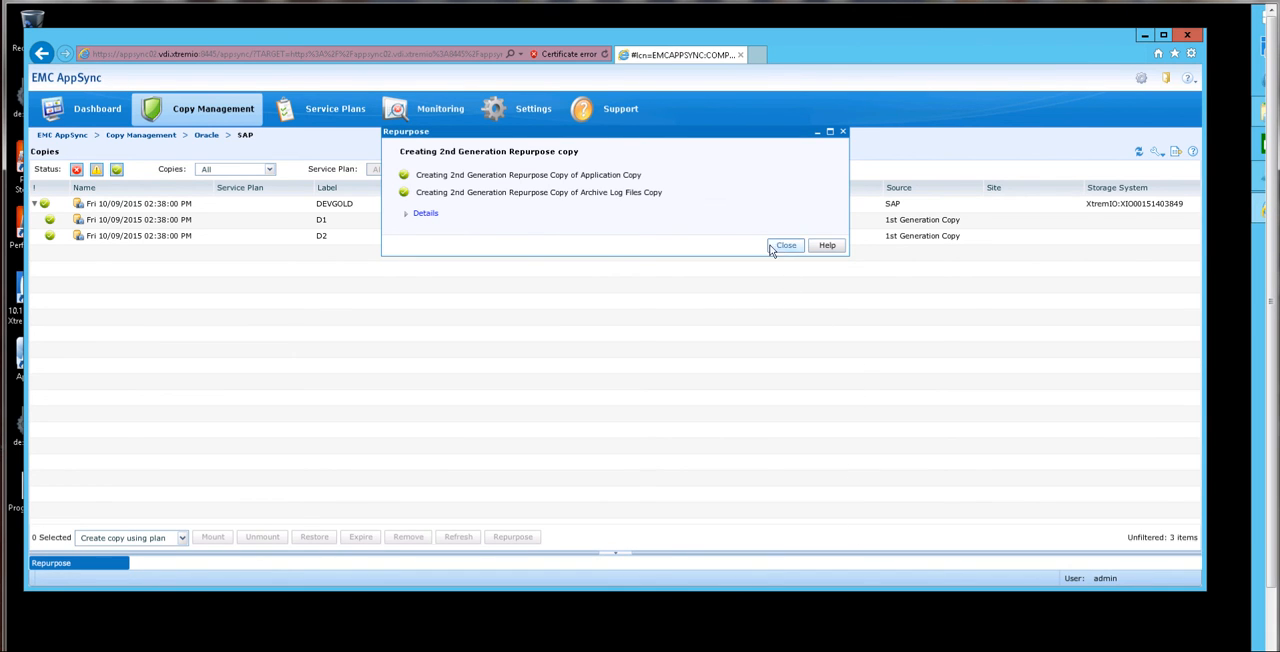
left_click(784, 244)
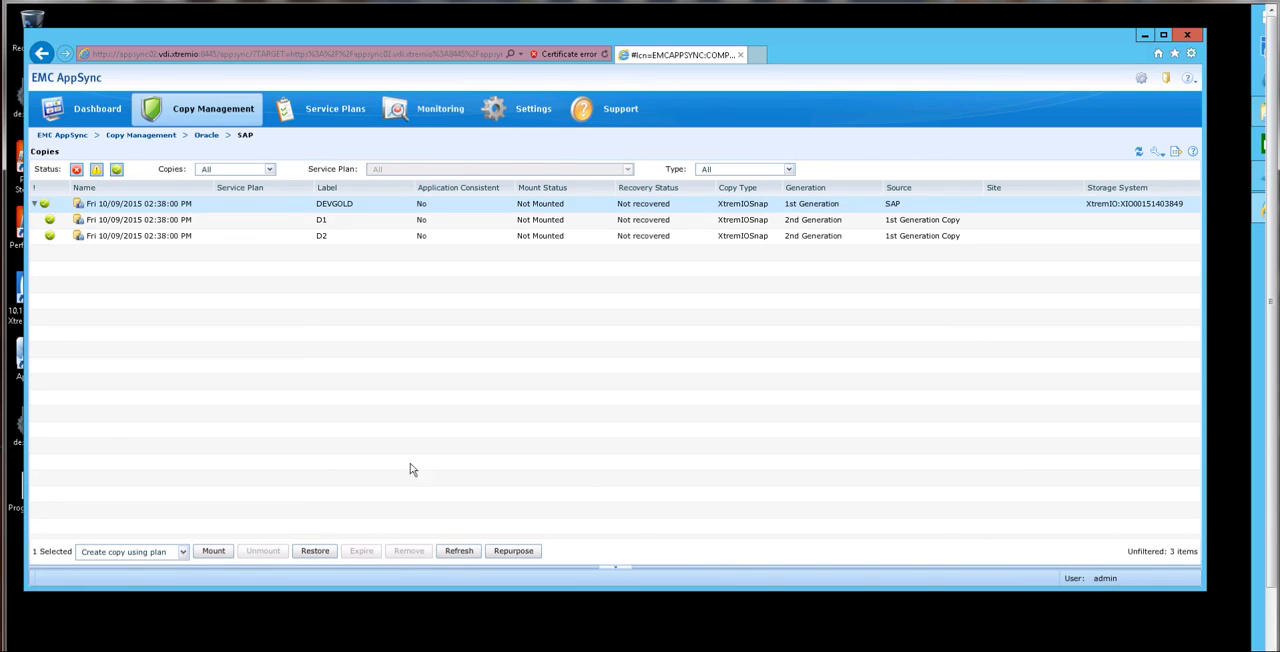
Step: Repurpose DEVGOLD into a second-generation snap copy labelled D3
left_click(512, 552)
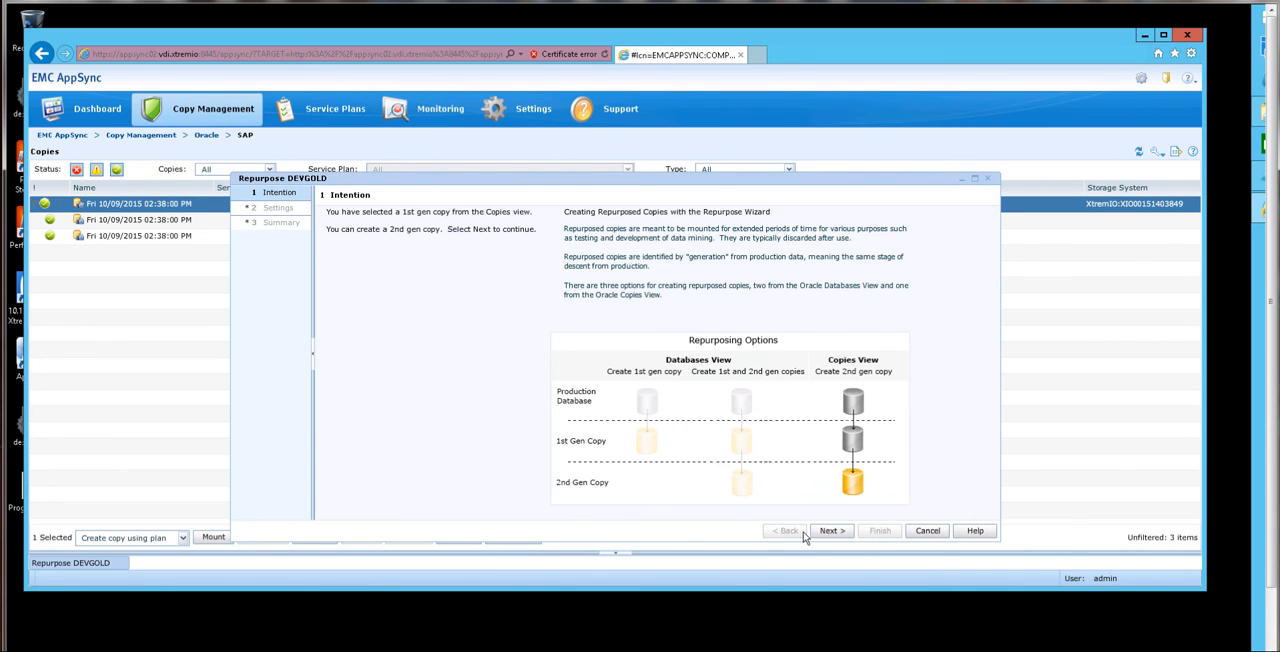
left_click(830, 530)
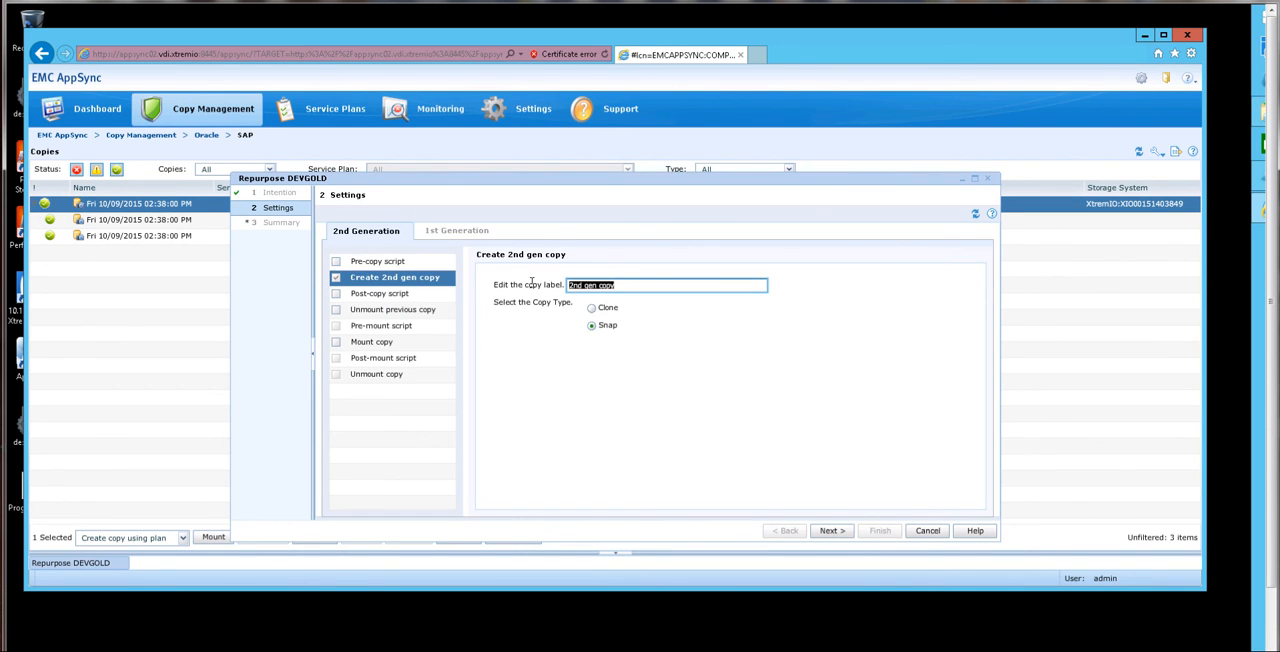
type("D3")
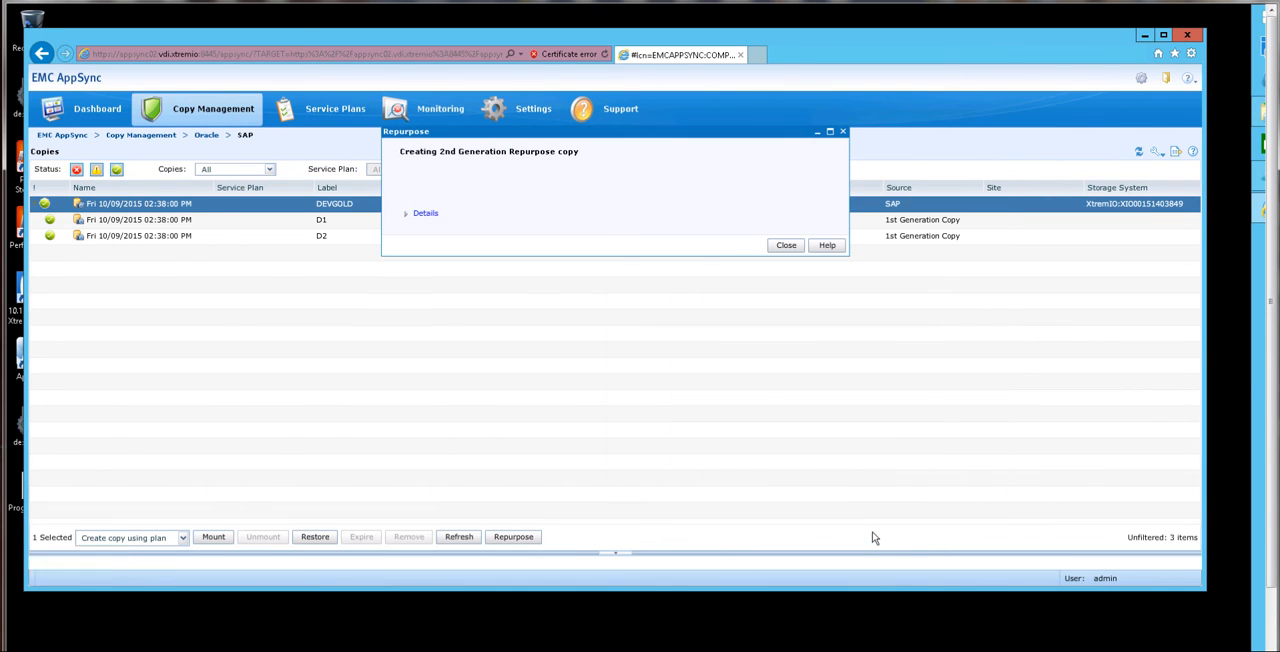
left_click(784, 244)
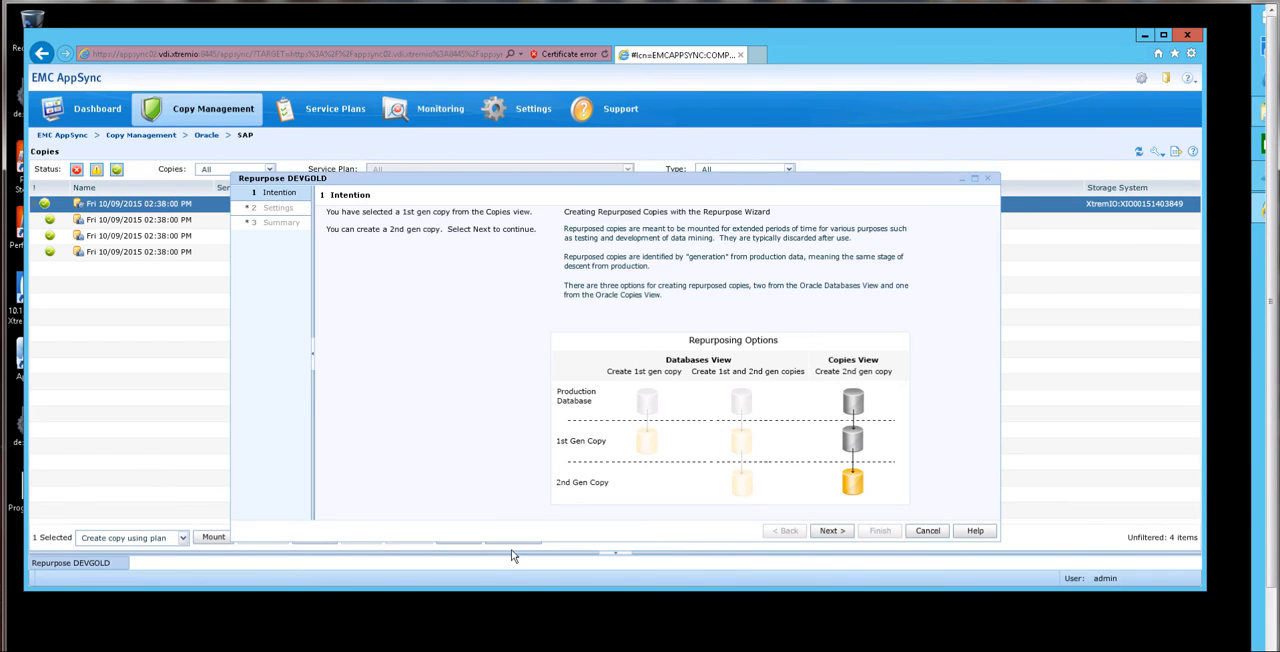
Step: Repurpose DEVGOLD into a second-generation snap copy labelled D4
left_click(832, 530)
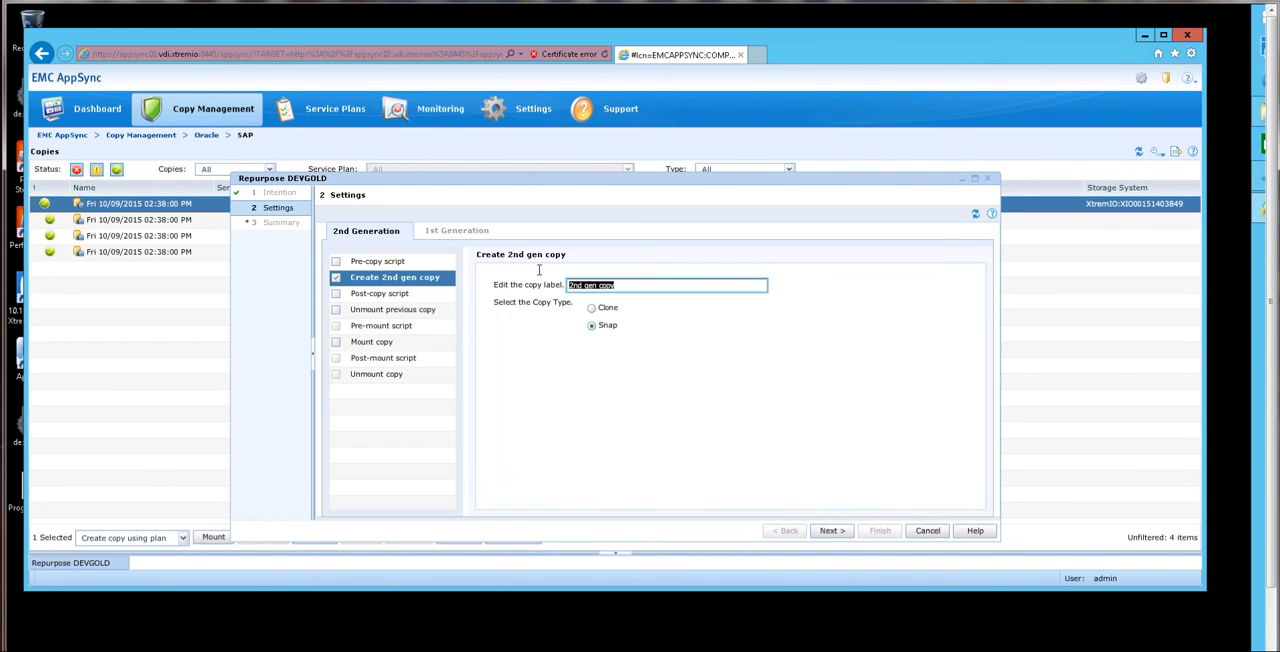
type("D4")
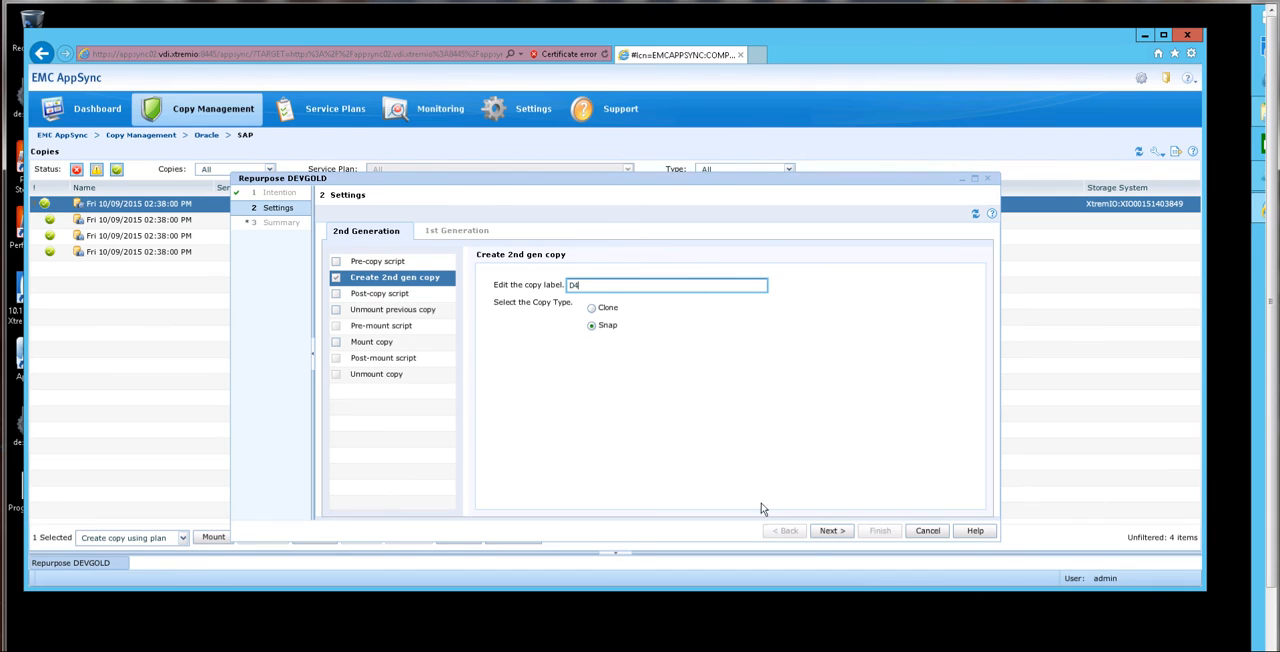
left_click(832, 530)
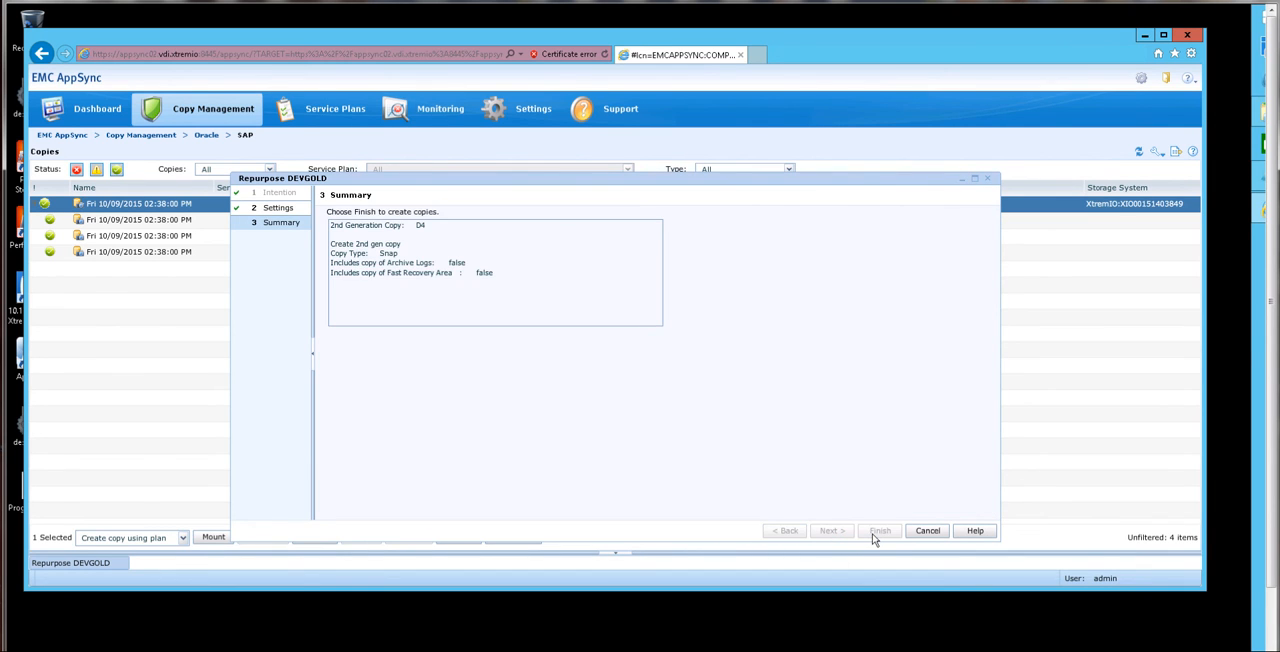
left_click(880, 530)
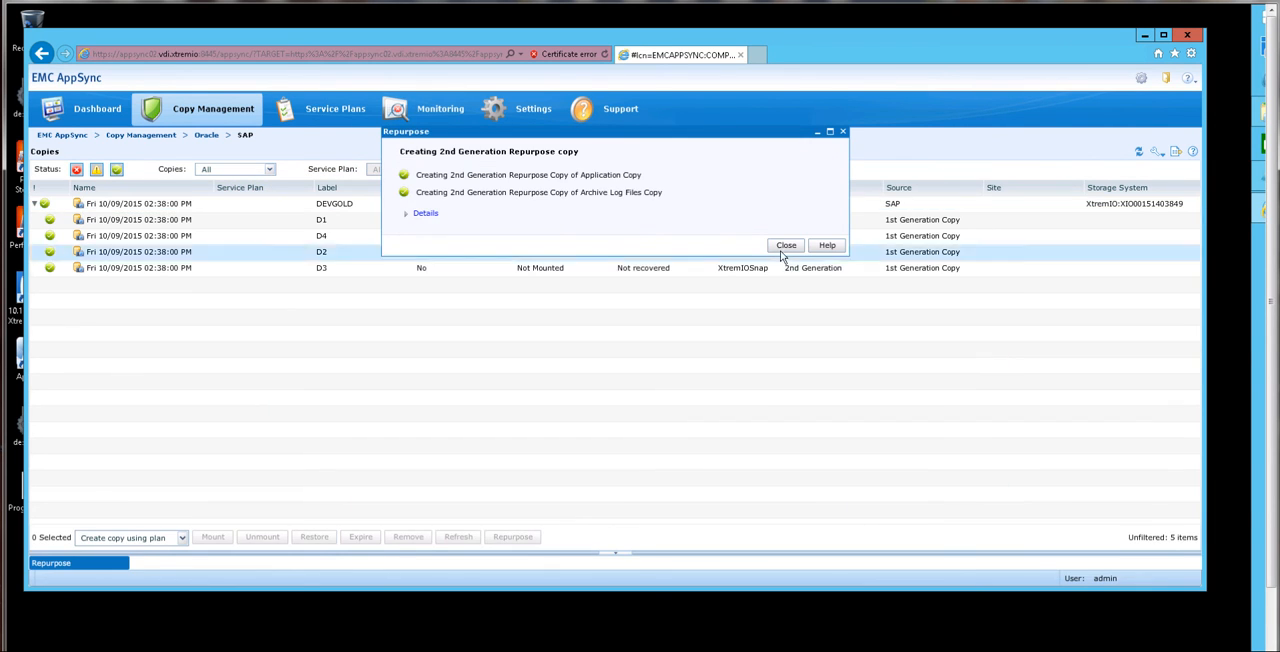
left_click(784, 244)
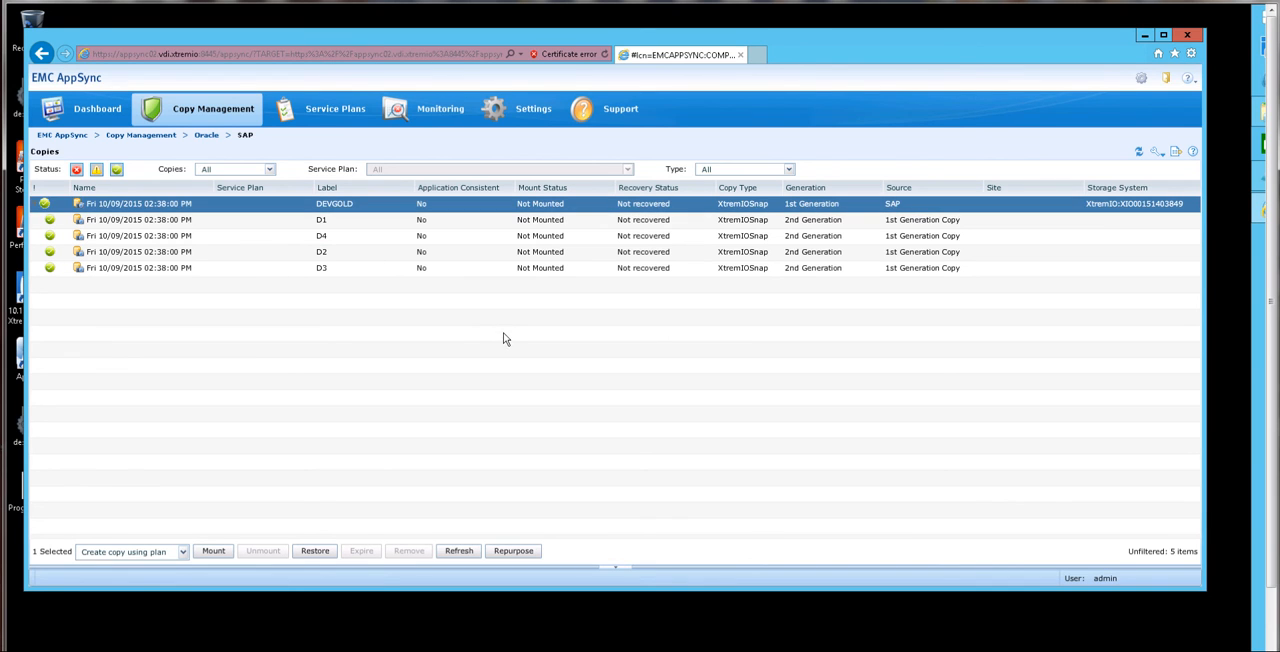
Step: Start repurposing DEVGOLD into the fifth copy, D5
left_click(512, 550)
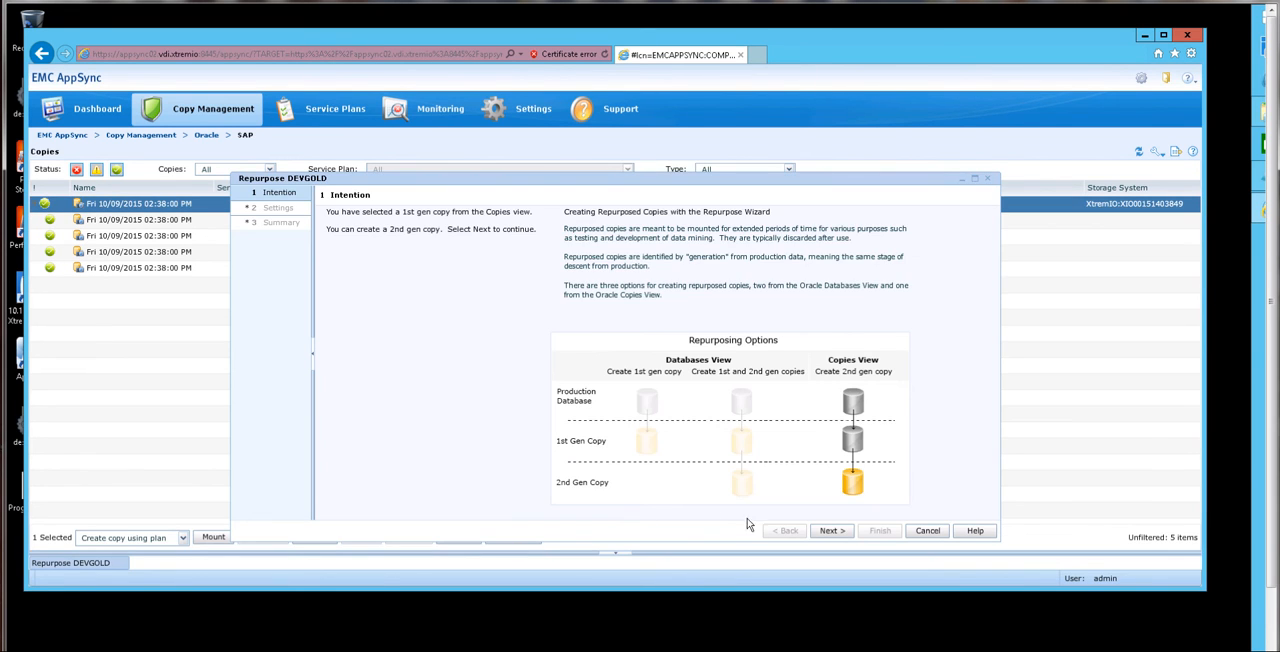
left_click(832, 530)
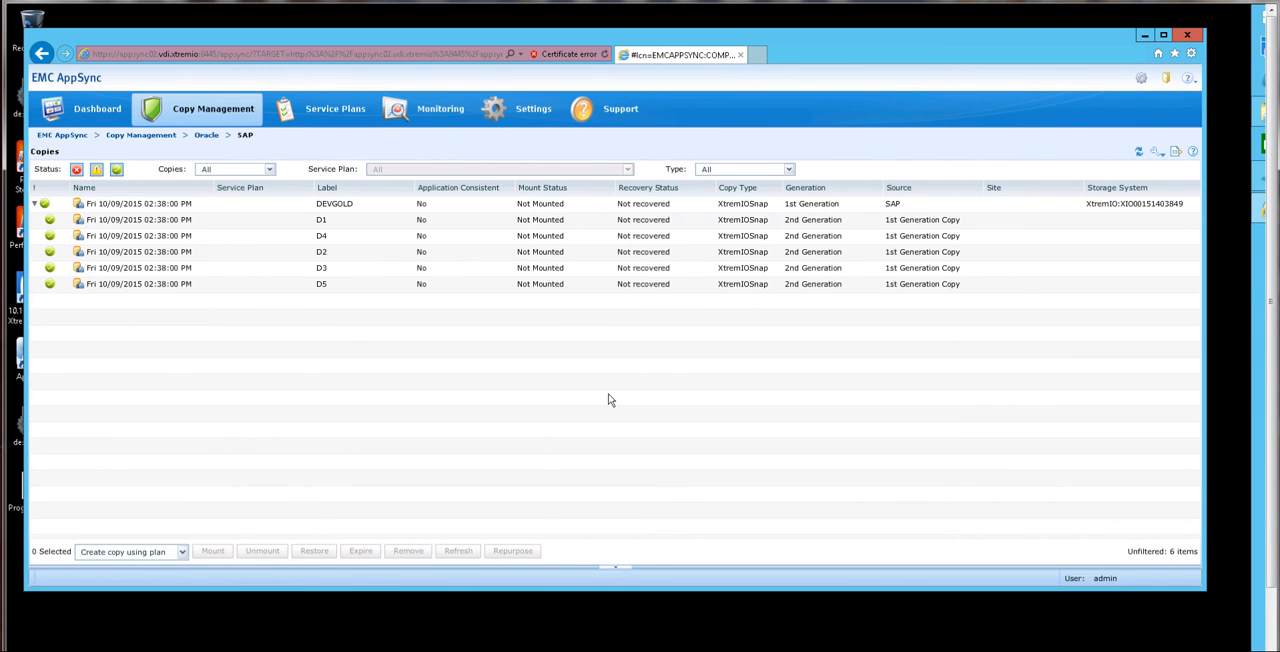
mouse_move(464, 388)
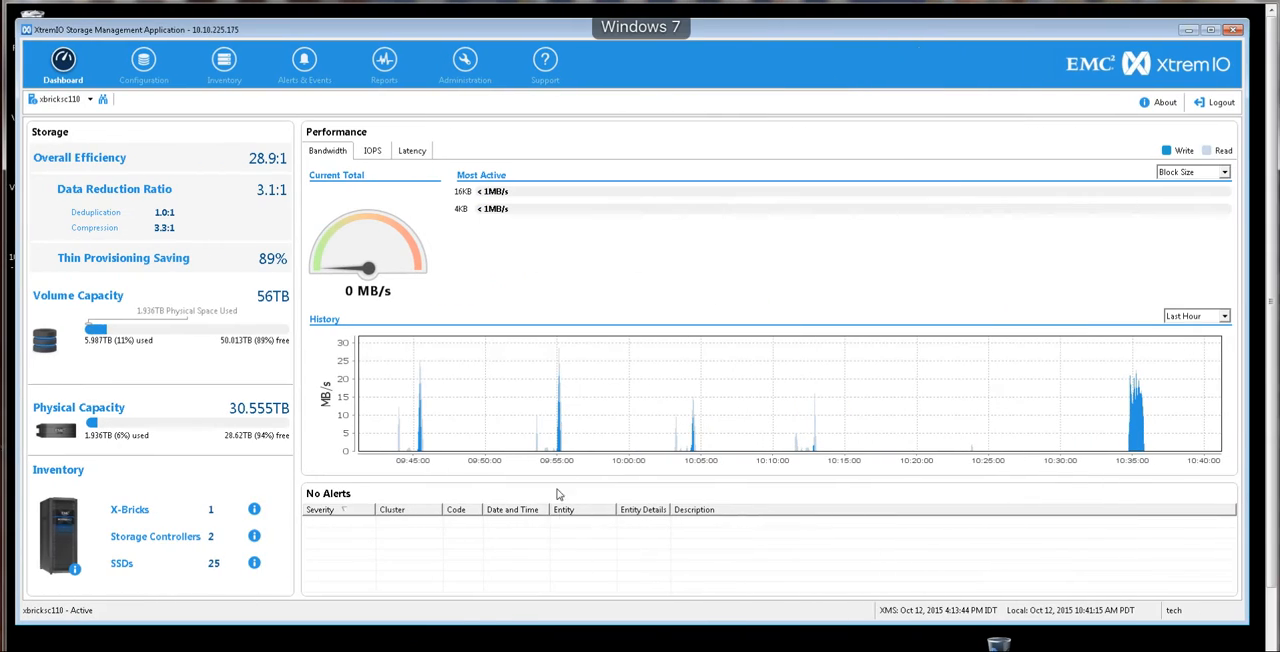
mouse_move(578, 396)
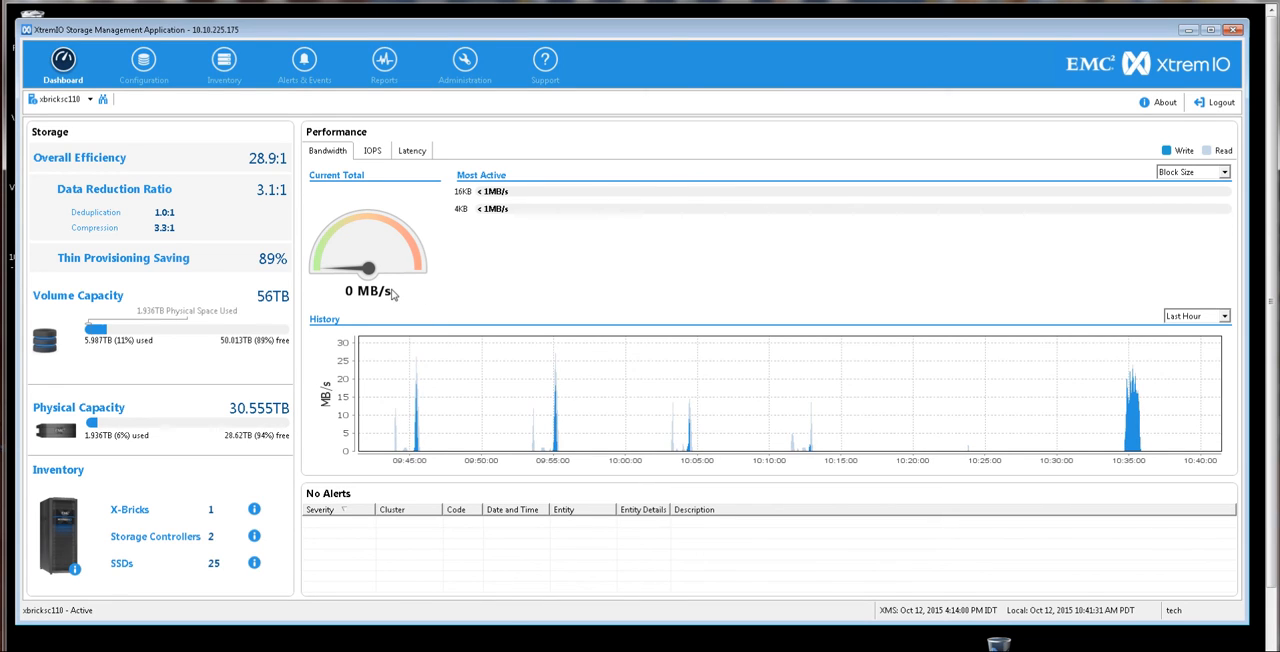
mouse_move(268, 310)
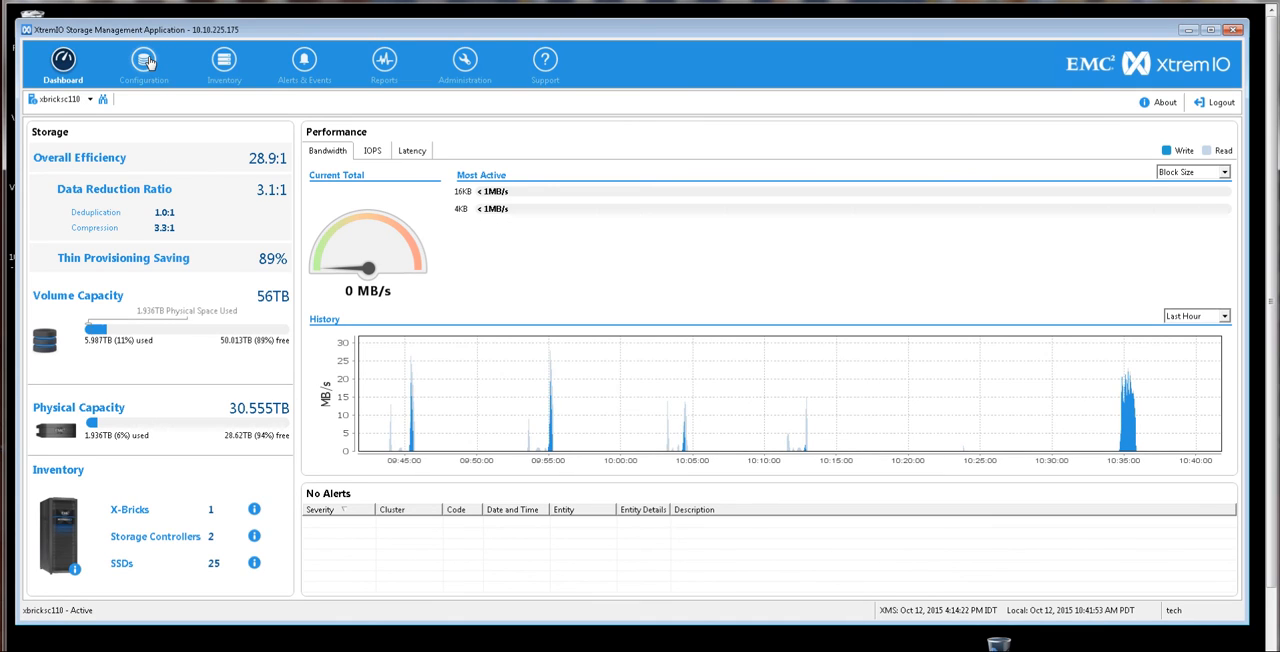
Step: Show the XtremIO cluster dashboard with its 56TB capacity, data reduction and performance figures
left_click(144, 60)
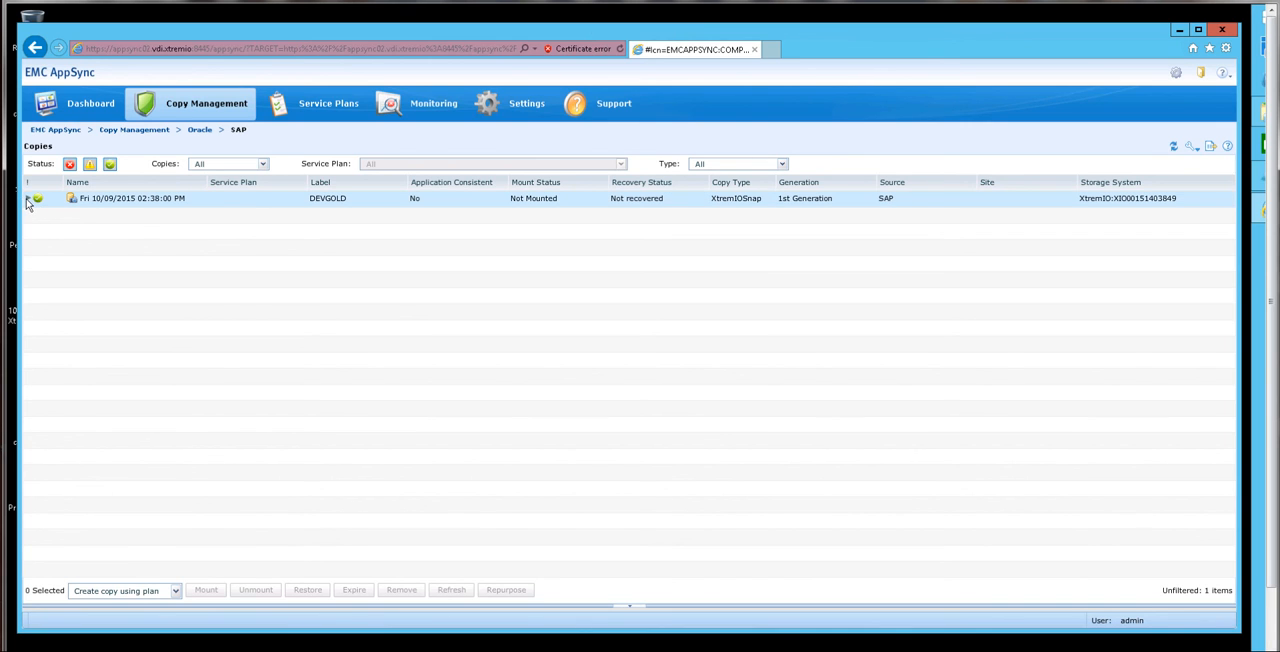
Step: Return to the AppSync SAP copies list showing the DEVGOLD snapshot copy
left_click(56, 208)
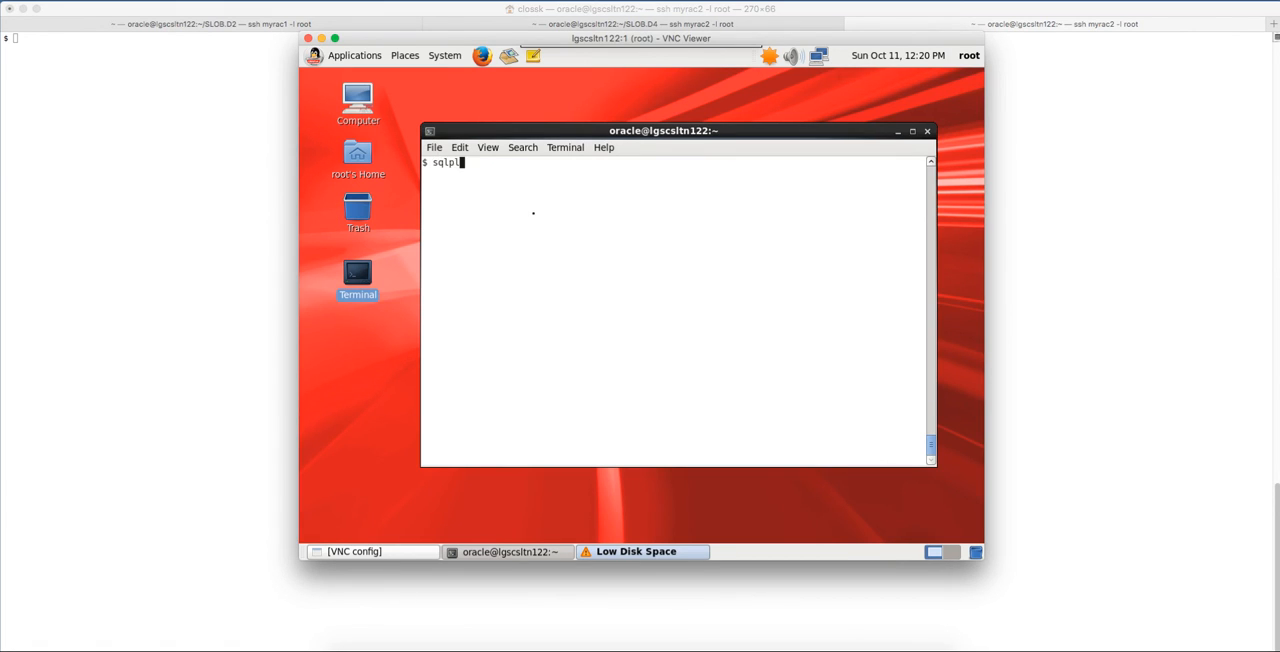
Step: Connect to the D1SAP database as sap with sqlplus and turn on timing
type("us")
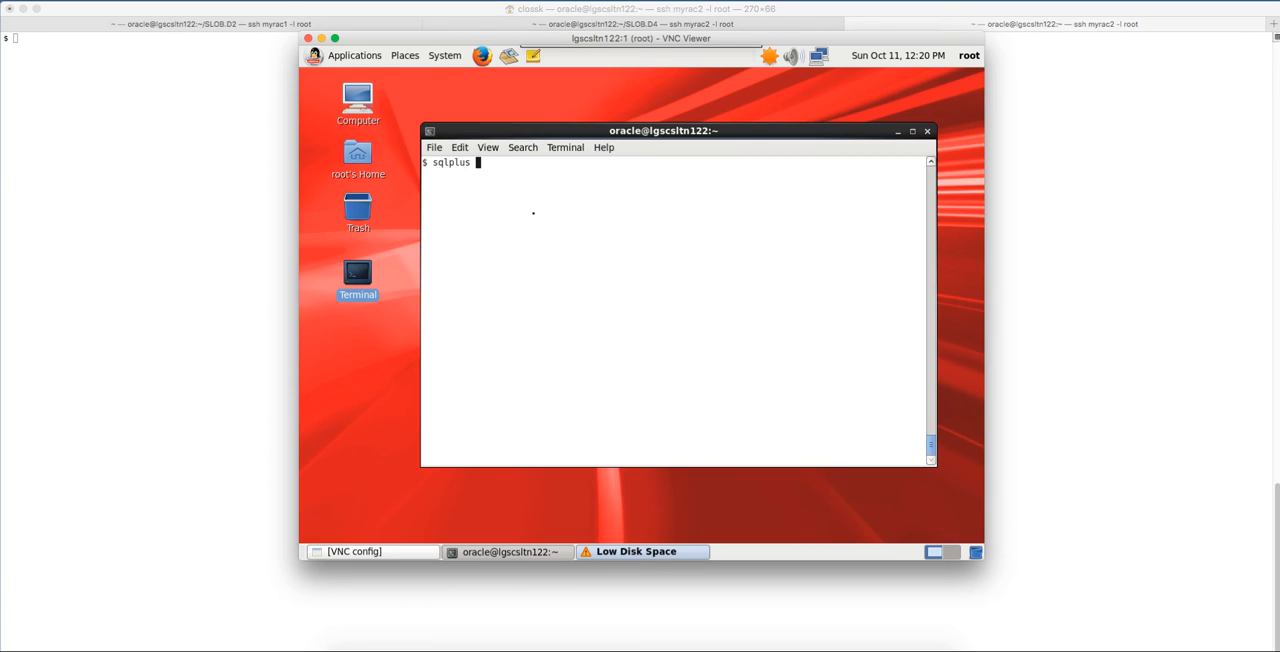
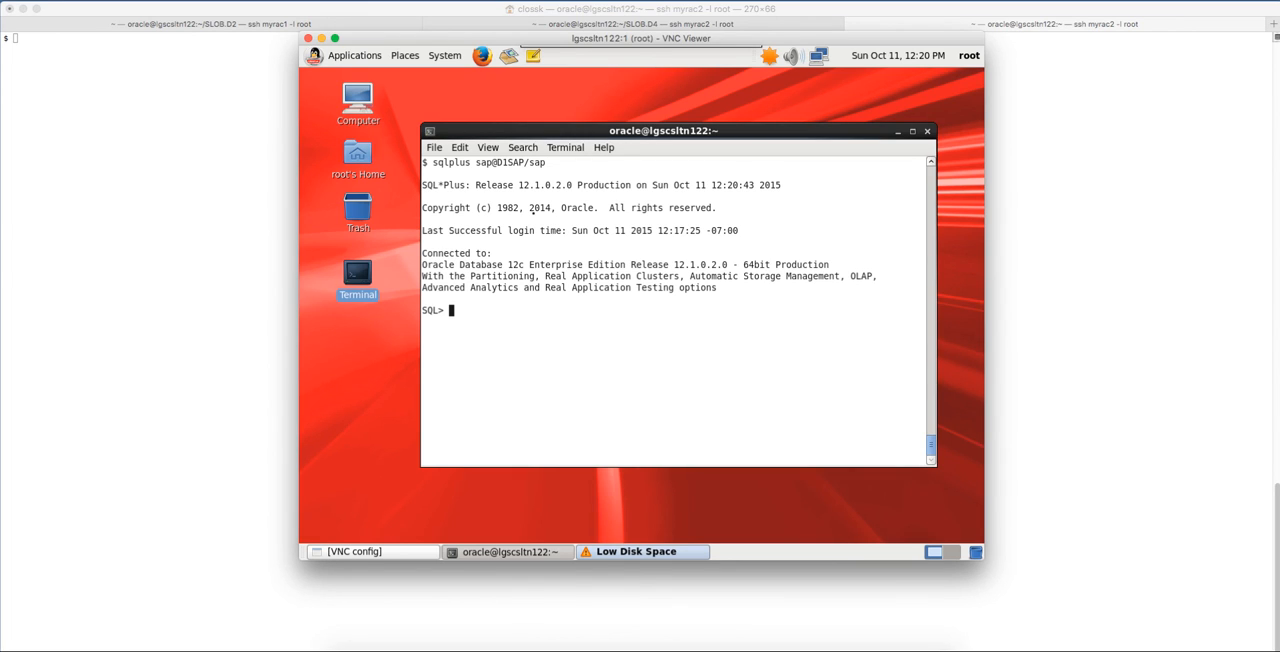
type("set timi")
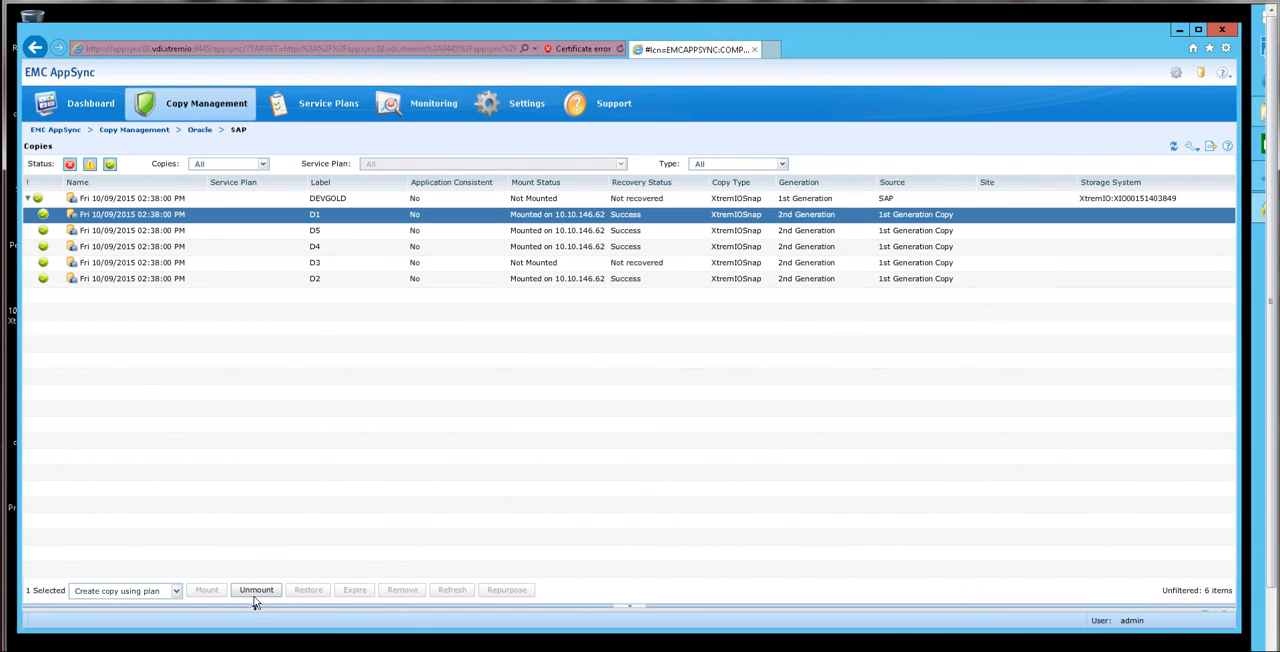
Step: Unmount copy D1 from its host and select it under the expanded DEVGOLD copies
left_click(256, 590)
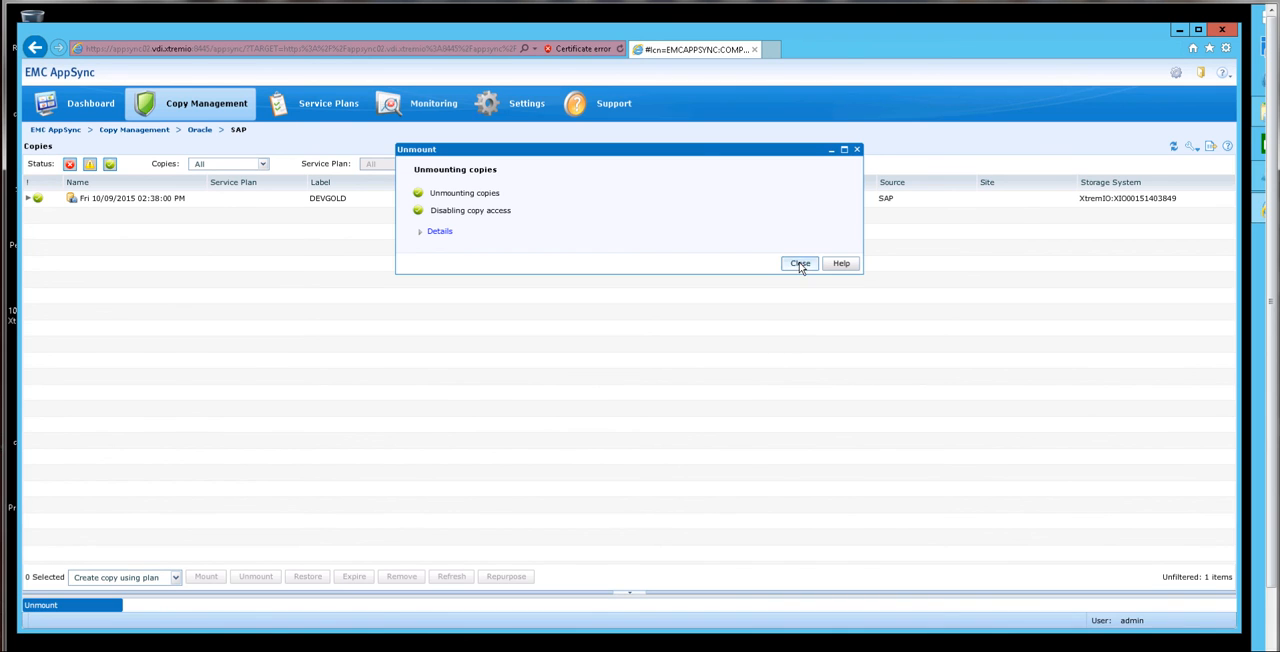
left_click(800, 264)
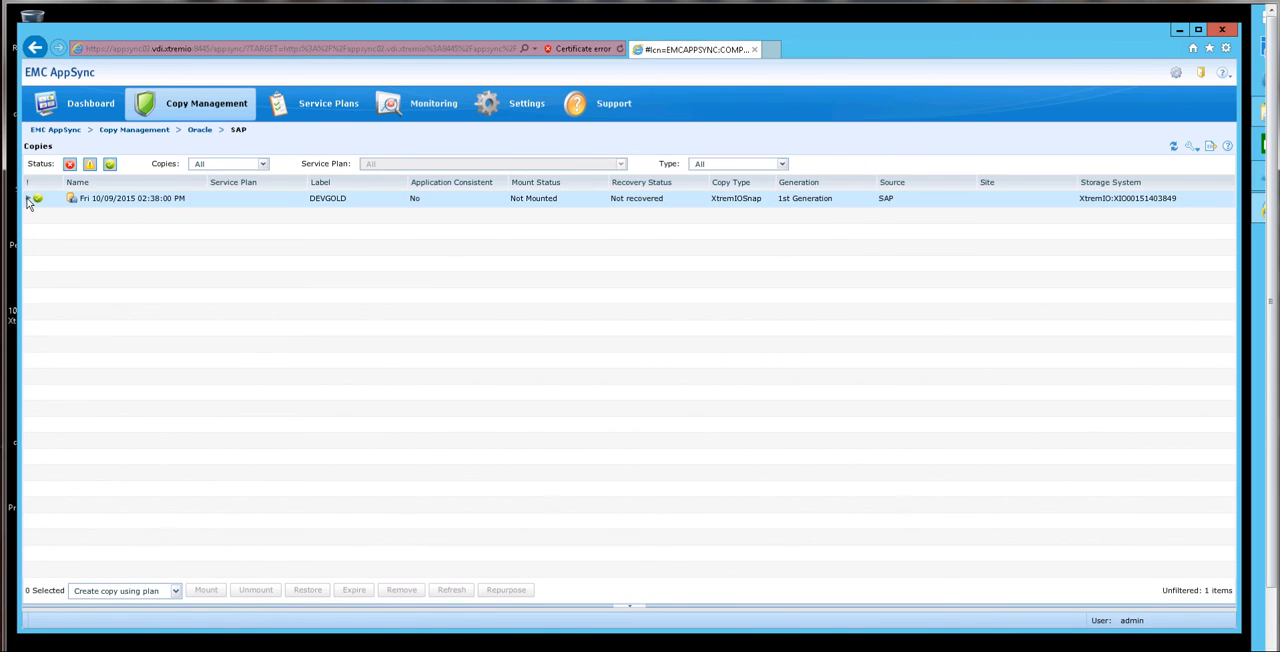
left_click(32, 204)
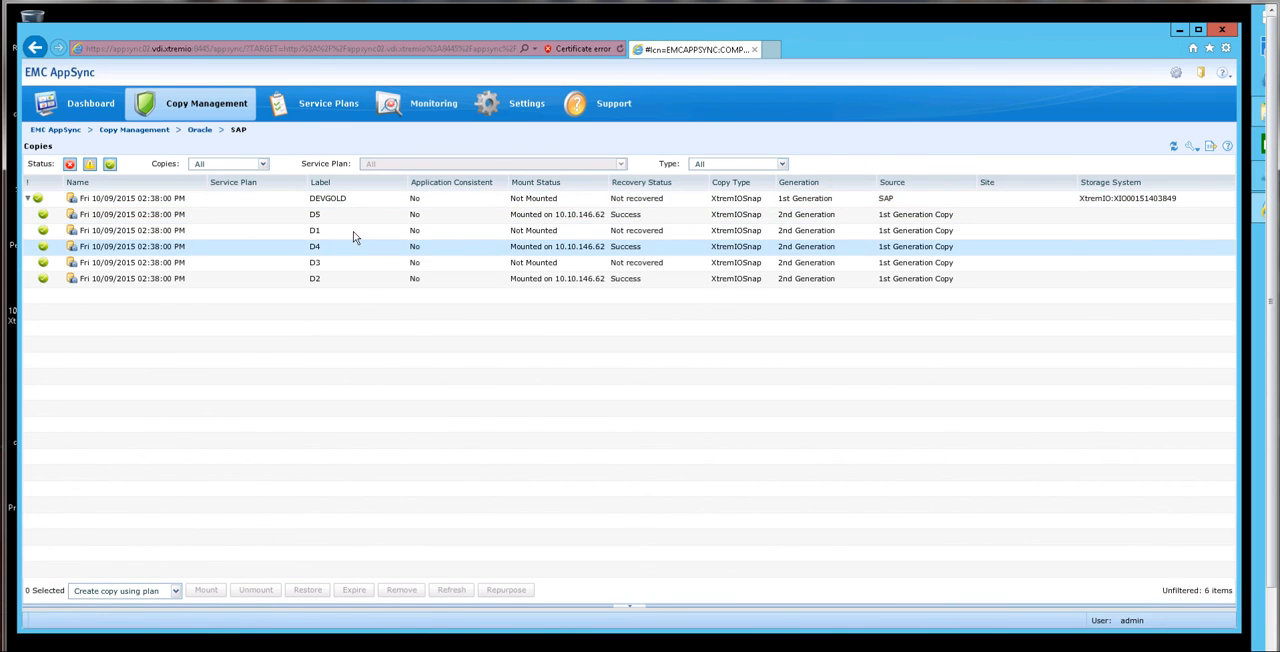
left_click(316, 230)
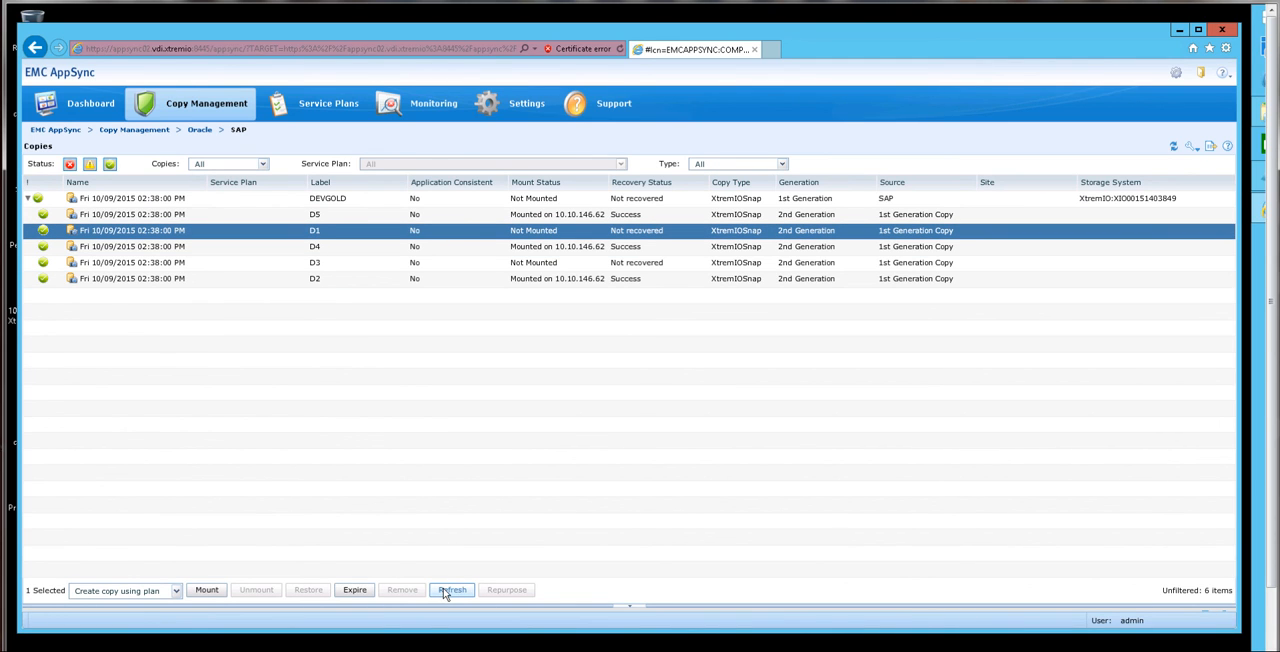
Step: Refresh copy D1 from the DEVGOLD snapshot and confirm
left_click(452, 590)
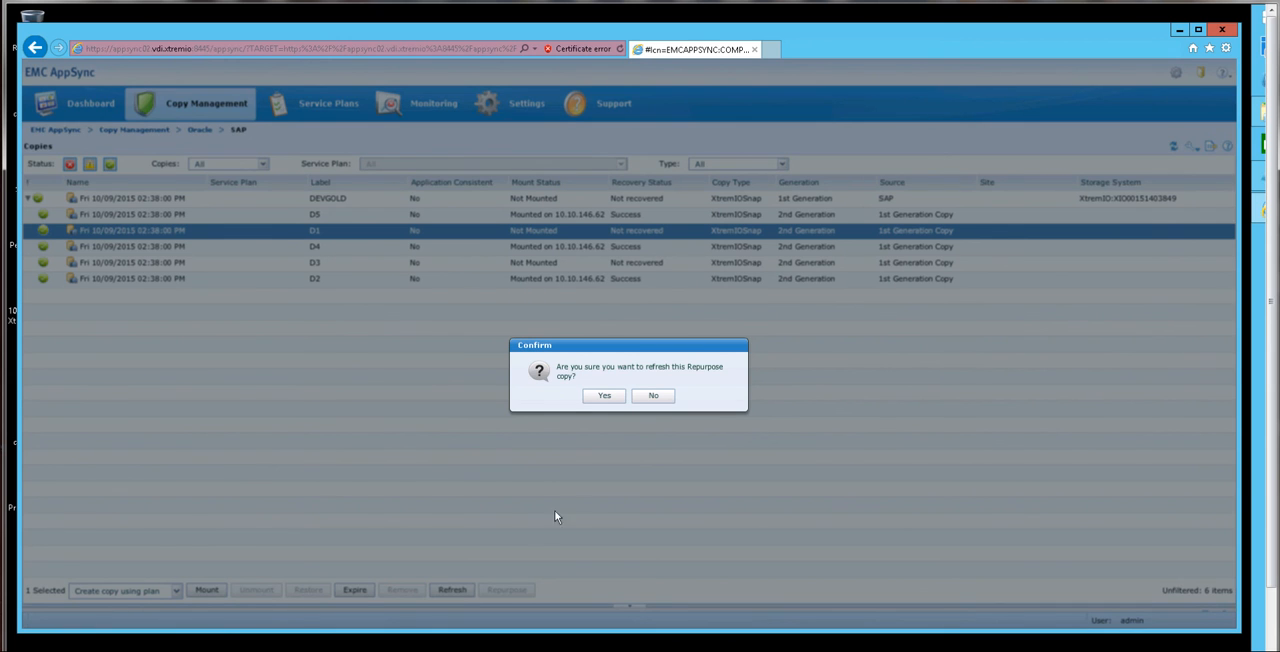
left_click(604, 396)
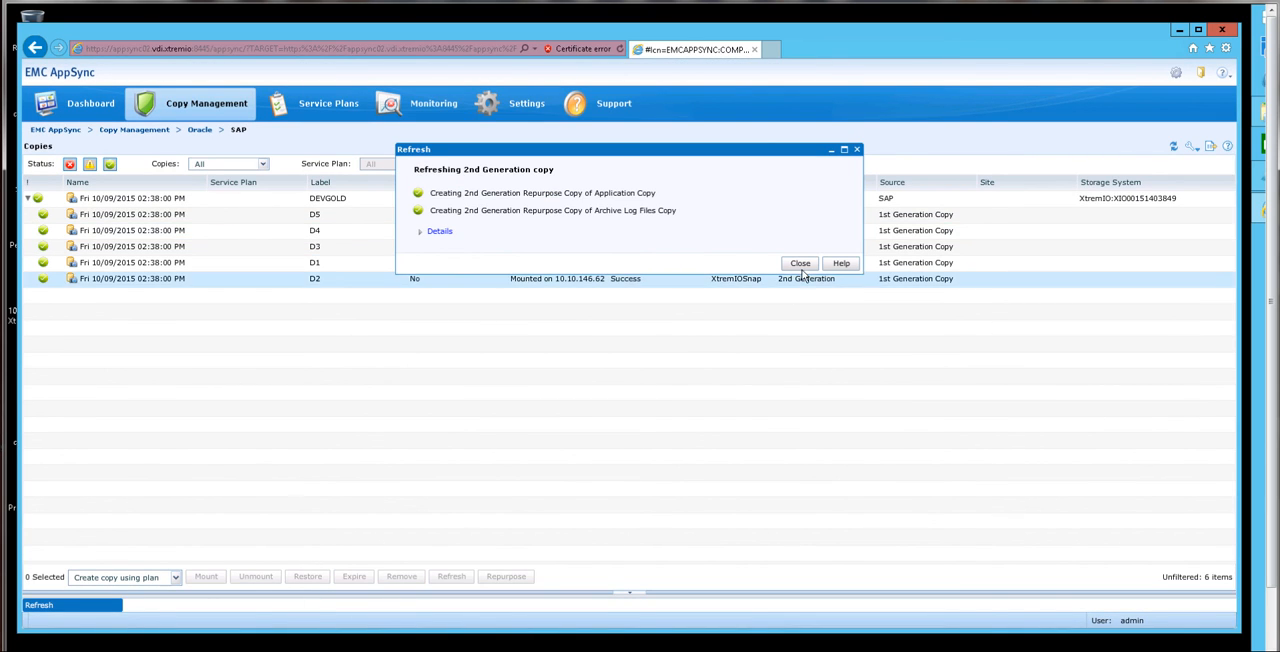
left_click(800, 262)
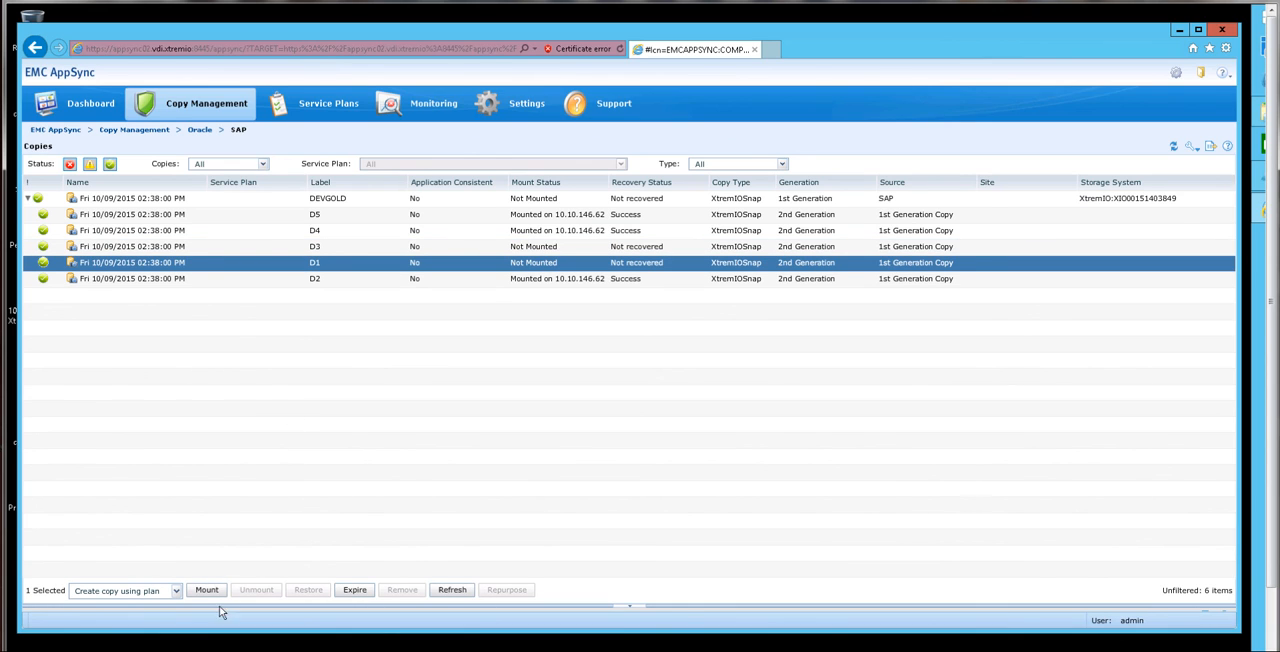
Step: Mount D1 on standalone server 10.10.146.62 with database recovery read-write and finish the wizard
left_click(206, 590)
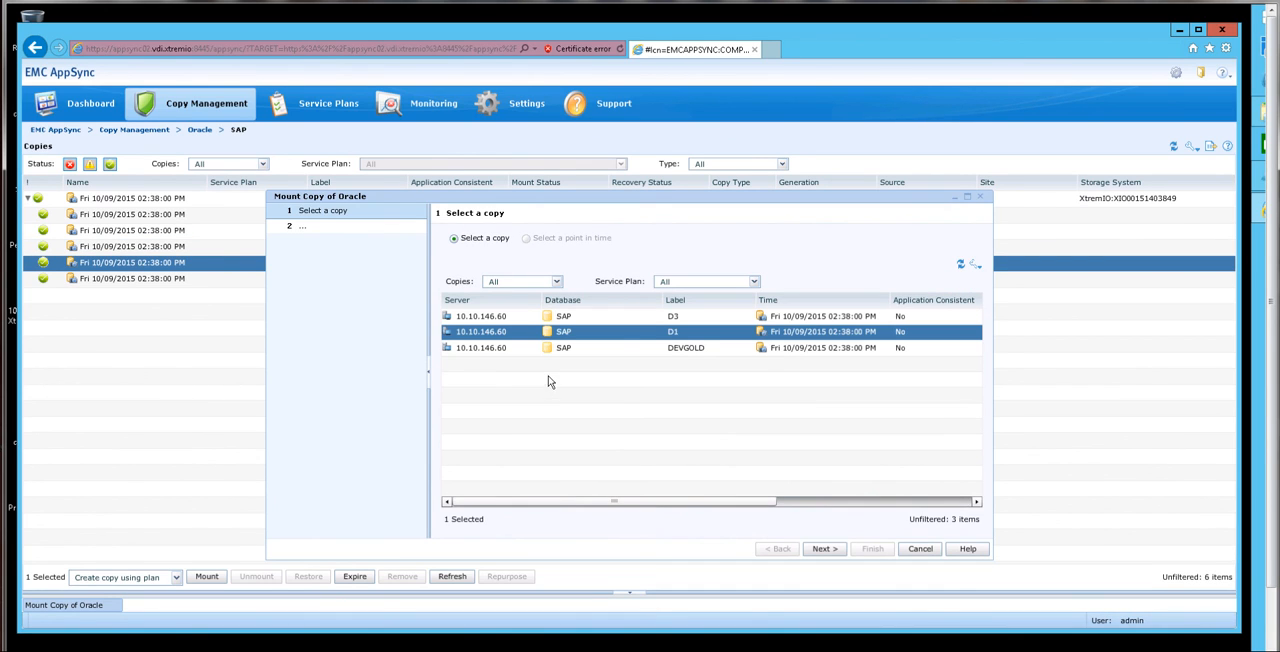
left_click(824, 548)
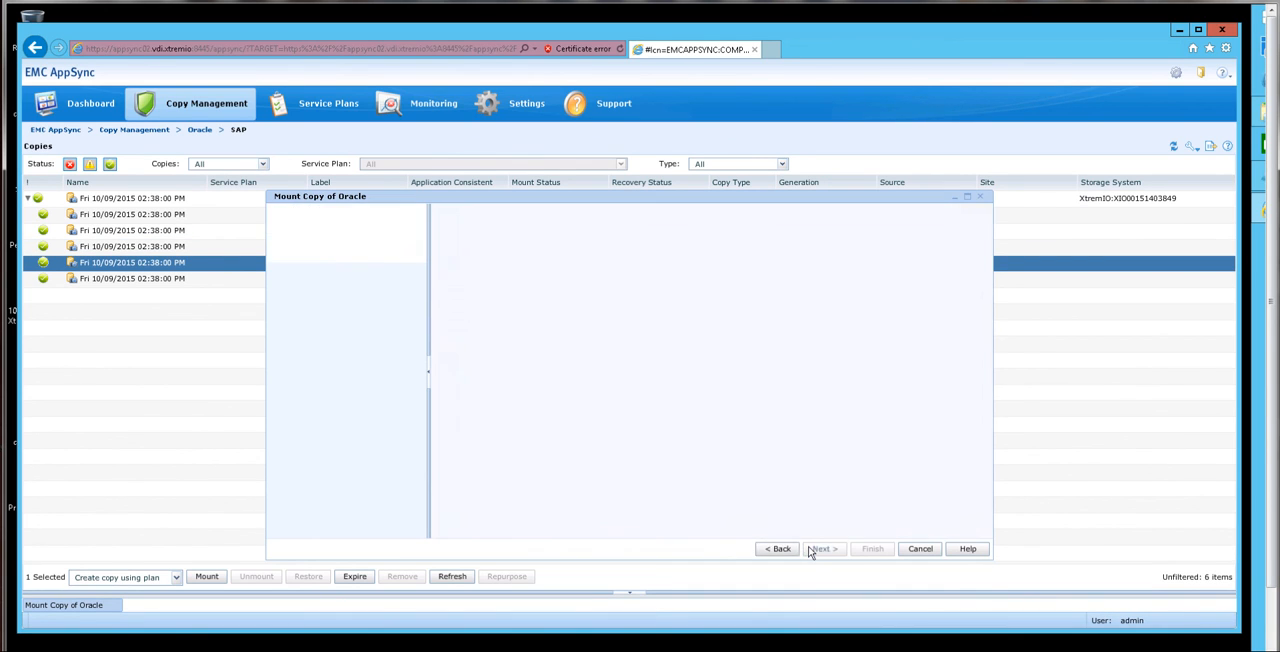
left_click(824, 548)
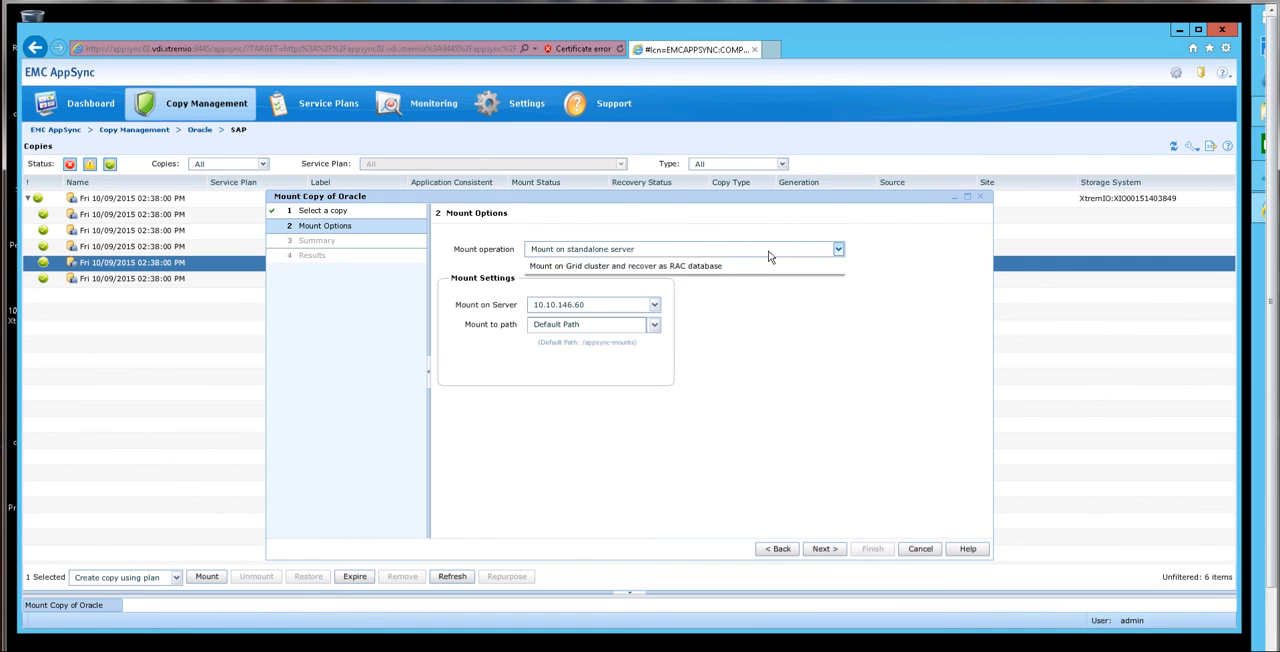
left_click(682, 264)
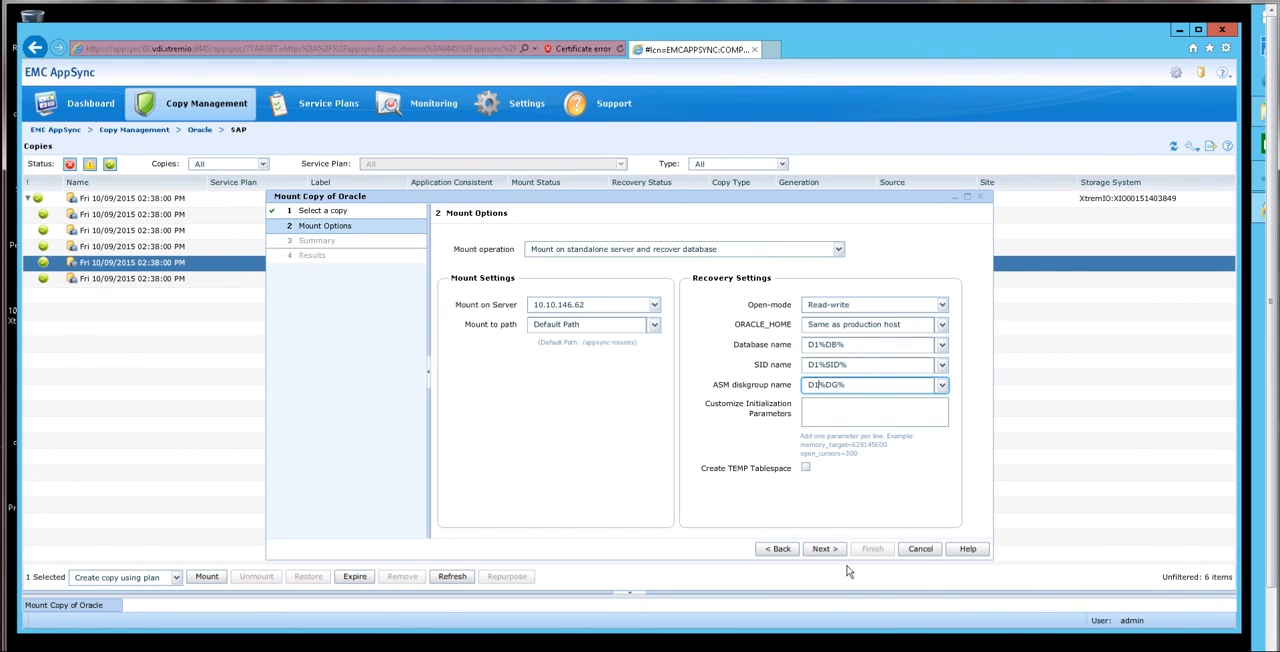
left_click(824, 548)
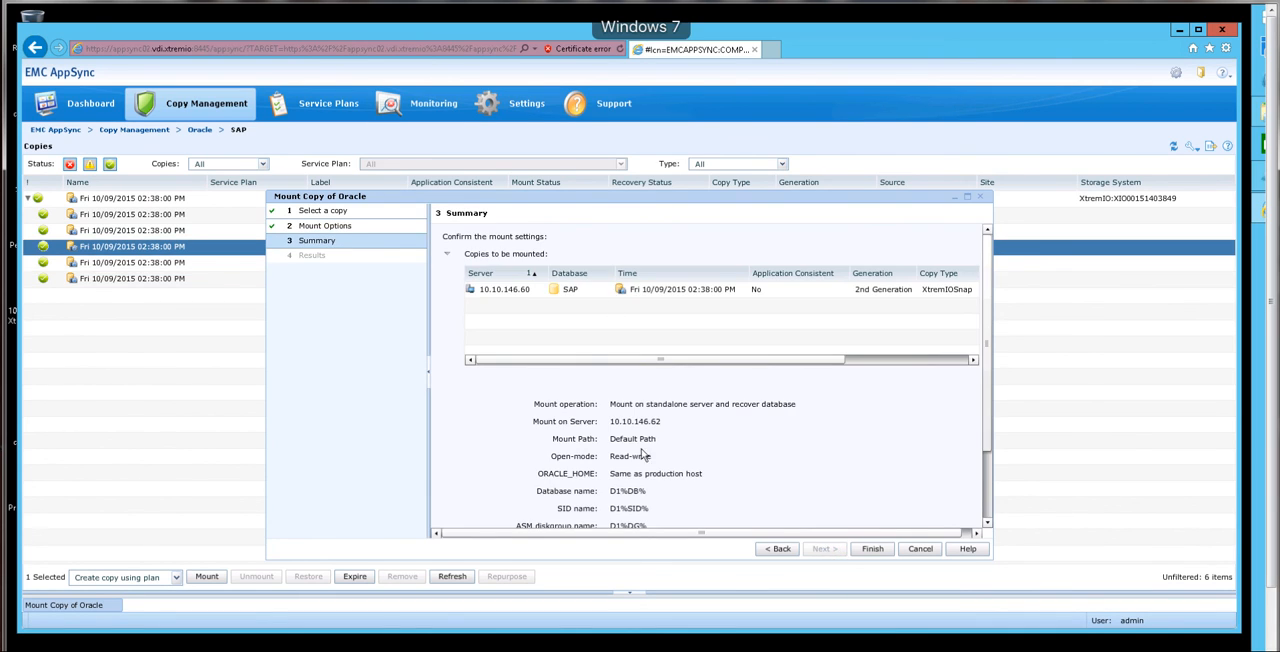
mouse_move(872, 548)
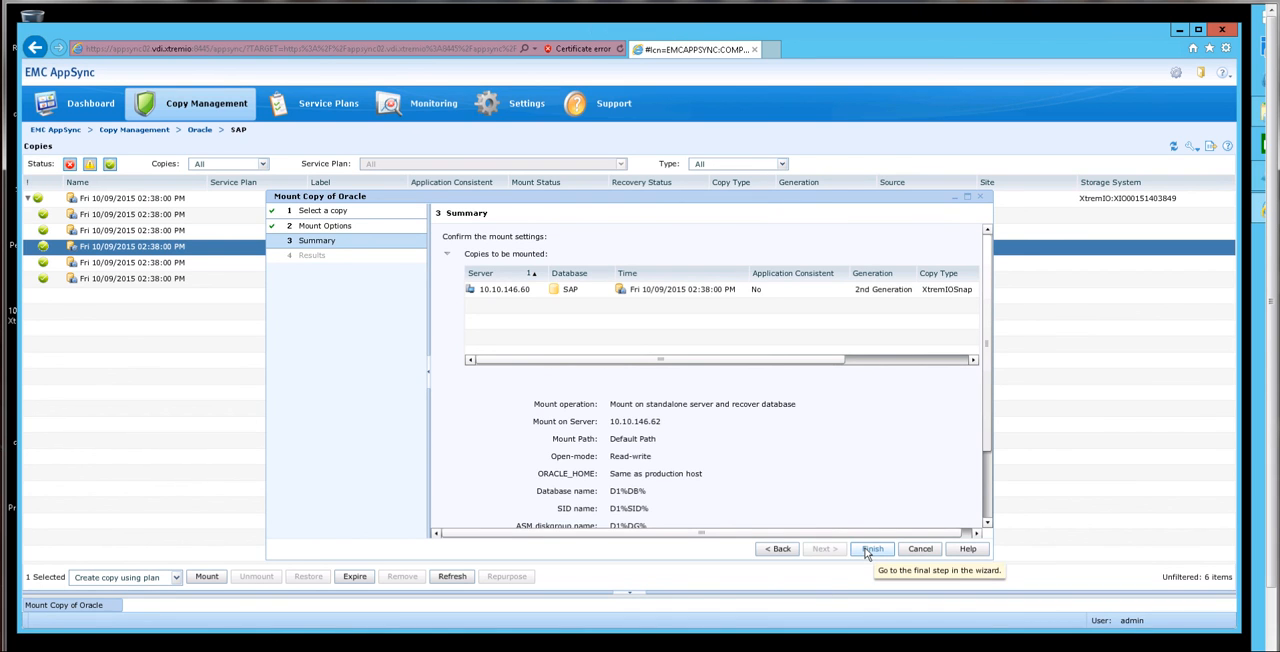
left_click(872, 548)
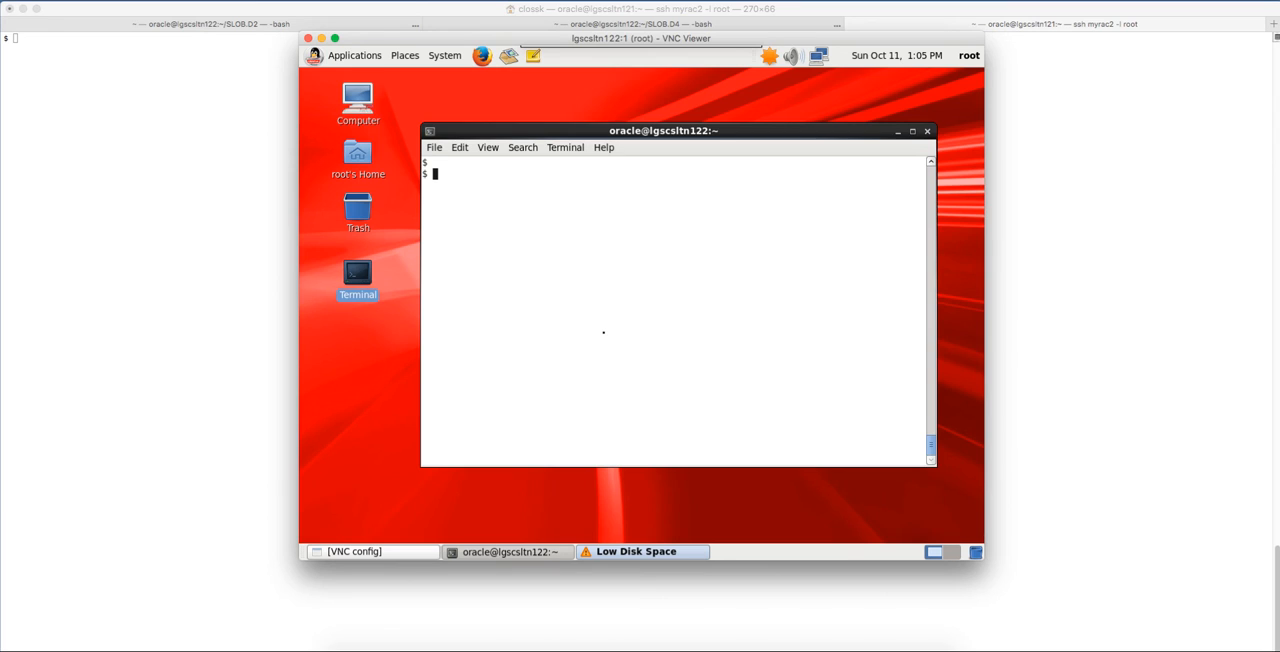
Step: Connect to D1SAP as sap with sqlplus and describe table t1
type("sqlplus")
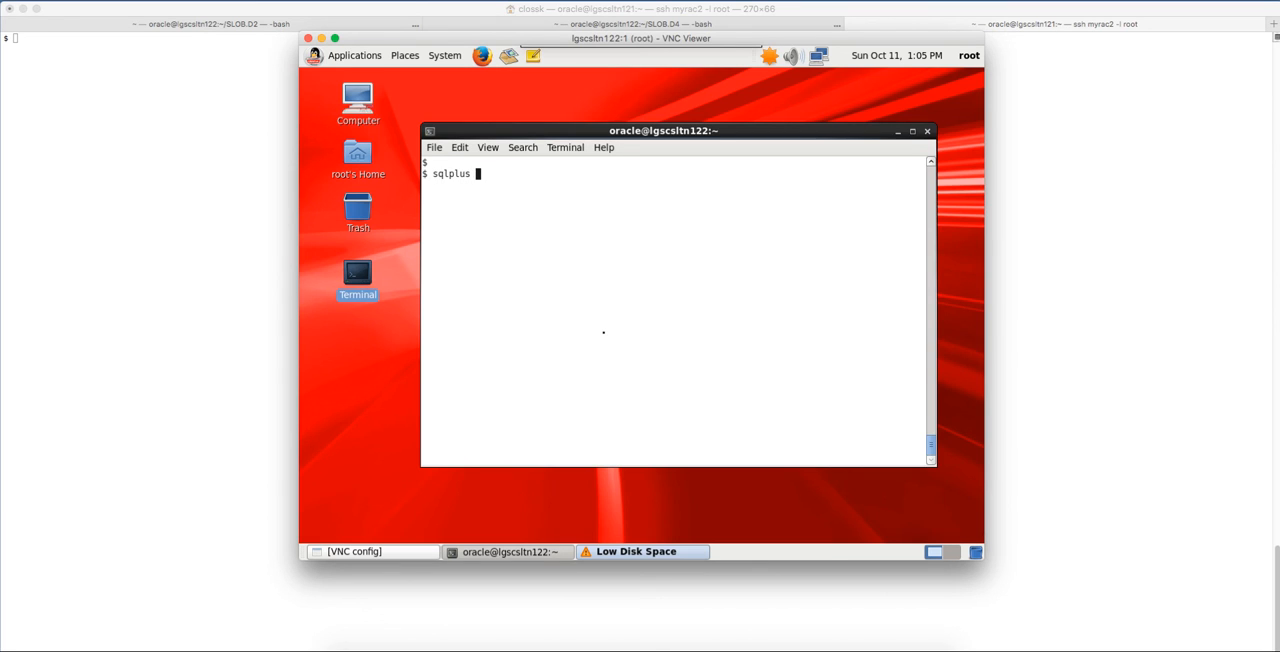
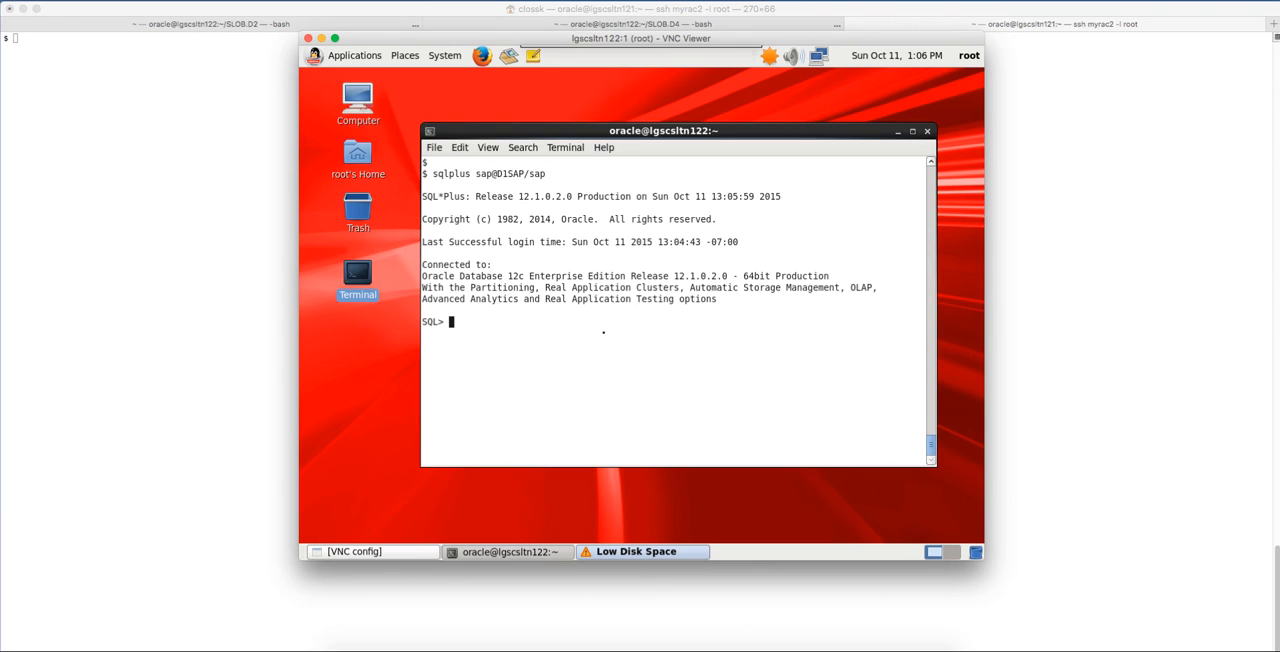
type("desc t1 ;")
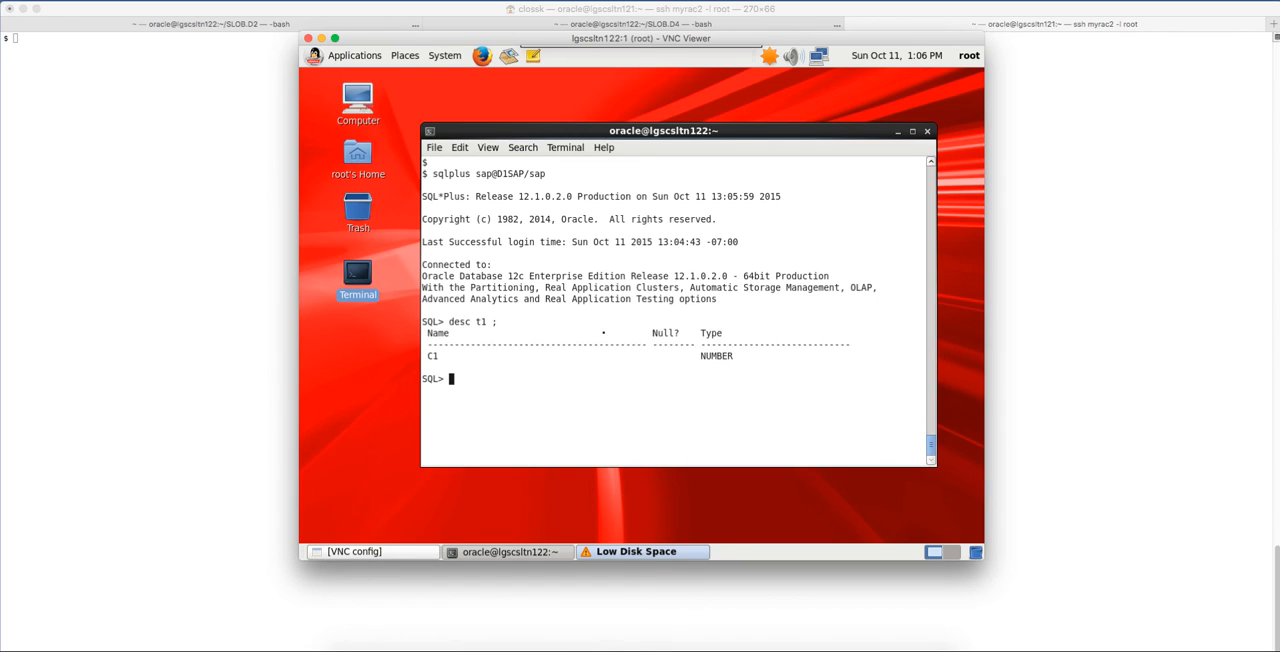
type("s")
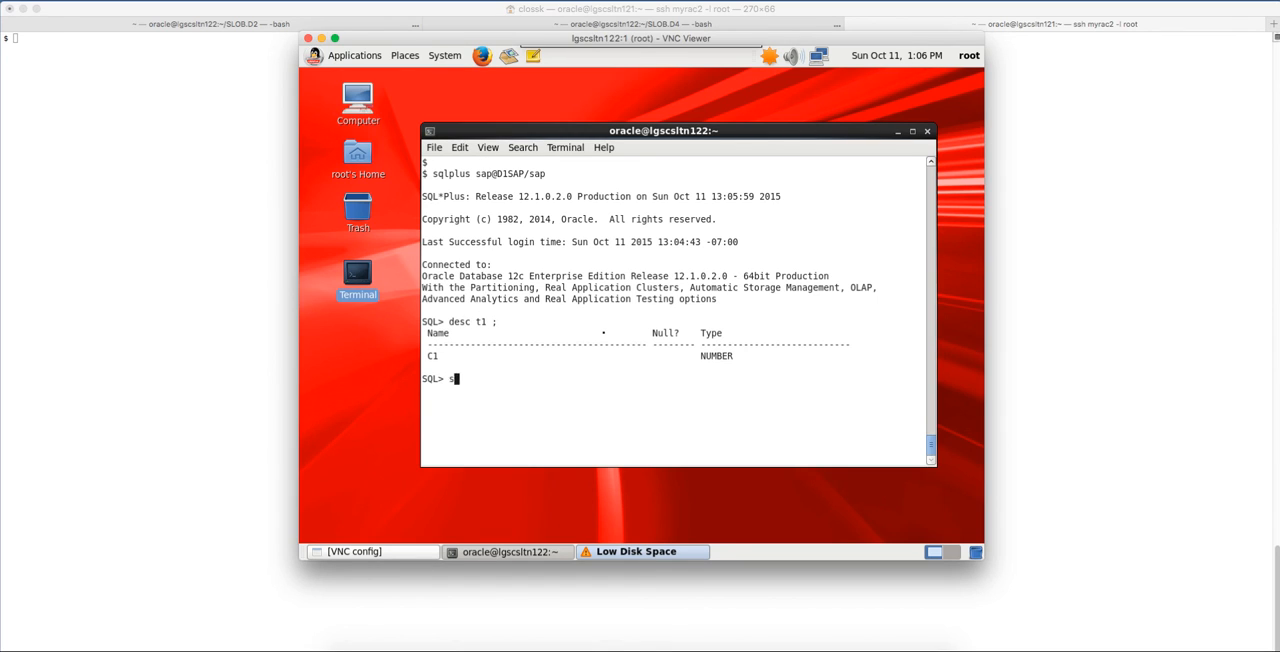
type("elect count")
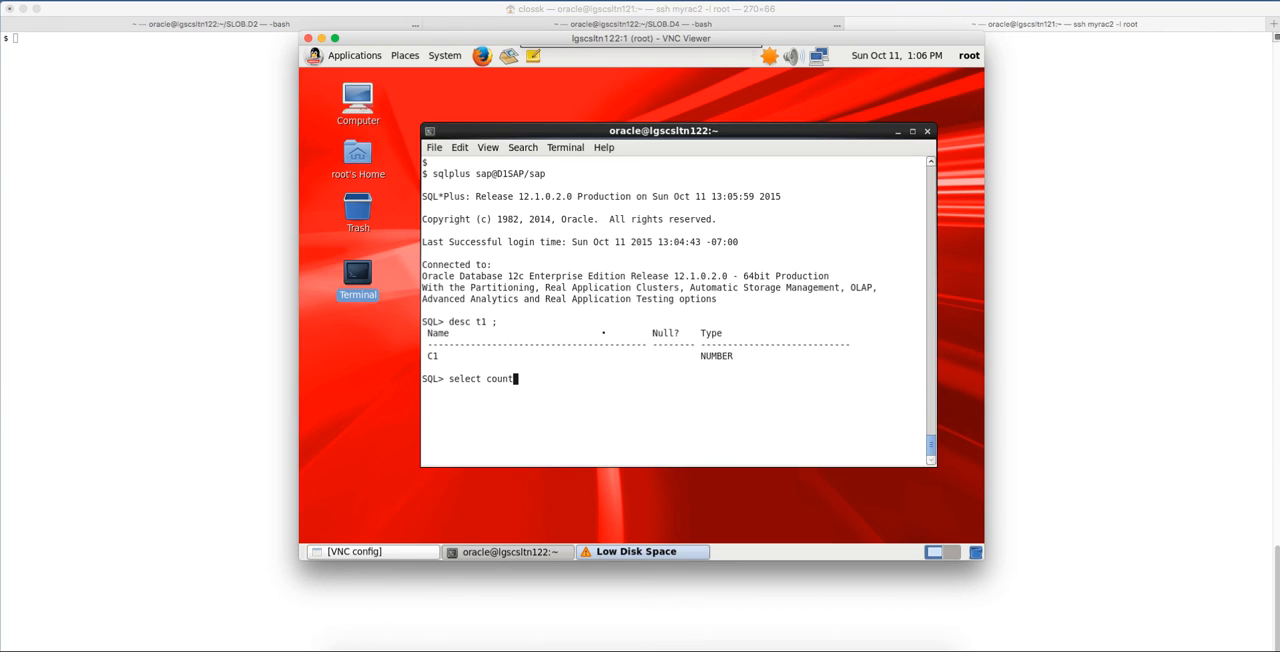
type("(*) from t1 ;")
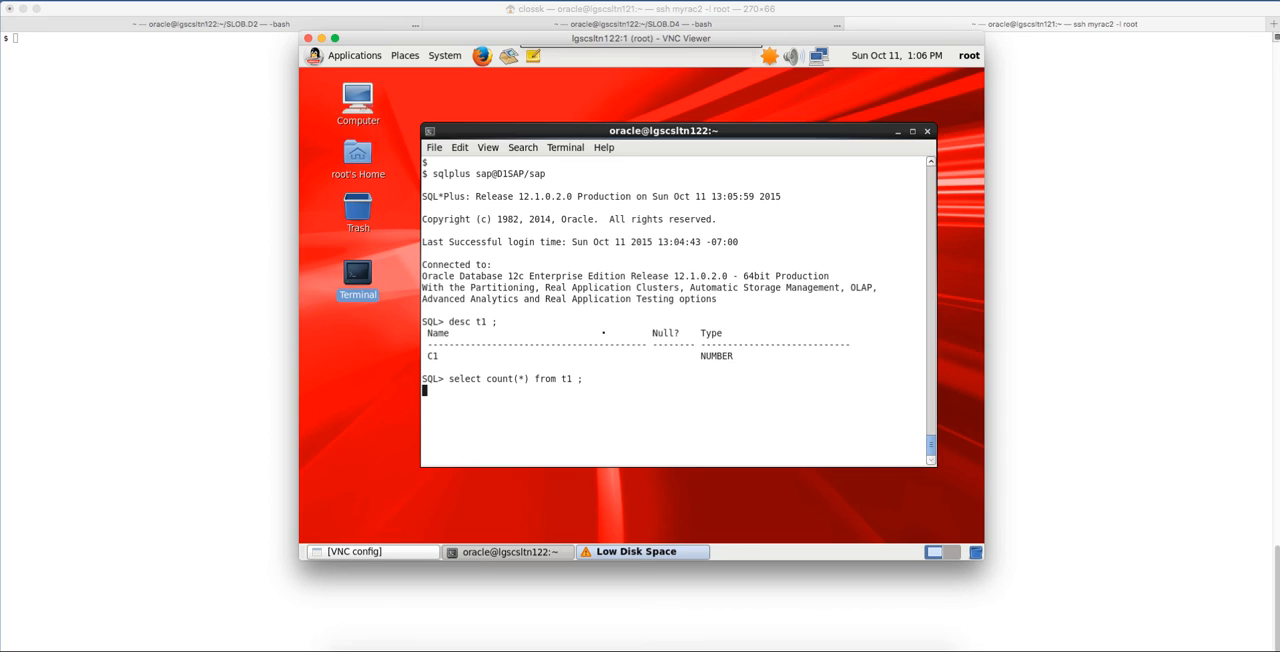
key("Return")
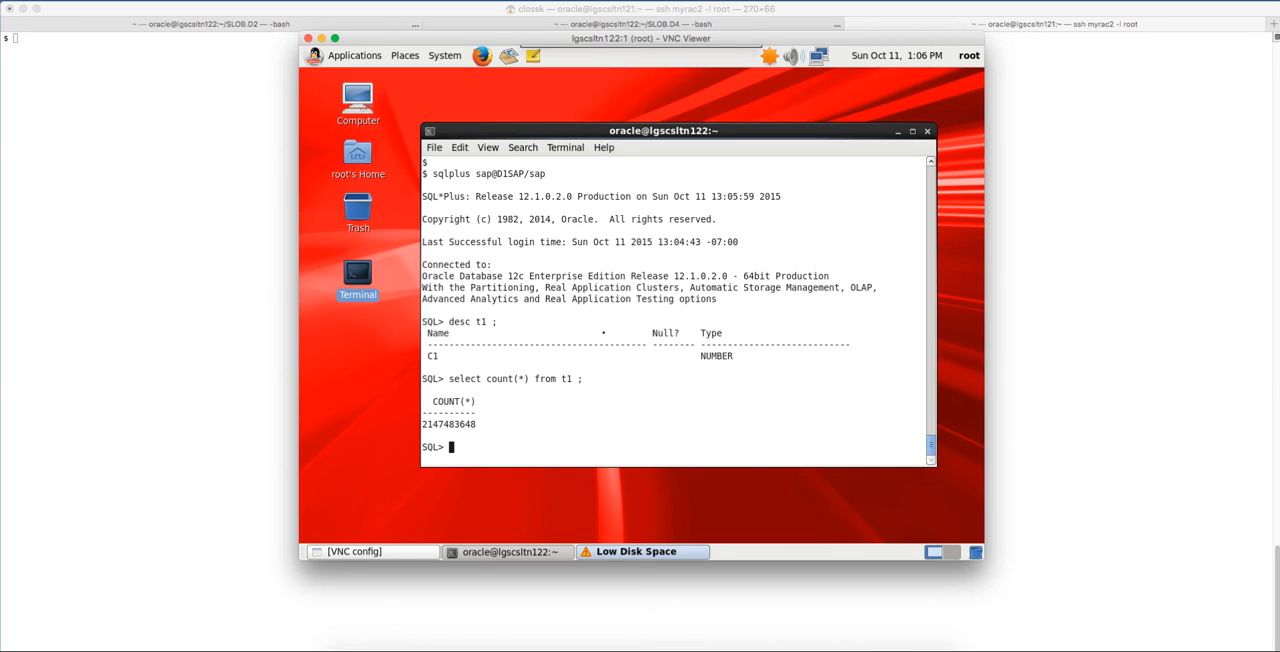